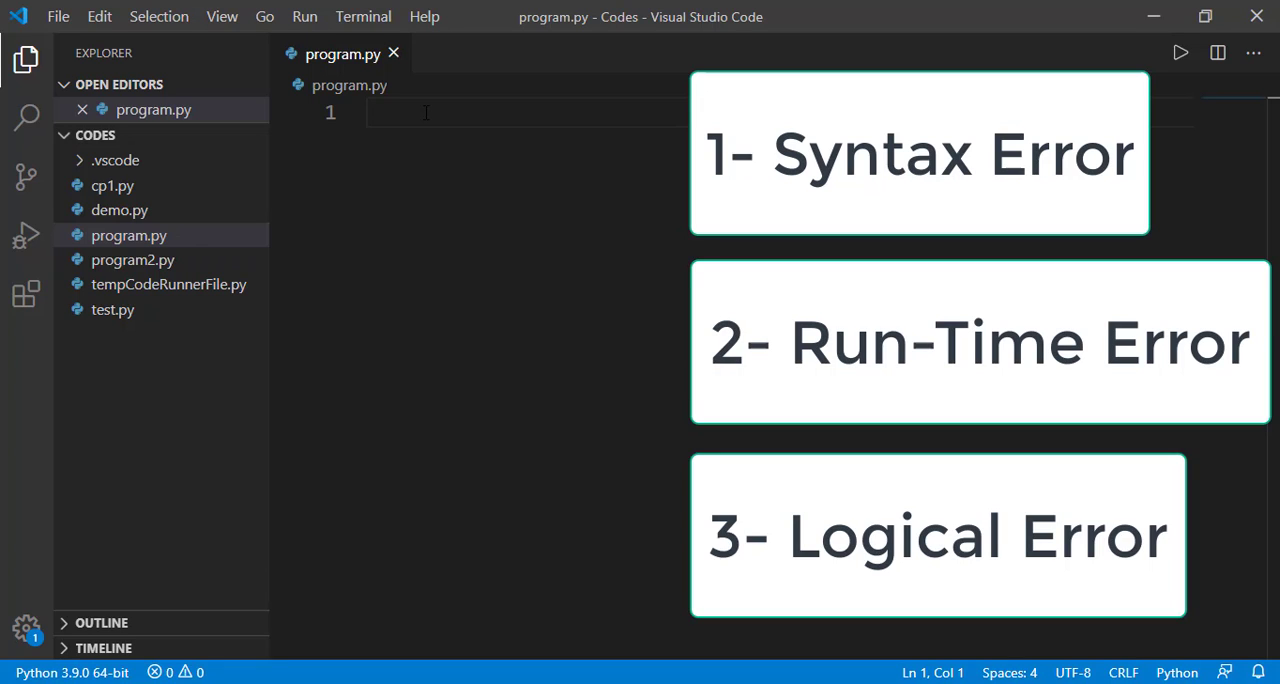
Step: Write num1 and num2 lines reading the first and second numbers with eval(input())
type("num1")
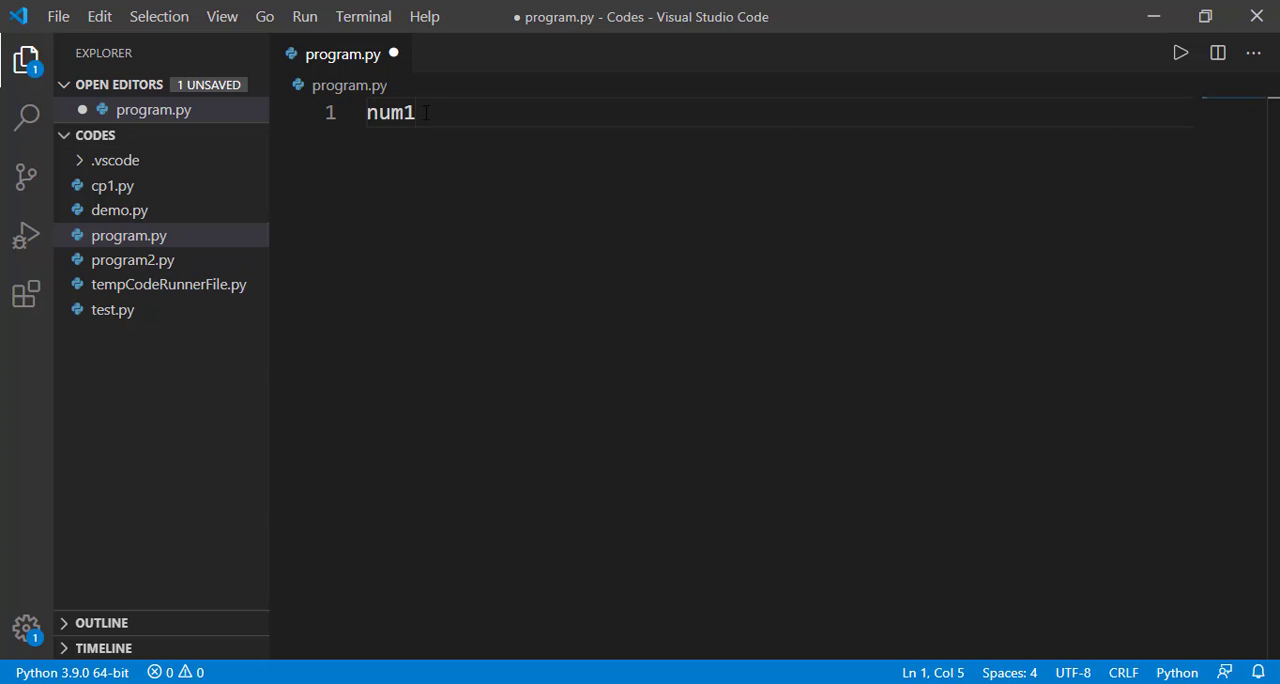
type("=eval")
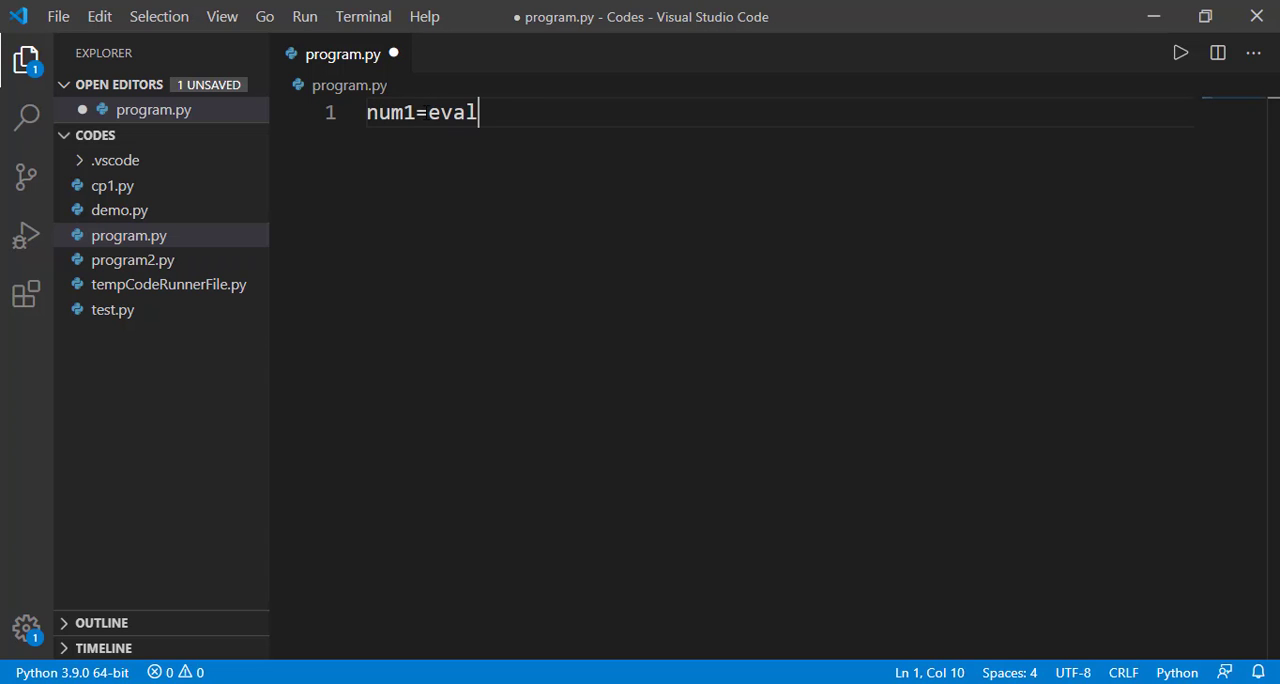
type("(input()")
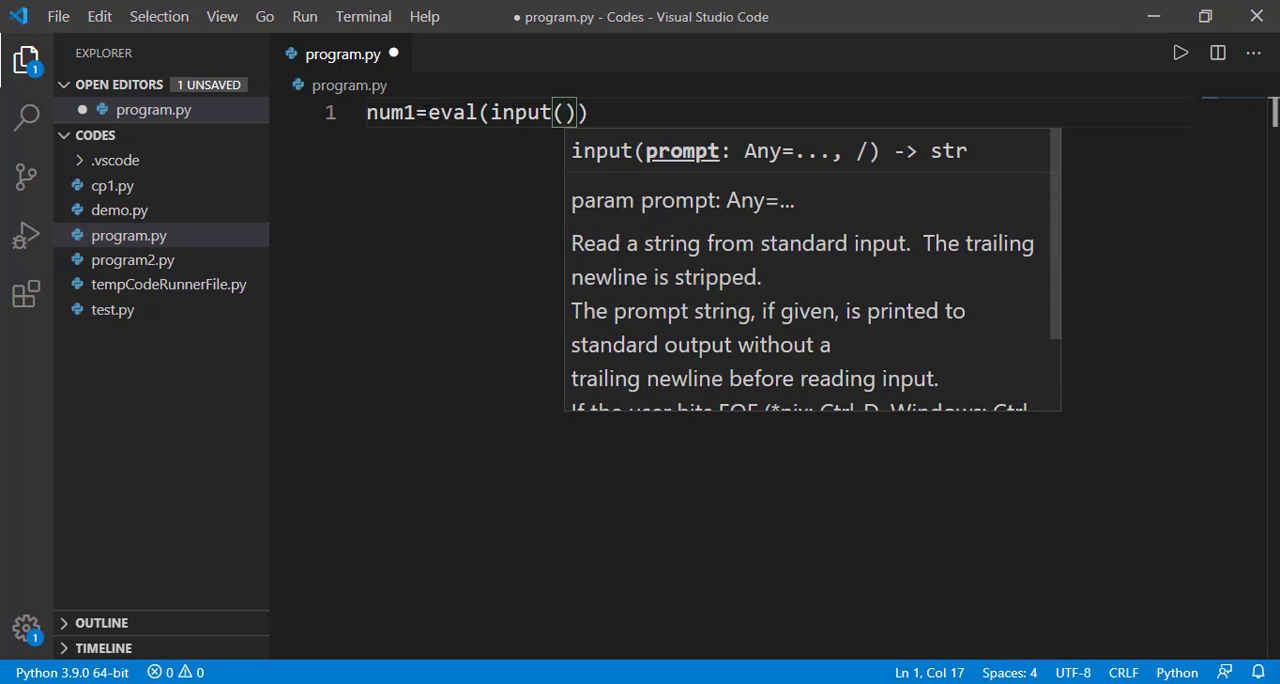
type("\"Enter first\"")
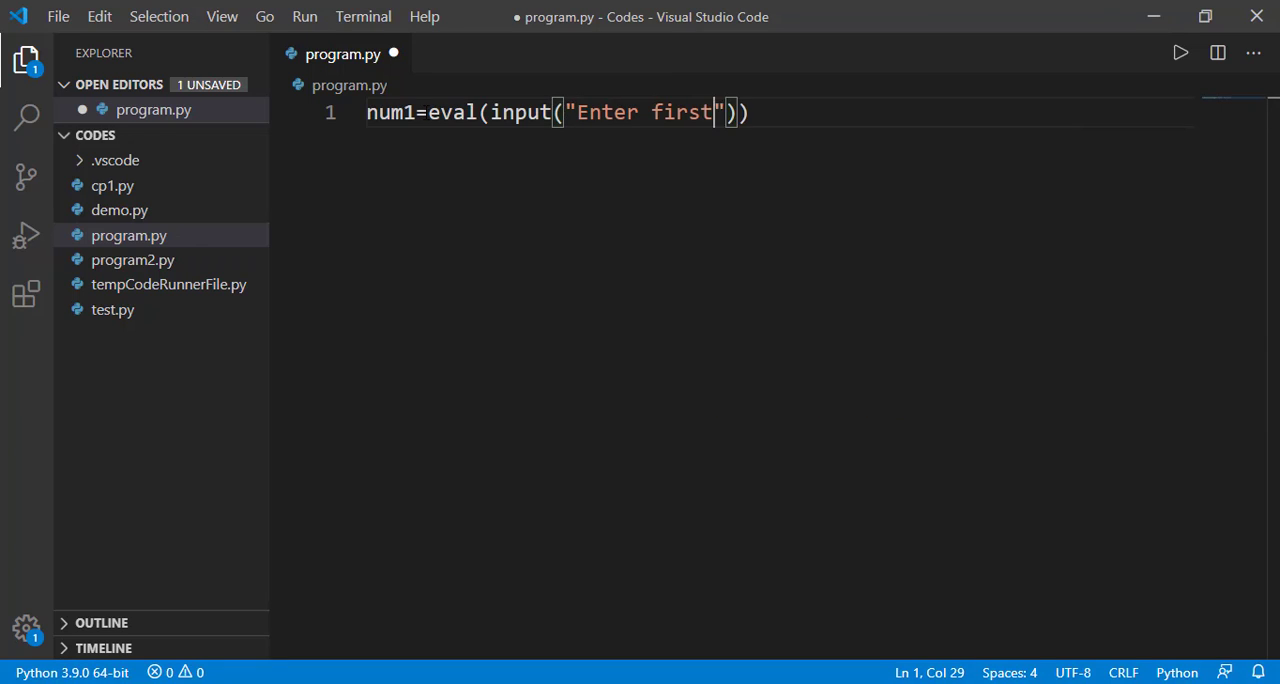
type("number:")
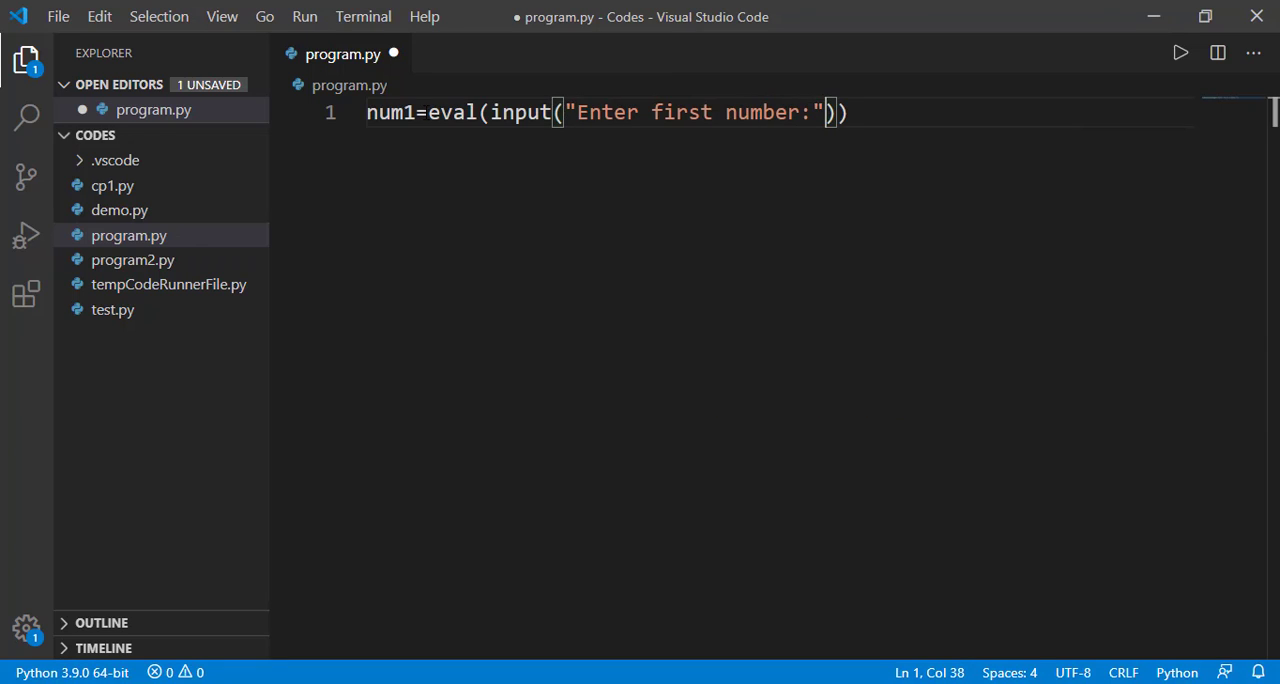
left_click_drag(428, 112, 848, 112)
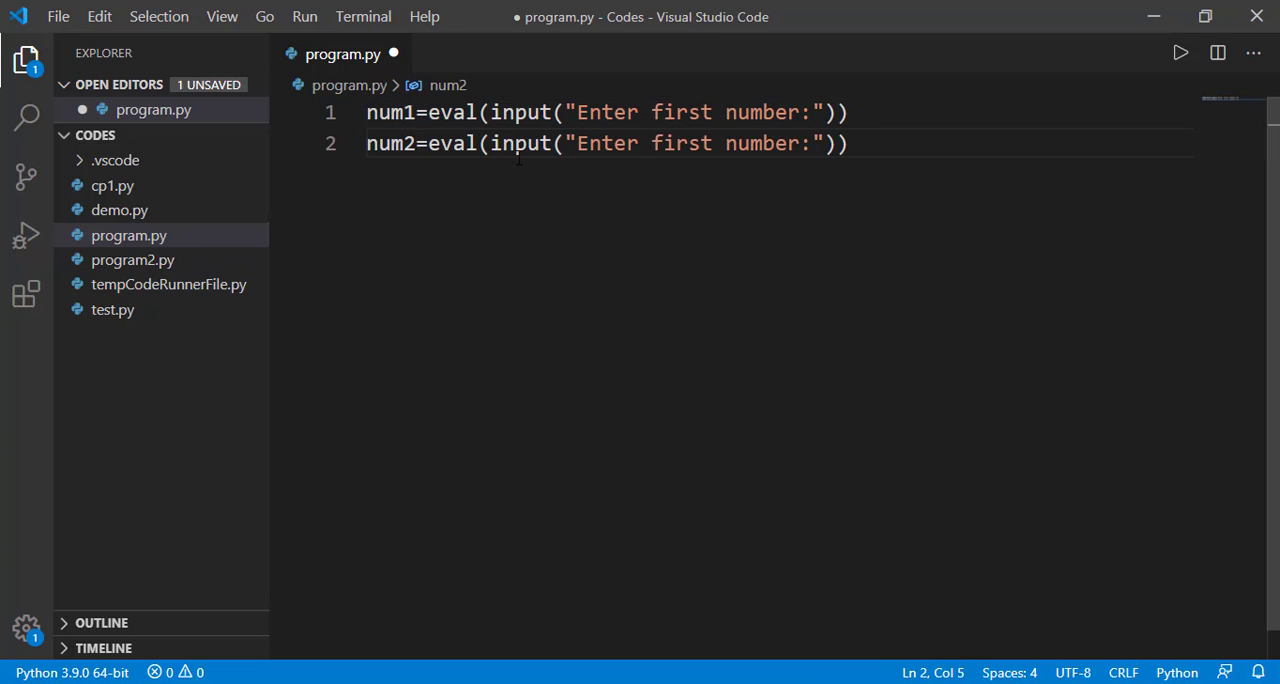
type("second")
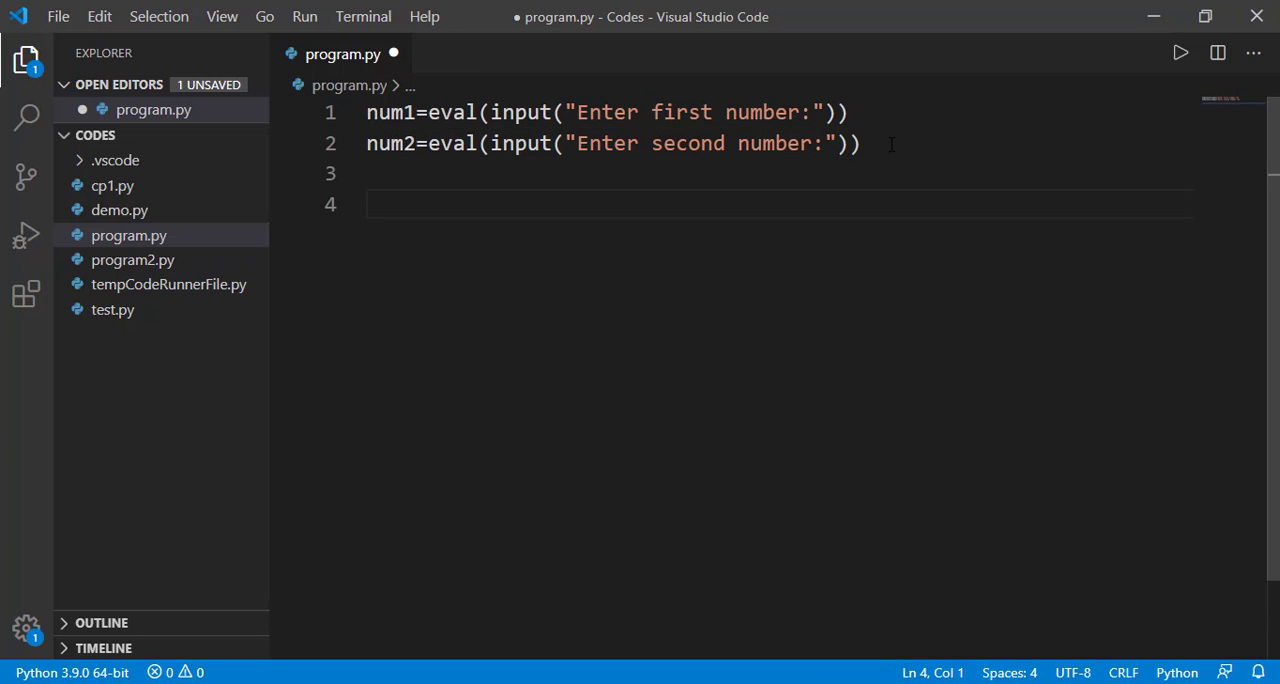
Step: Add a print statement outputting num1/num2 and bring up the integrated terminal
type("print(\"\")")
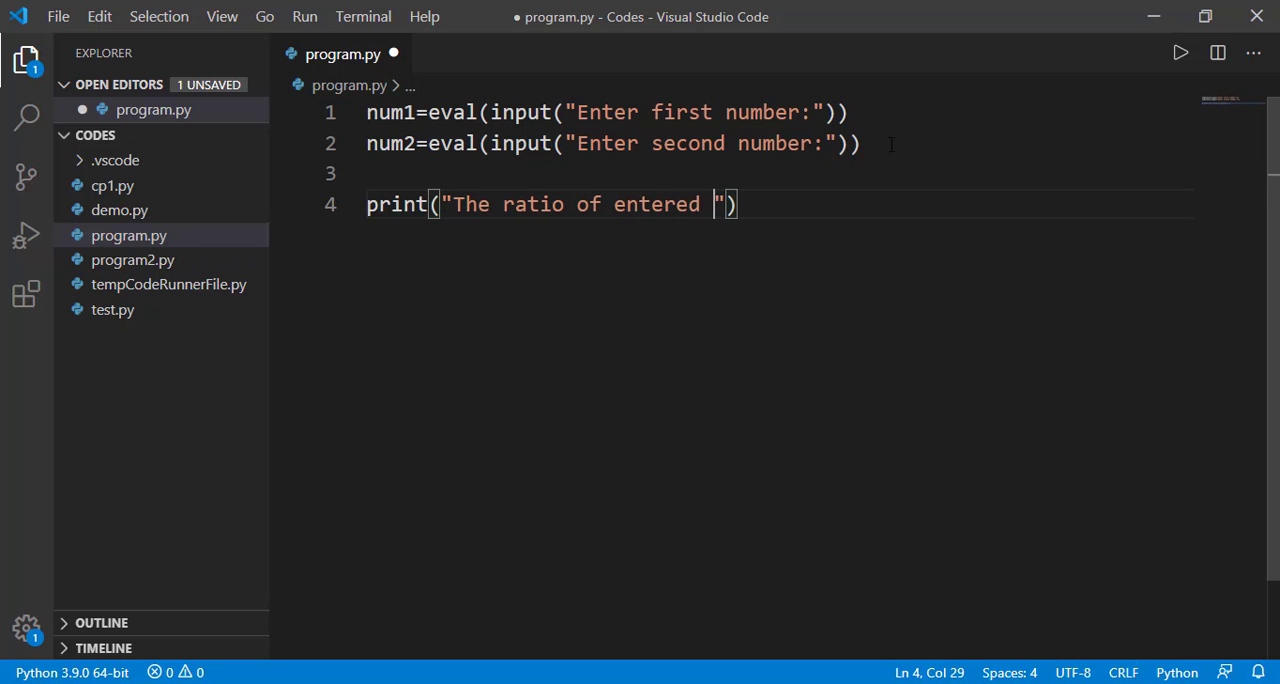
type("number is")
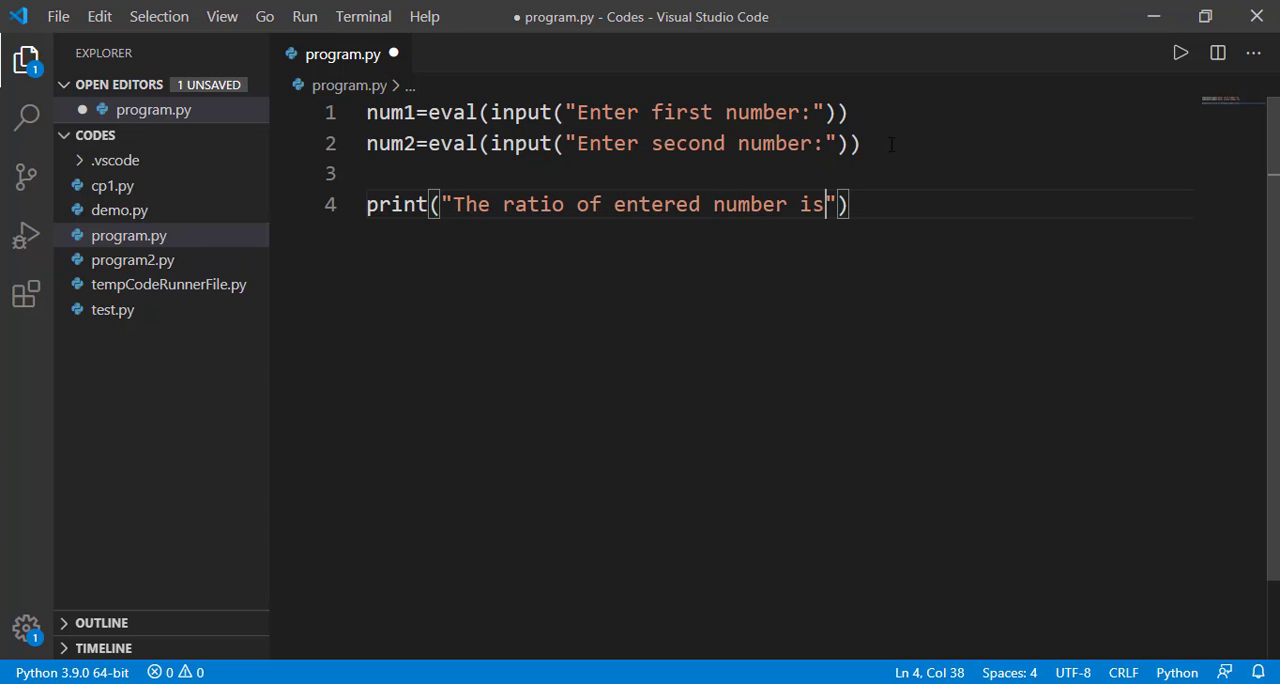
type(":")
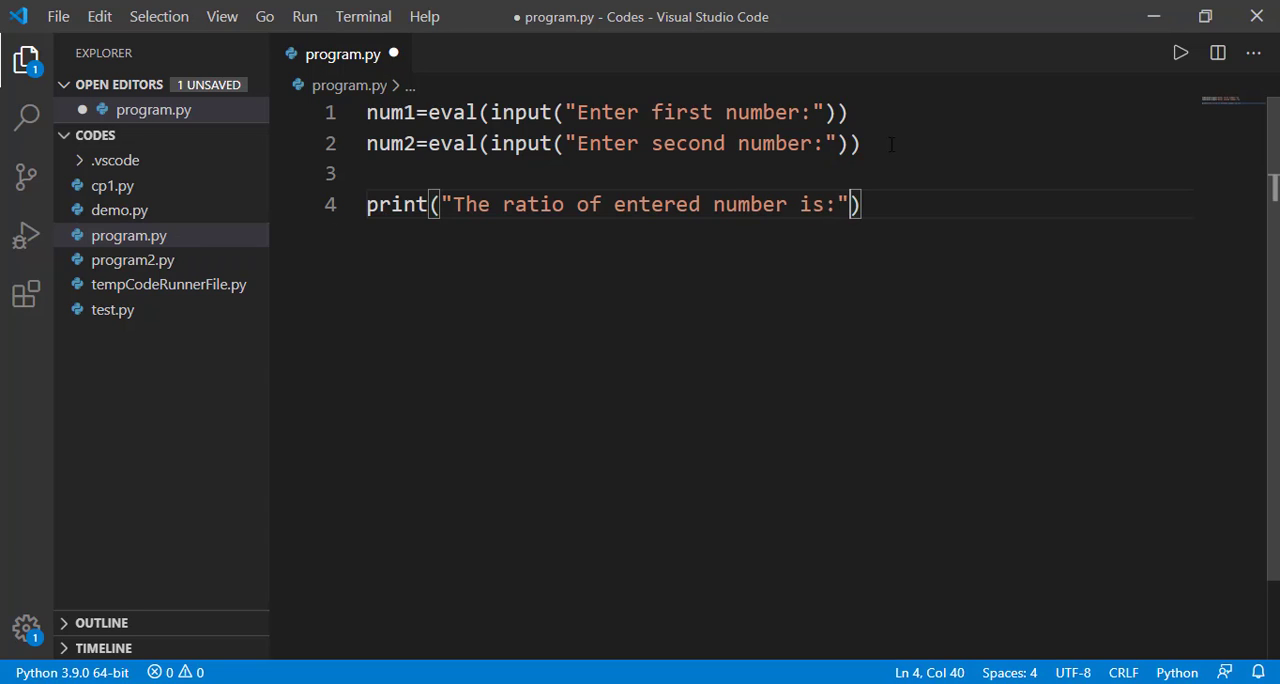
type(",num")
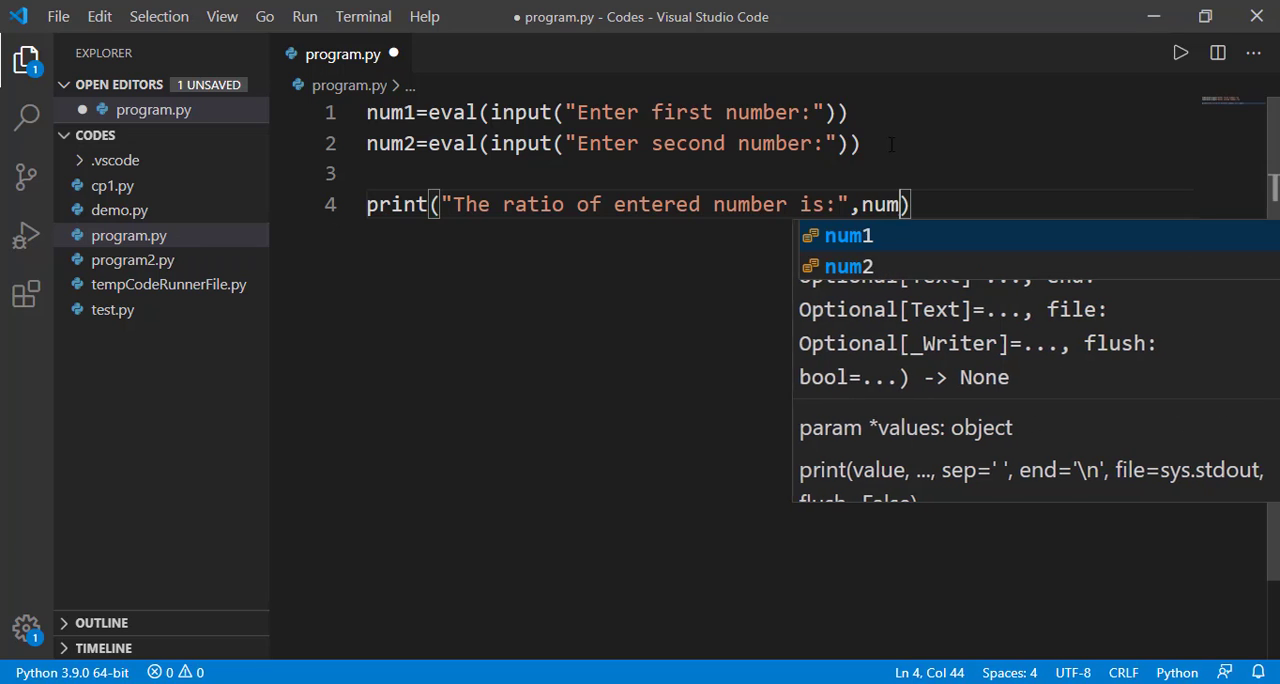
type("1/num2")
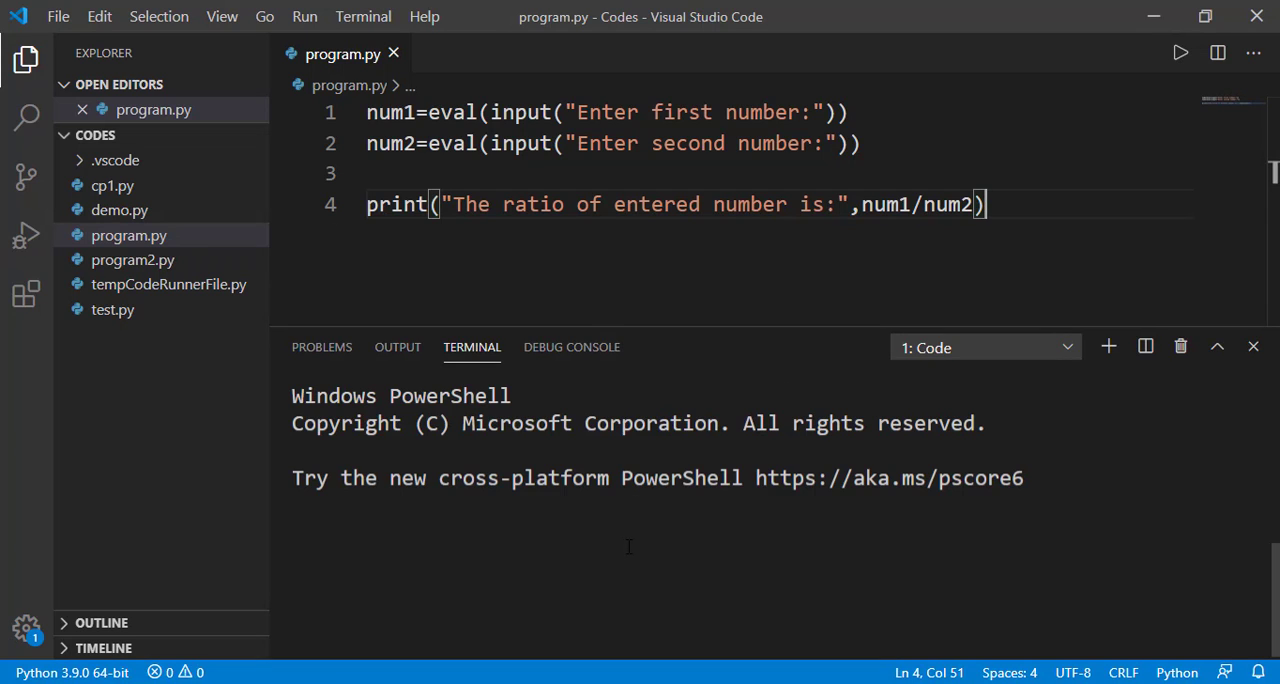
Step: Capitalise print to Print, run with 2 and 4 to raise a NameError, then hide the terminal
type("p")
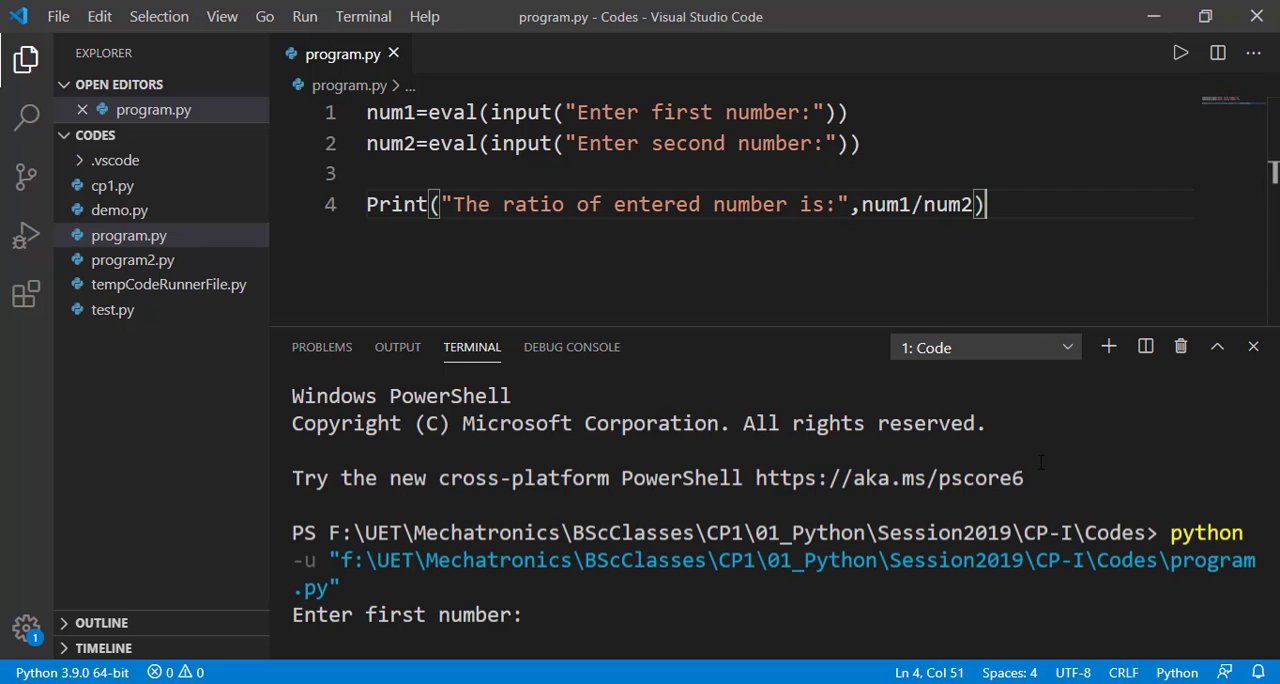
type("2")
type("4")
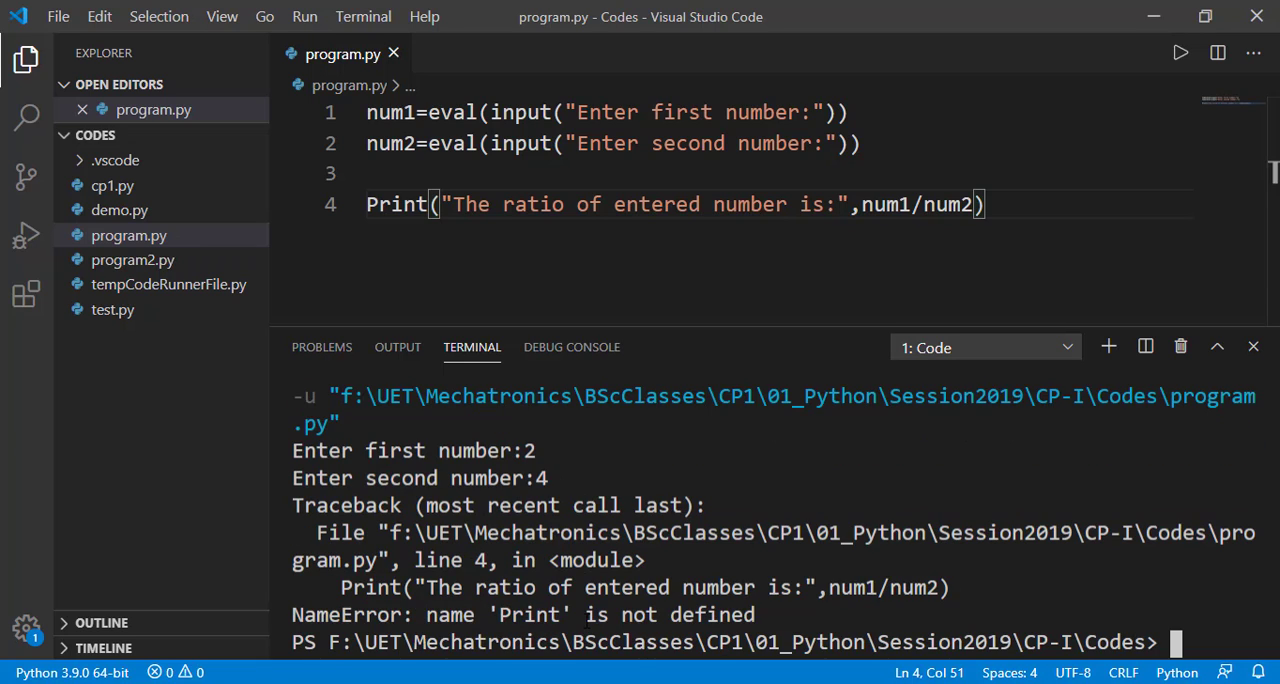
mouse_move(520, 542)
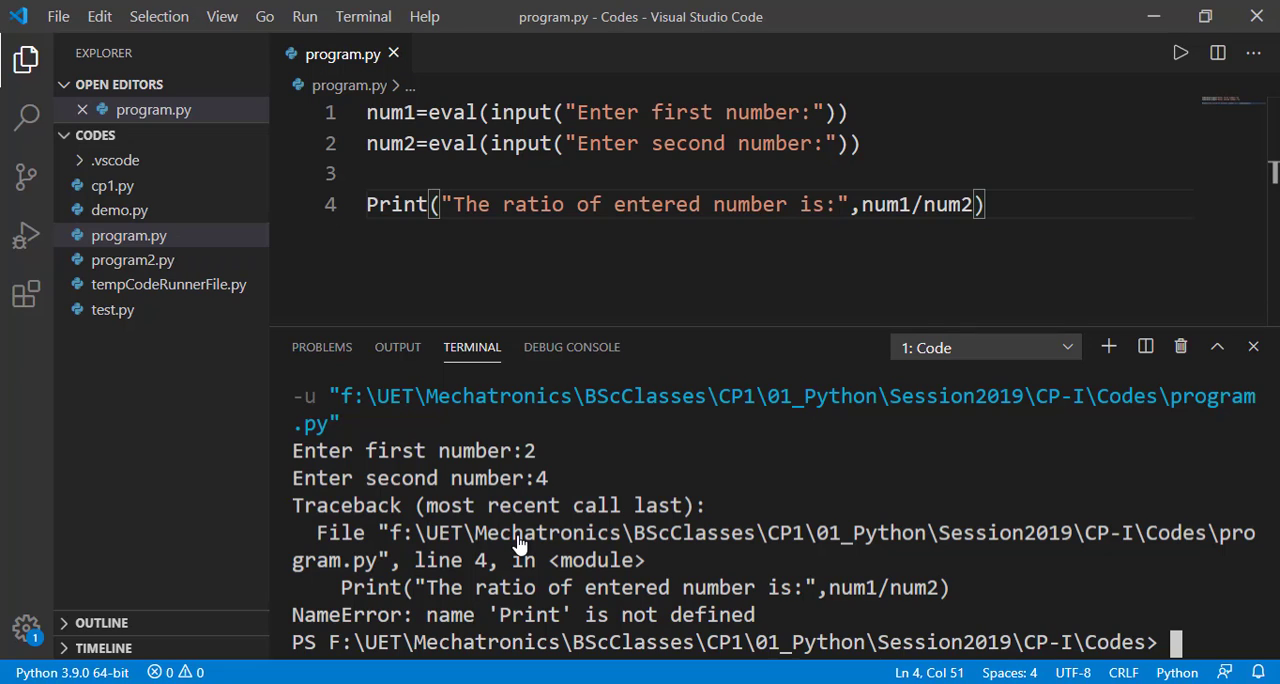
mouse_move(500, 548)
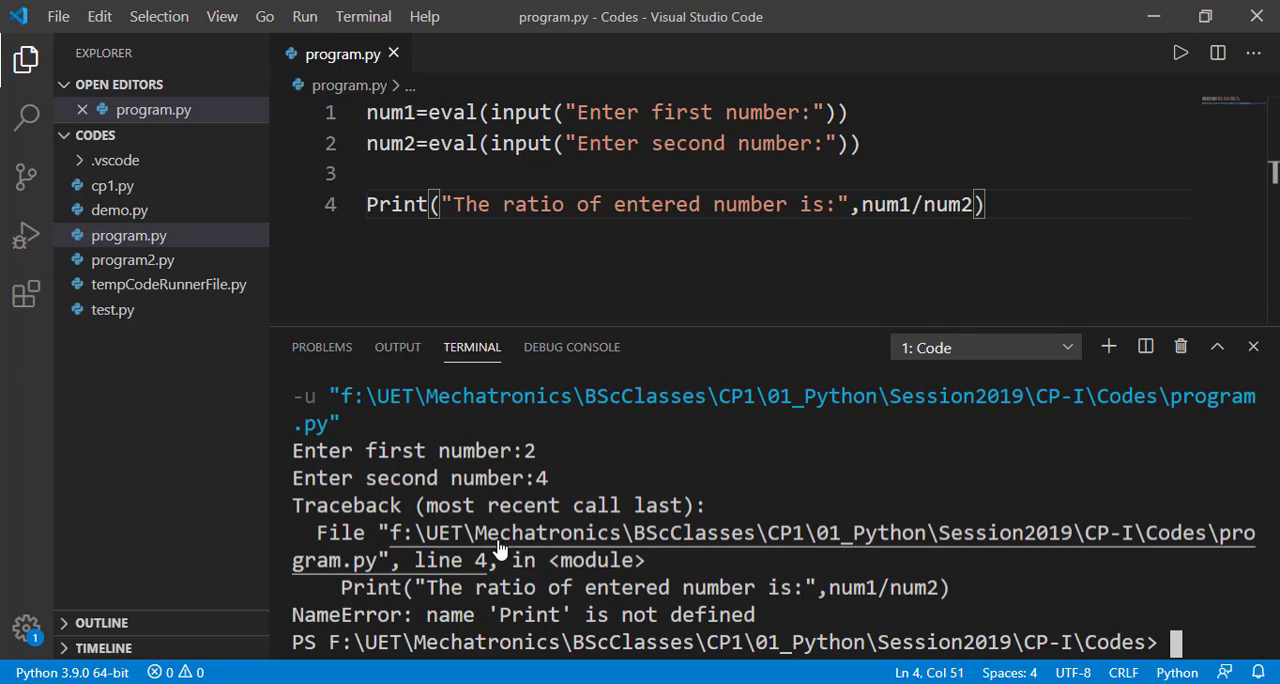
mouse_move(490, 570)
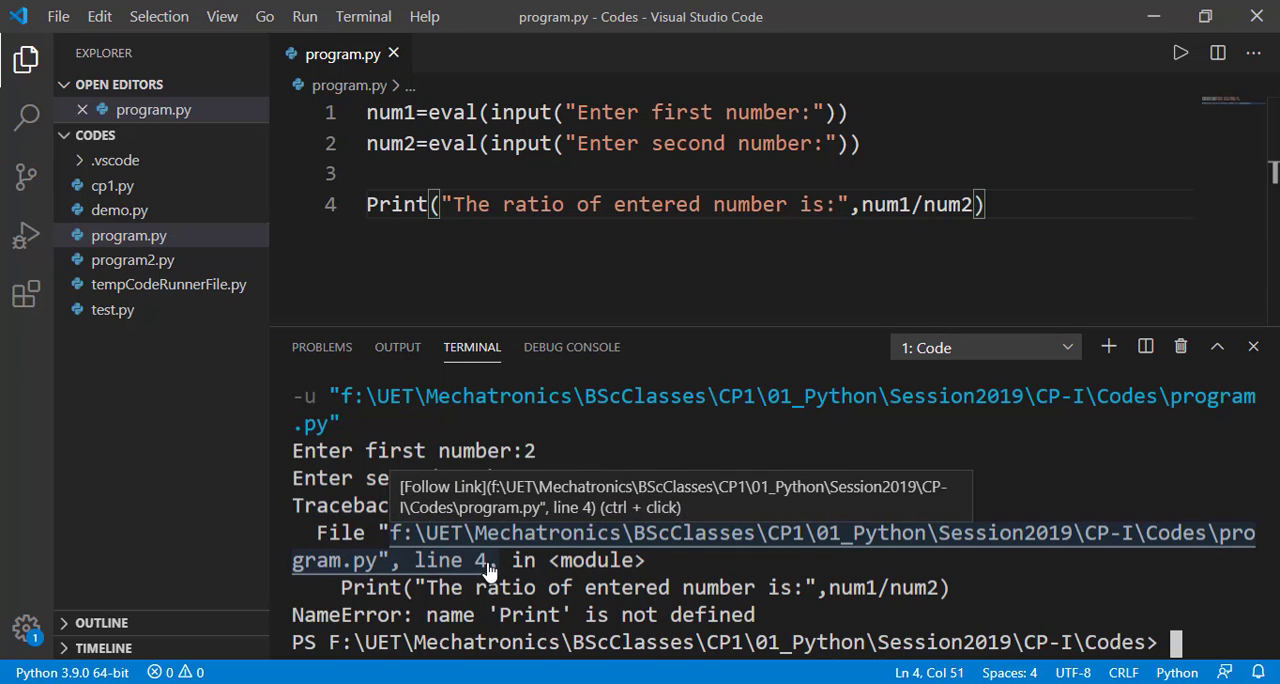
mouse_move(1084, 382)
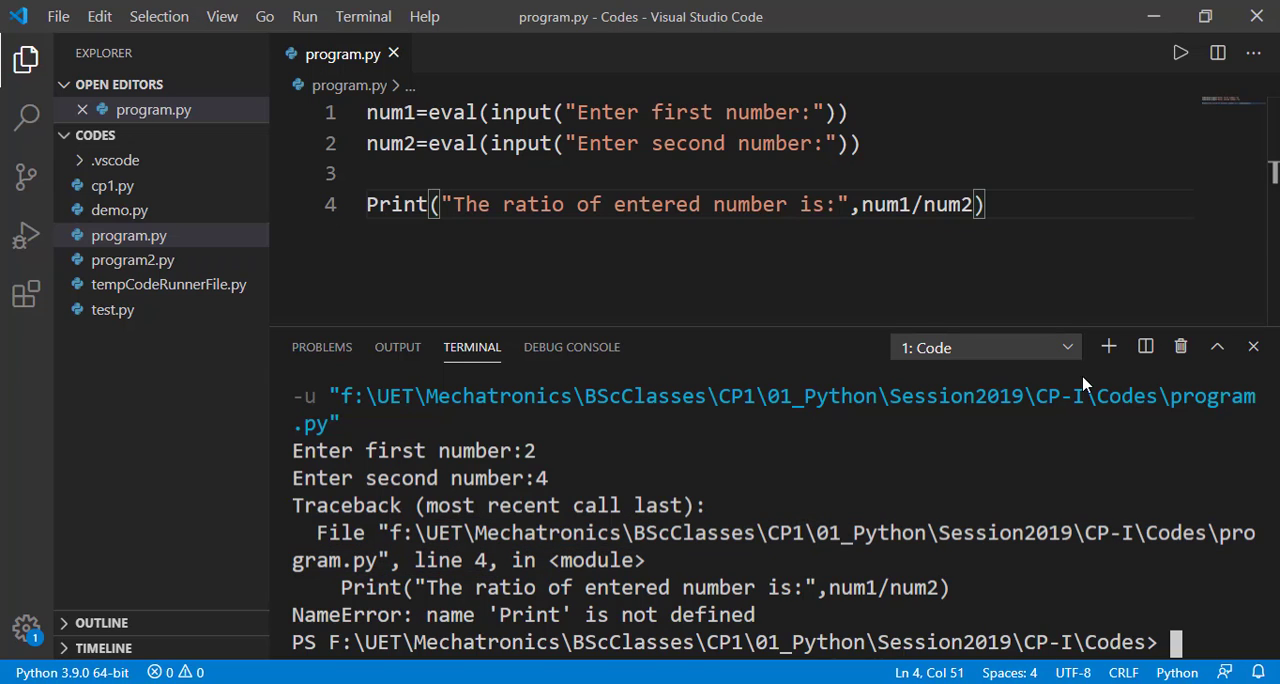
left_click(1252, 348)
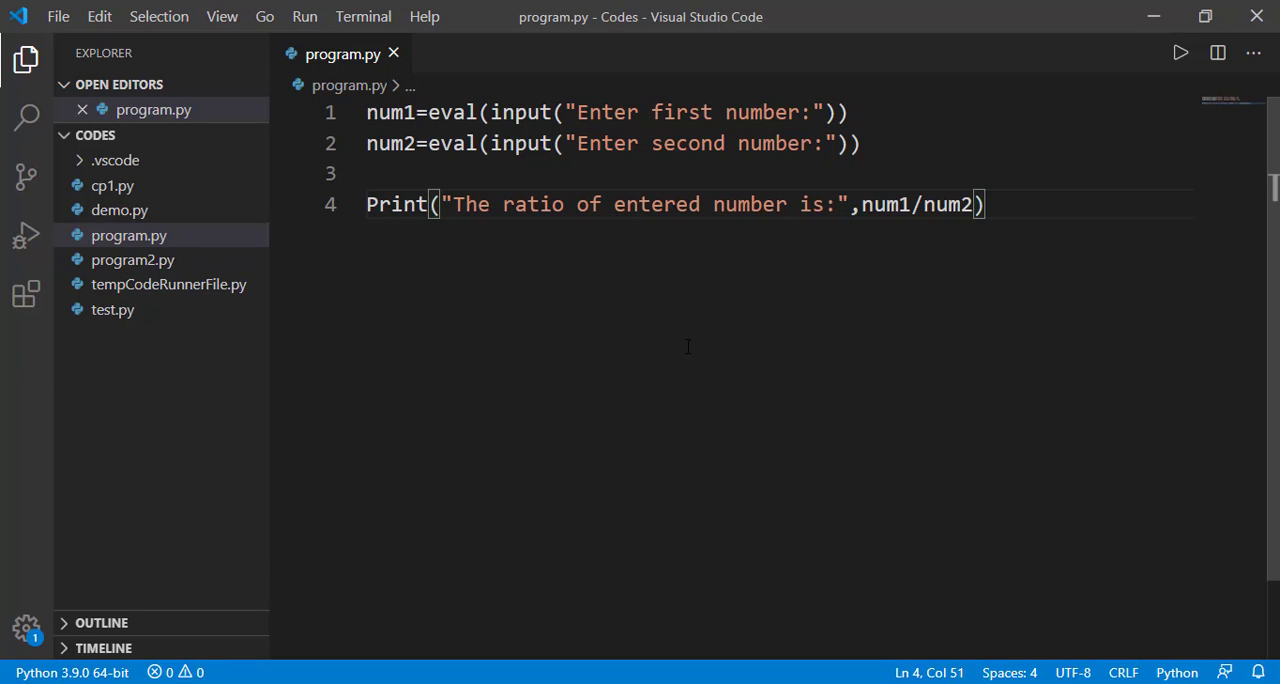
Step: Restore lowercase print, run with eval misspelled as eva to get a NameError, then fix eval
key("BackSpace")
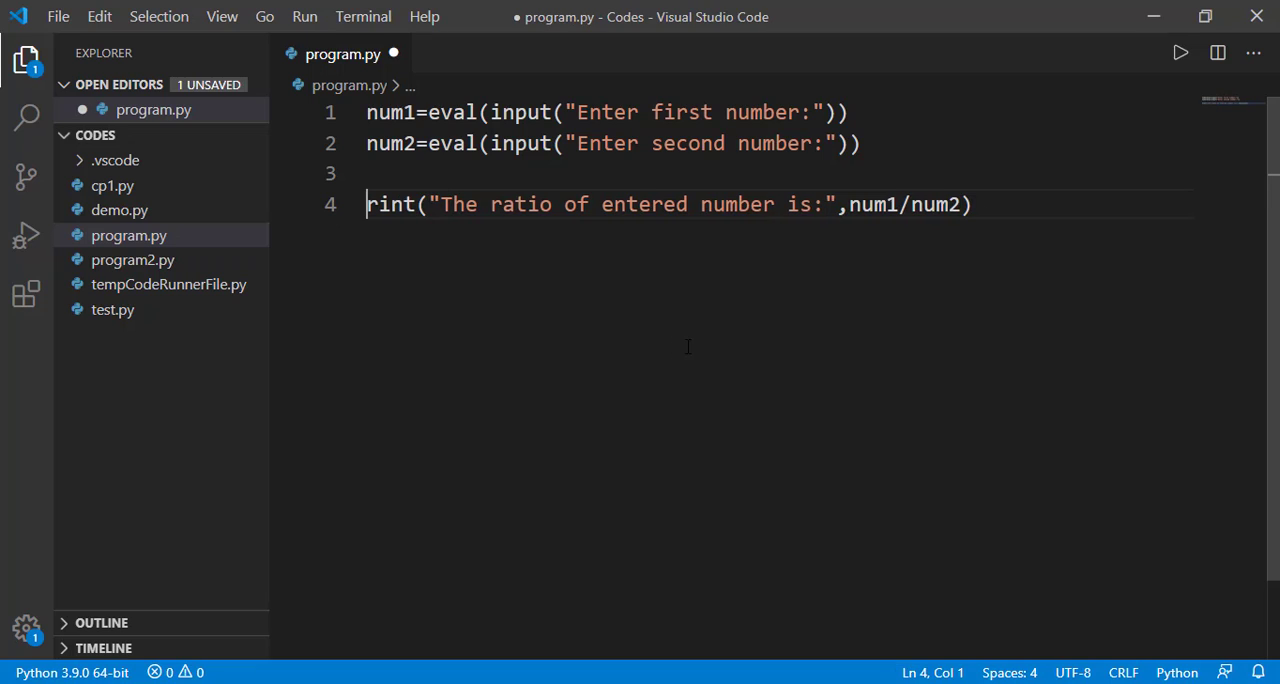
type("p")
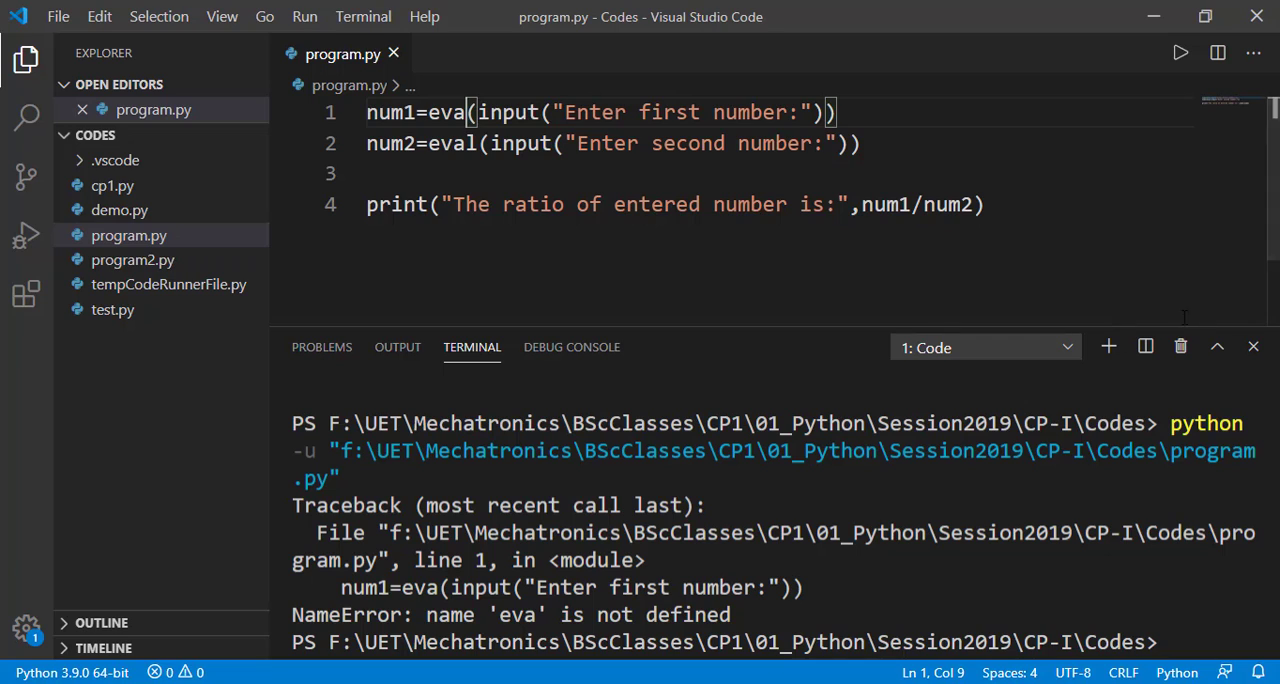
left_click(1252, 346)
type("l")
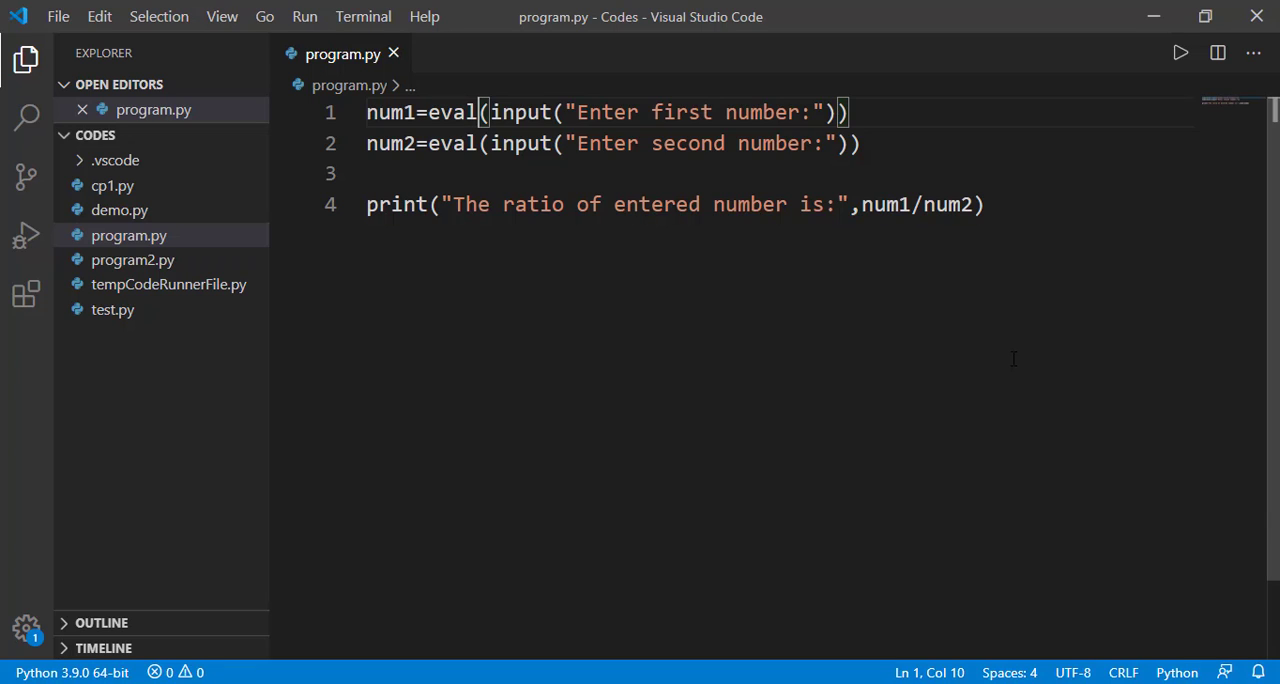
mouse_move(1178, 52)
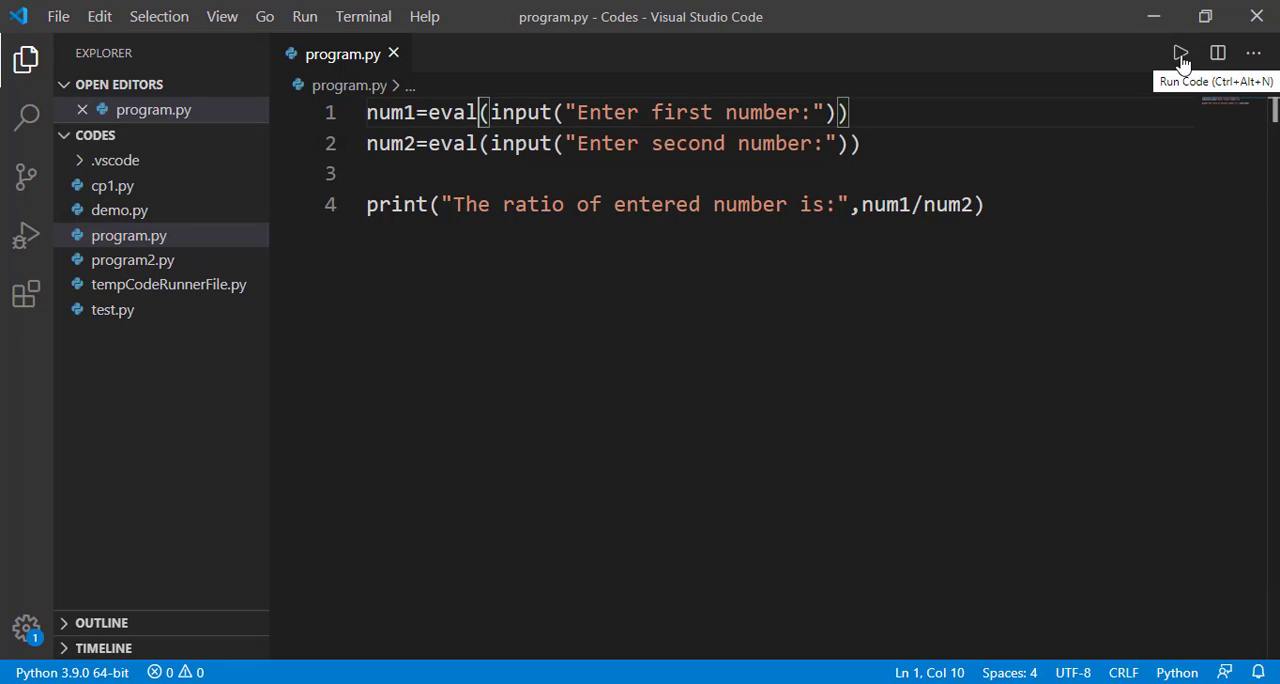
Step: Run the ratio program with 4 and 0 to produce a ZeroDivisionError traceback
left_click(1180, 52)
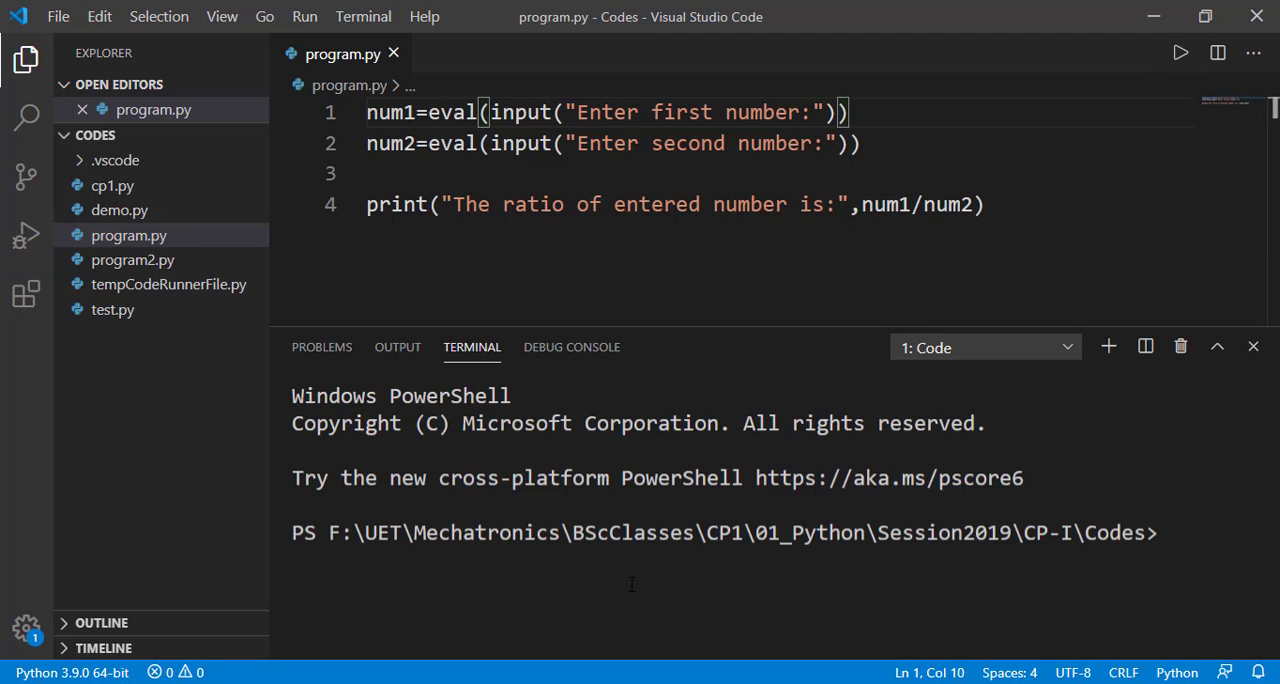
left_click(1180, 52)
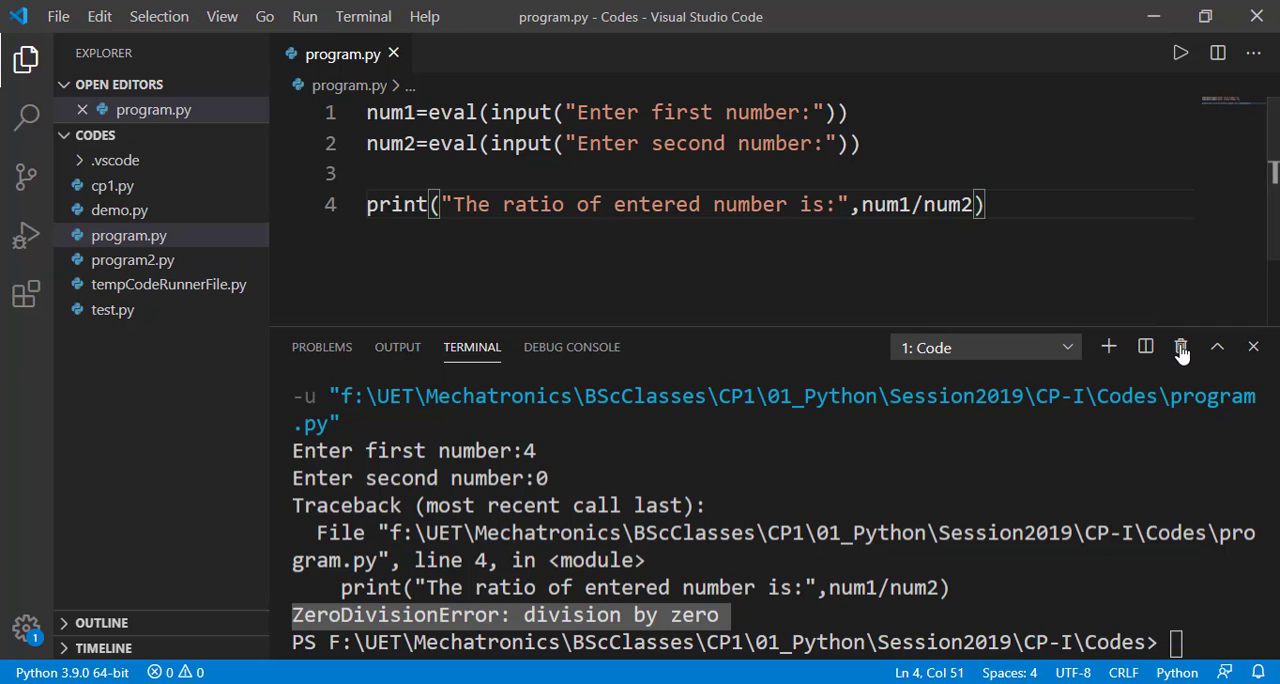
Step: Change num1/num2 to num1*num2 and run it twice, getting 8 for 2,4 and 0 for 2,0
left_click(1180, 348)
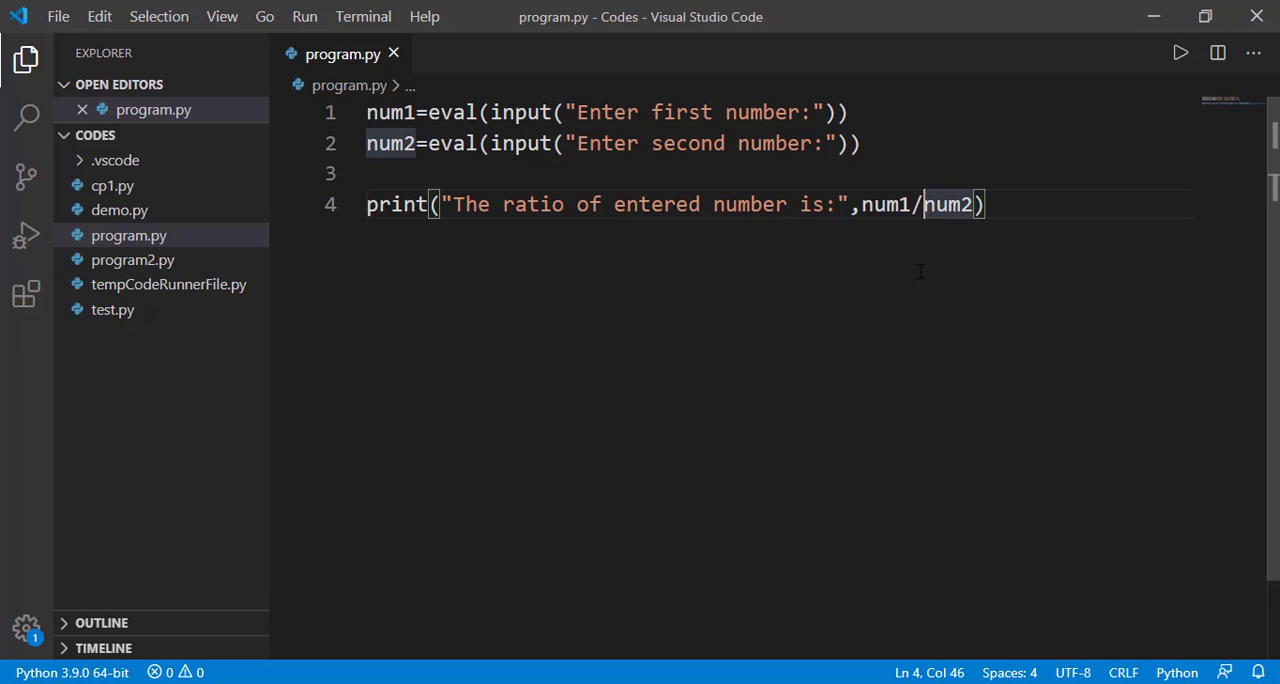
key("Backspace")
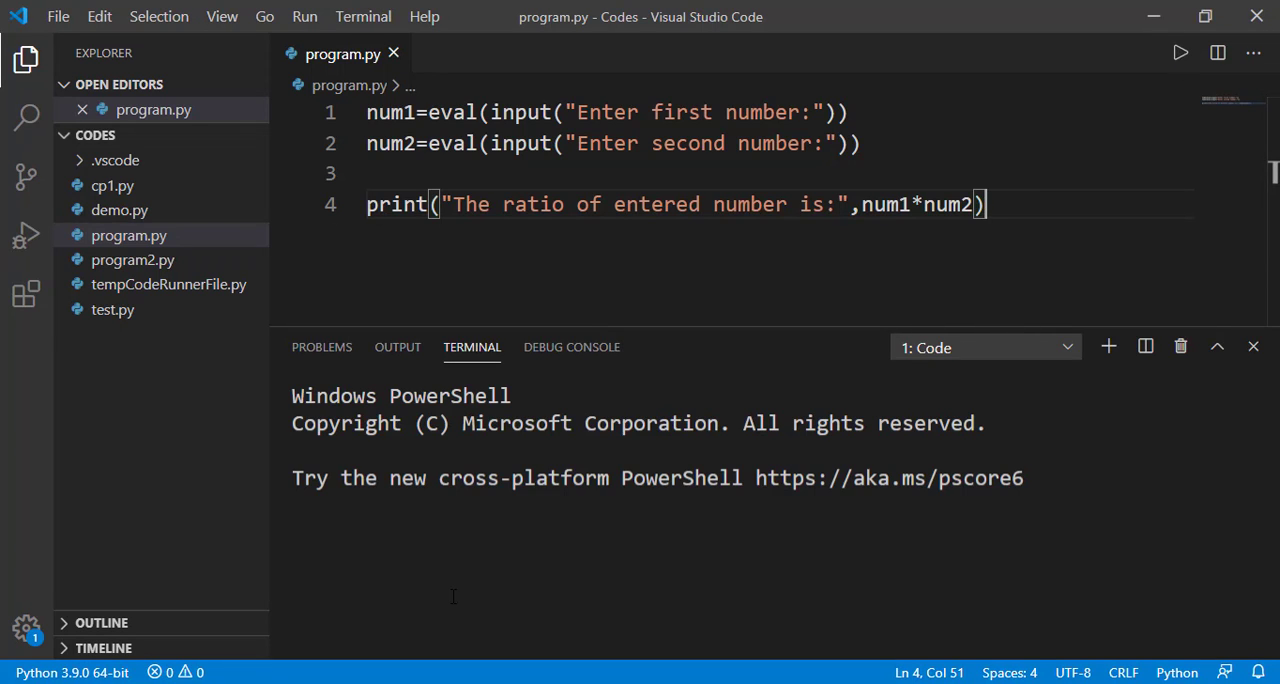
left_click(1180, 52)
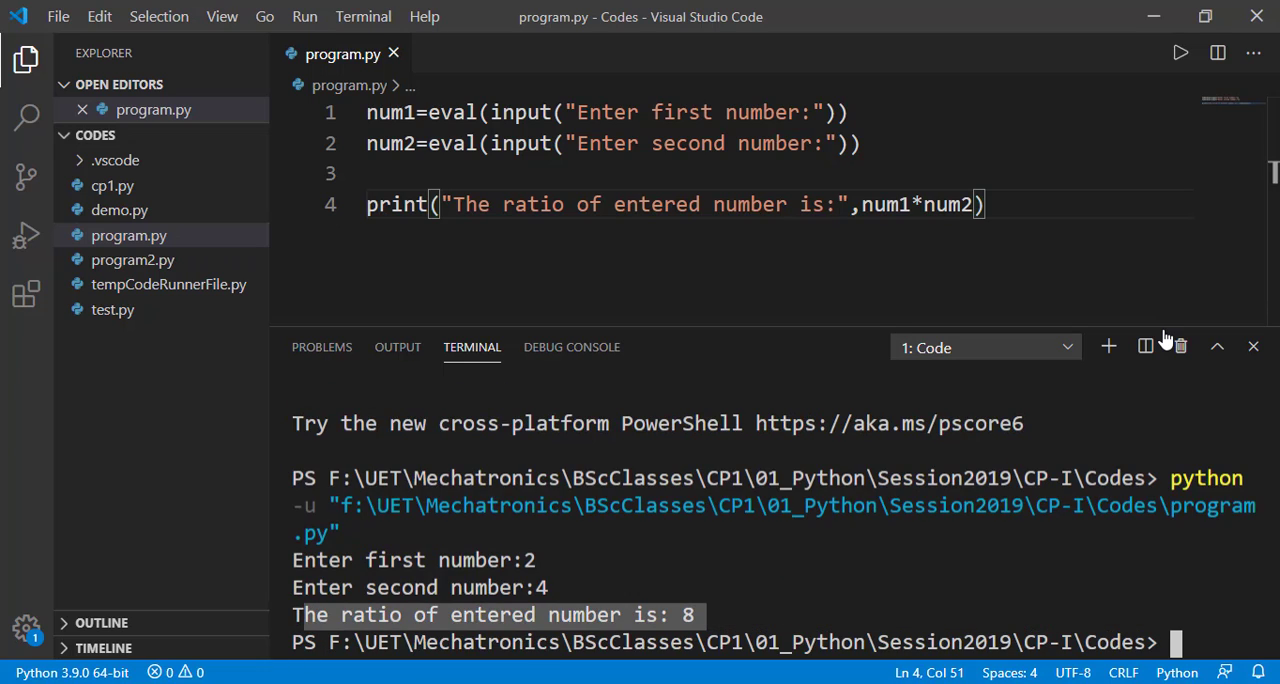
left_click(1252, 346)
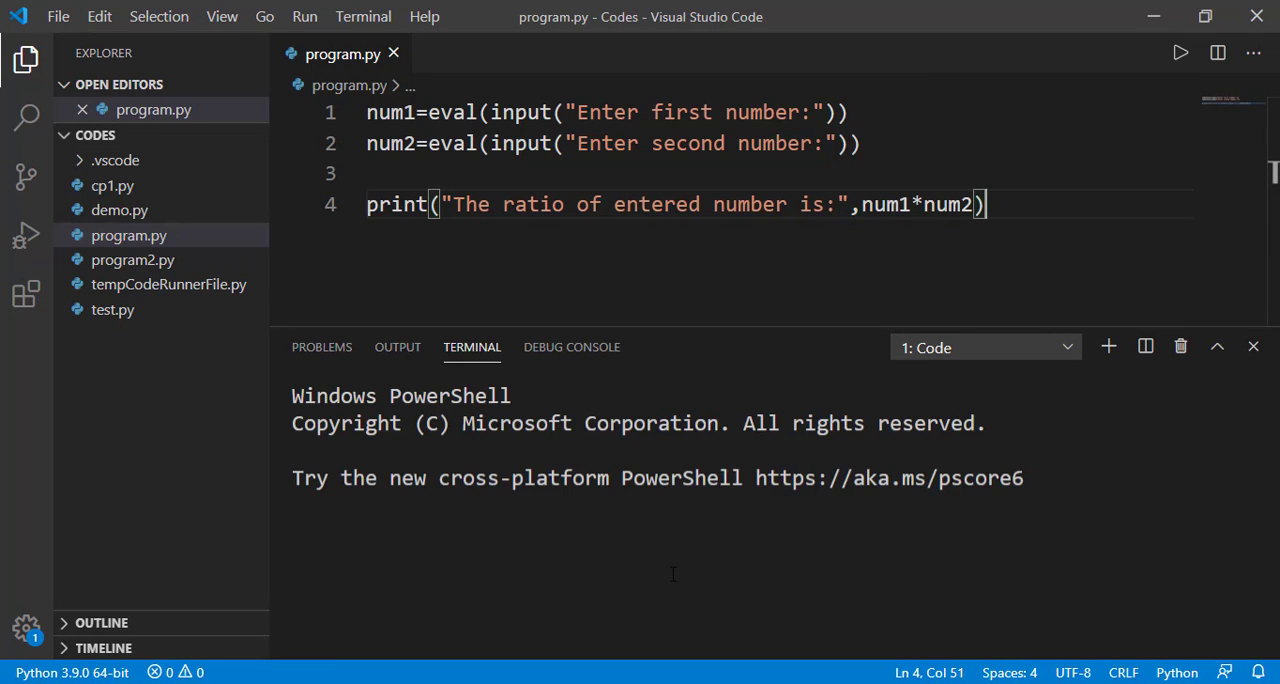
left_click(1180, 52)
type("2")
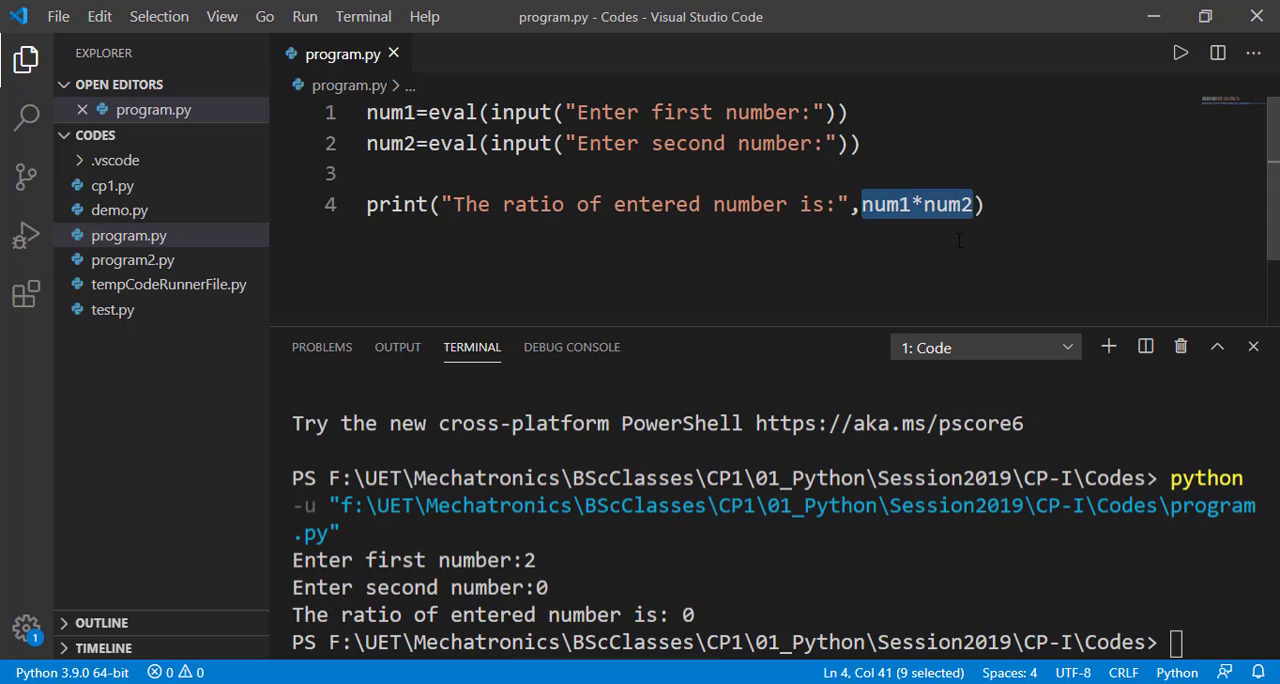
mouse_move(998, 256)
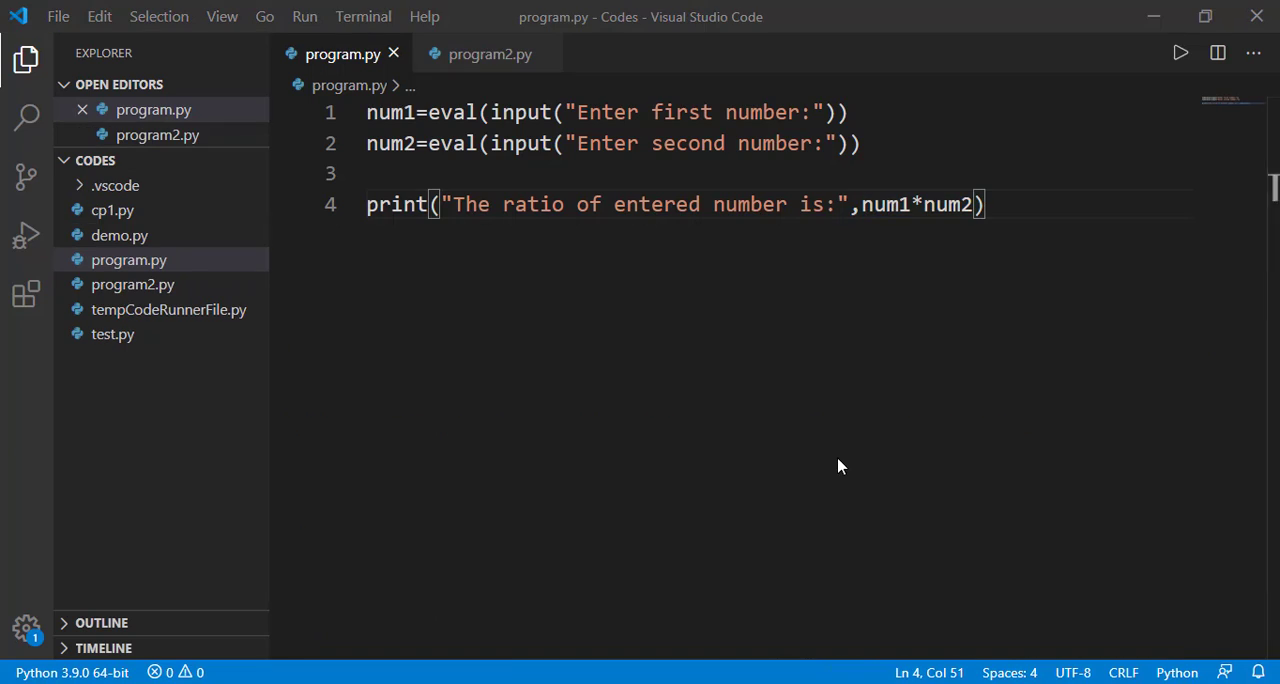
mouse_move(730, 312)
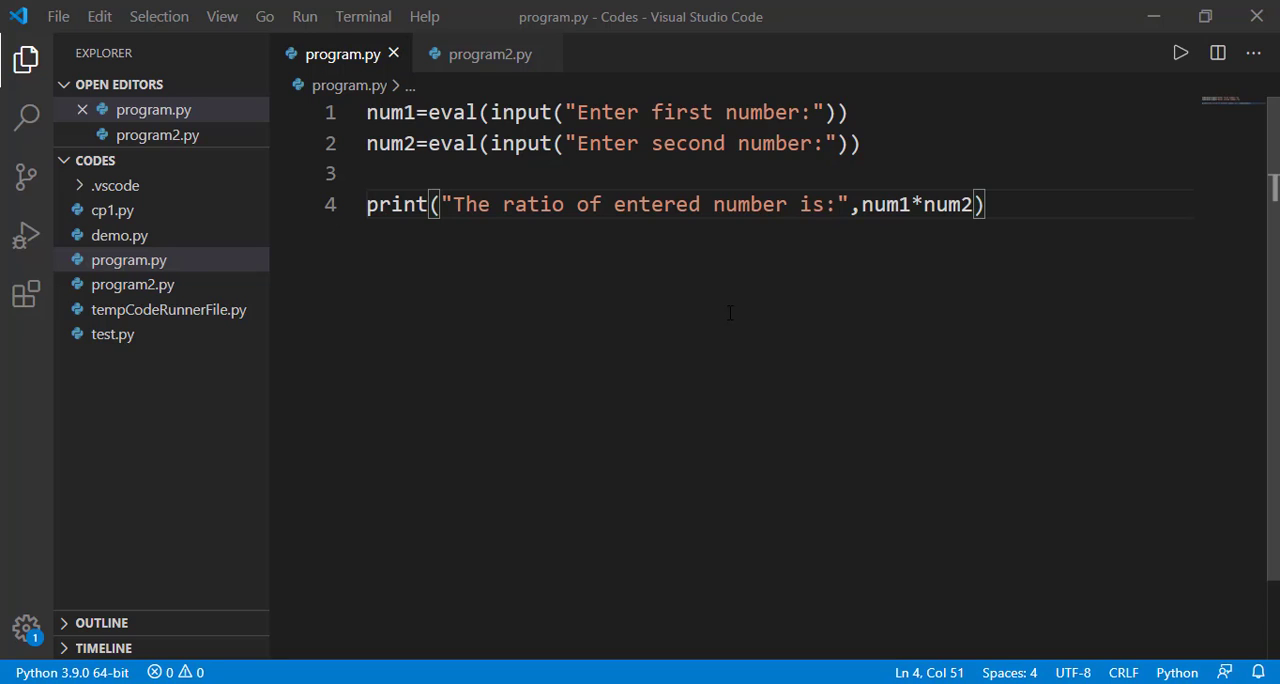
Step: Add a '#Taking input' comment to the radius line and run, giving volume 268.19 for radius 4
left_click(484, 54)
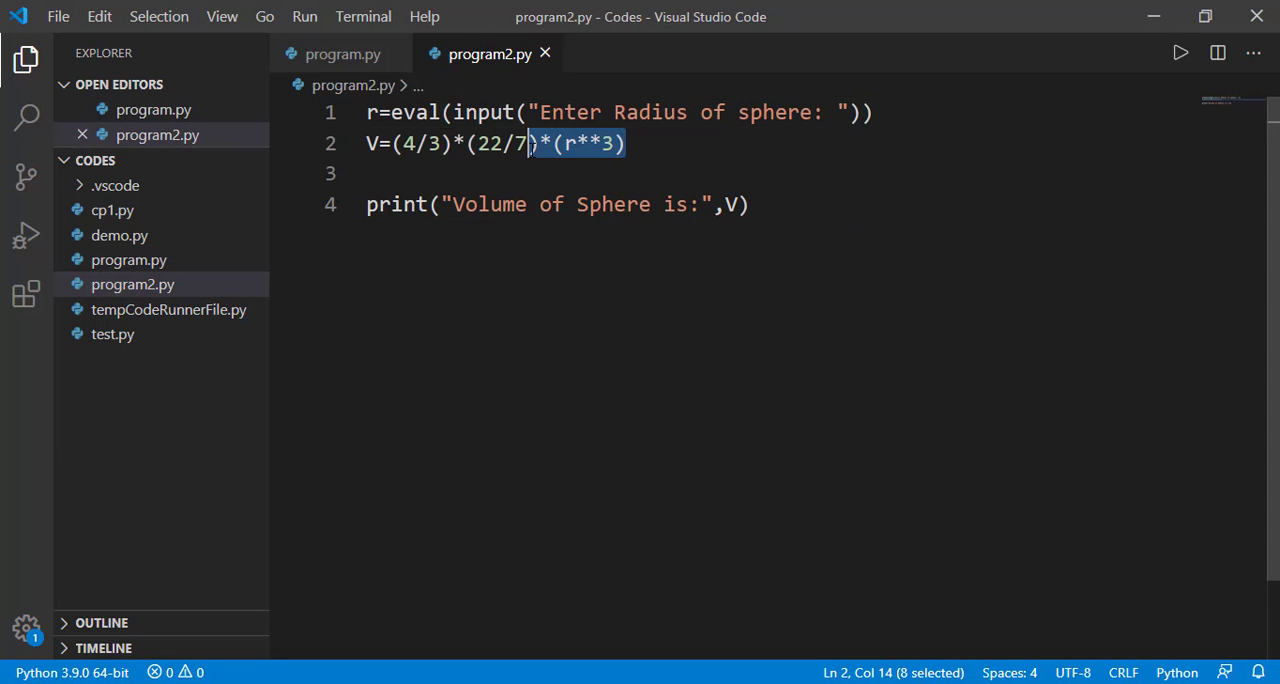
left_click(876, 112)
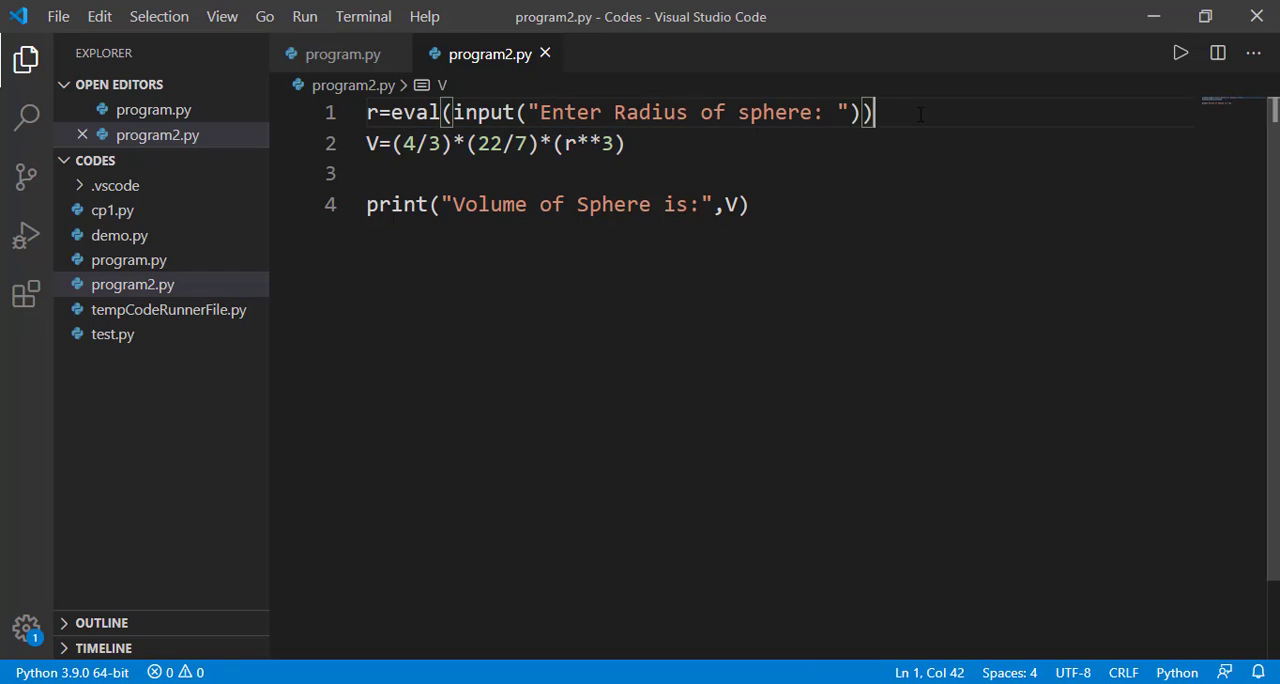
type("#")
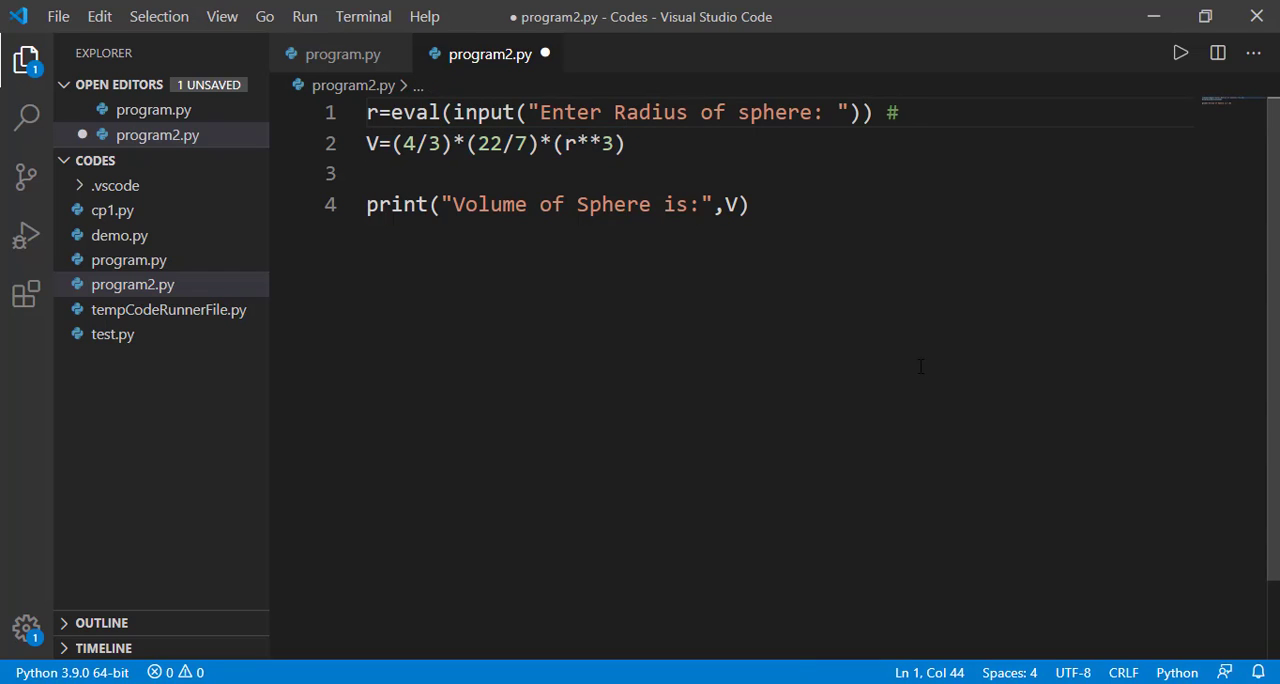
type("aaaa")
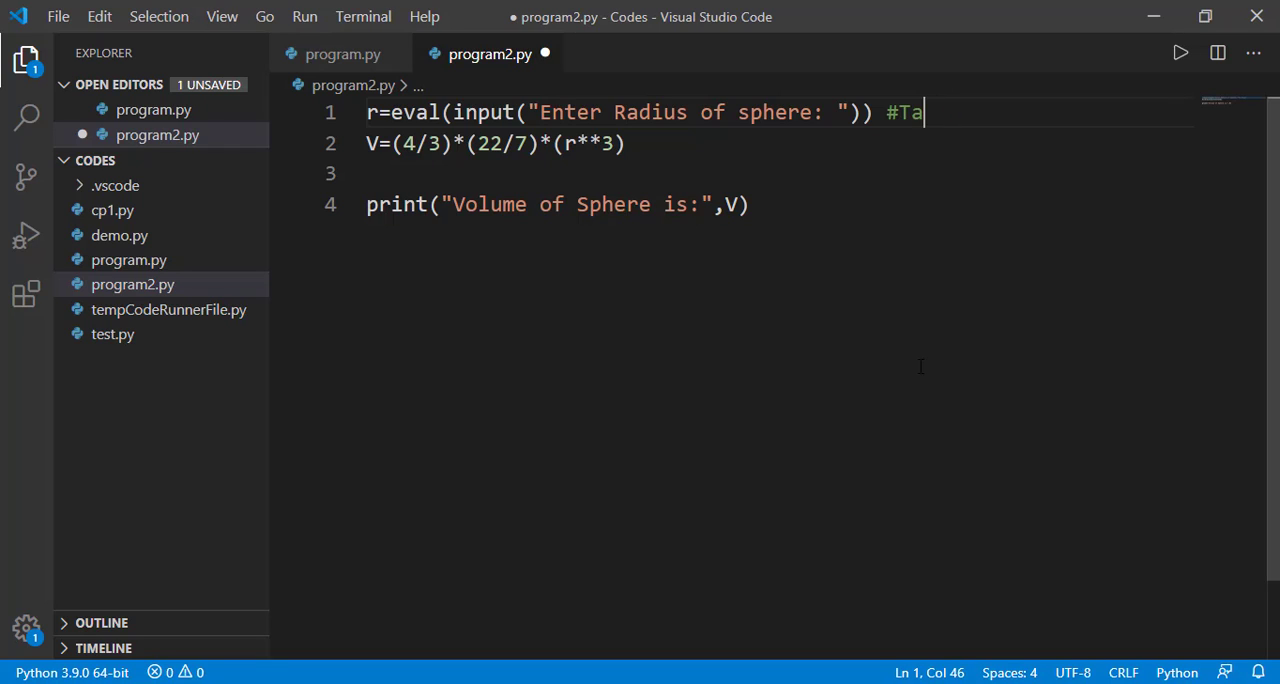
type("king input")
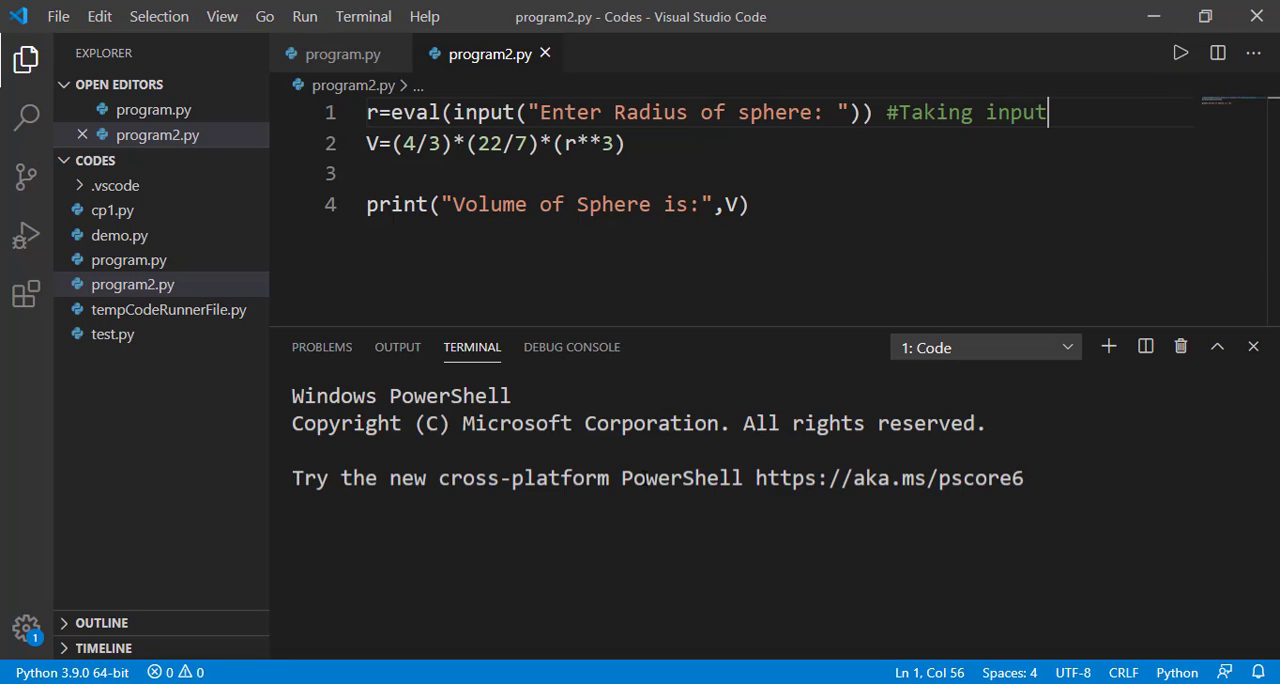
left_click(1180, 52)
type("4")
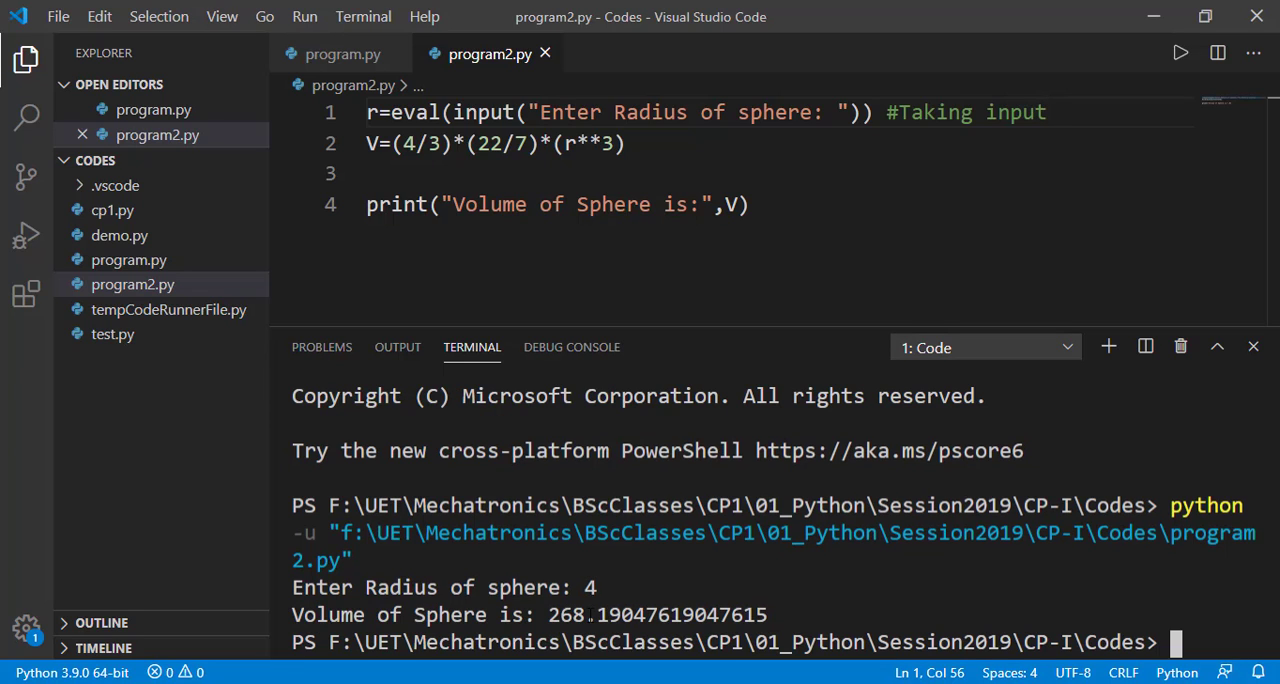
mouse_move(1180, 348)
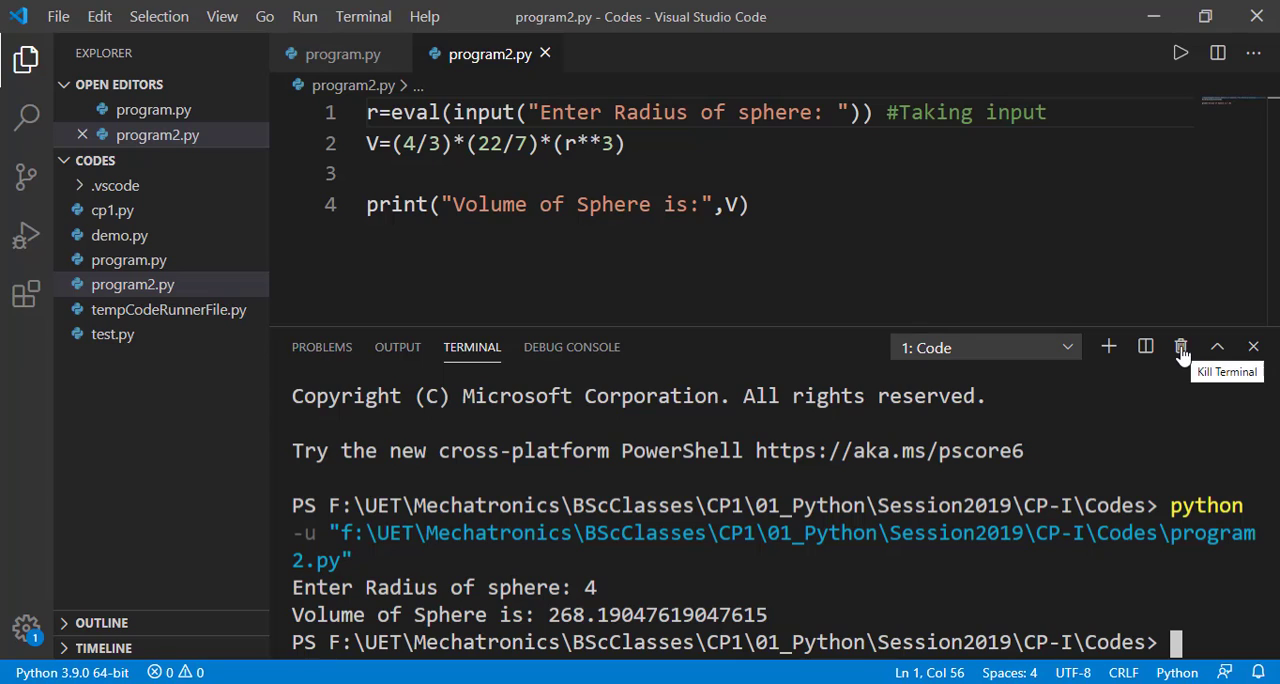
Step: Add a new line g=9.8 with a Gravitational Constant hash comment below the print
left_click(1180, 348)
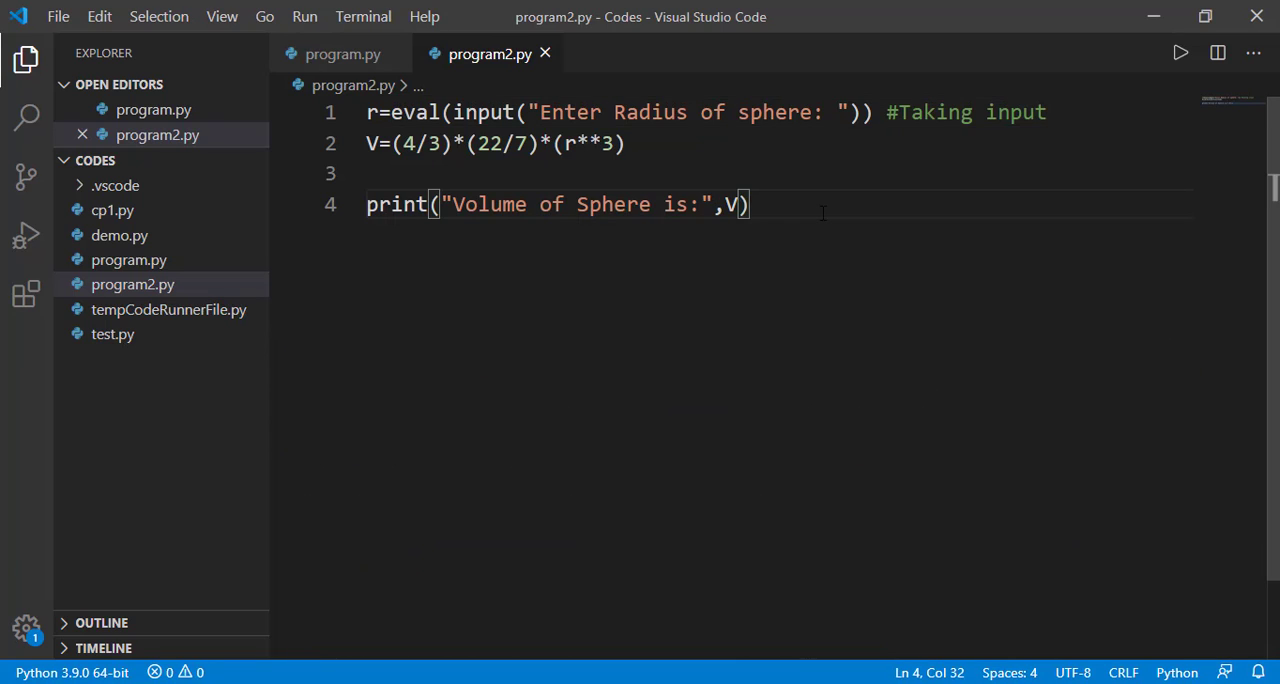
key("Enter")
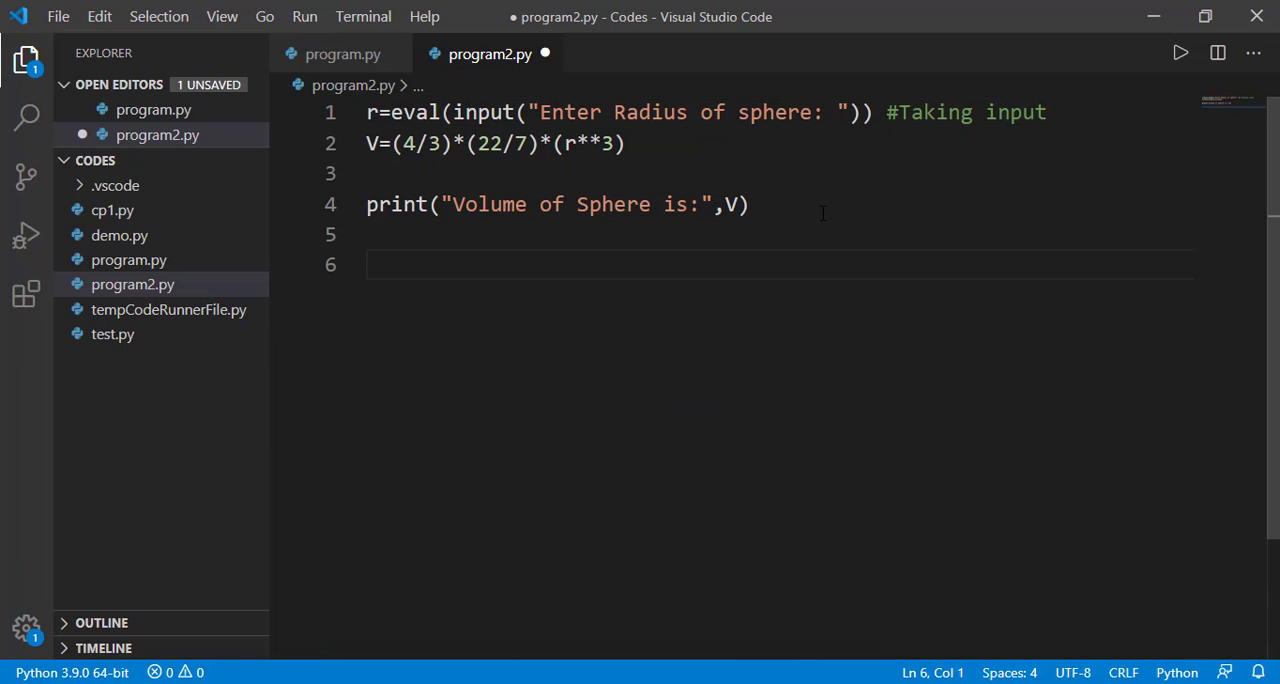
type("g=9.8")
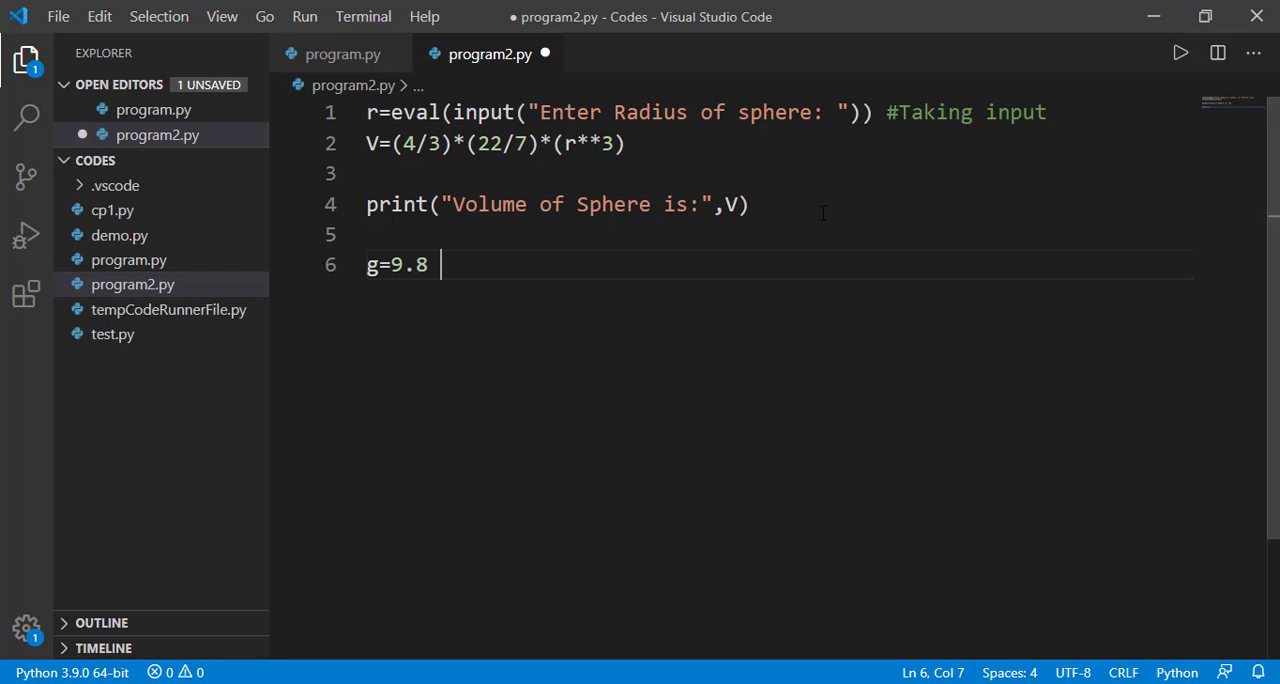
type("#g is")
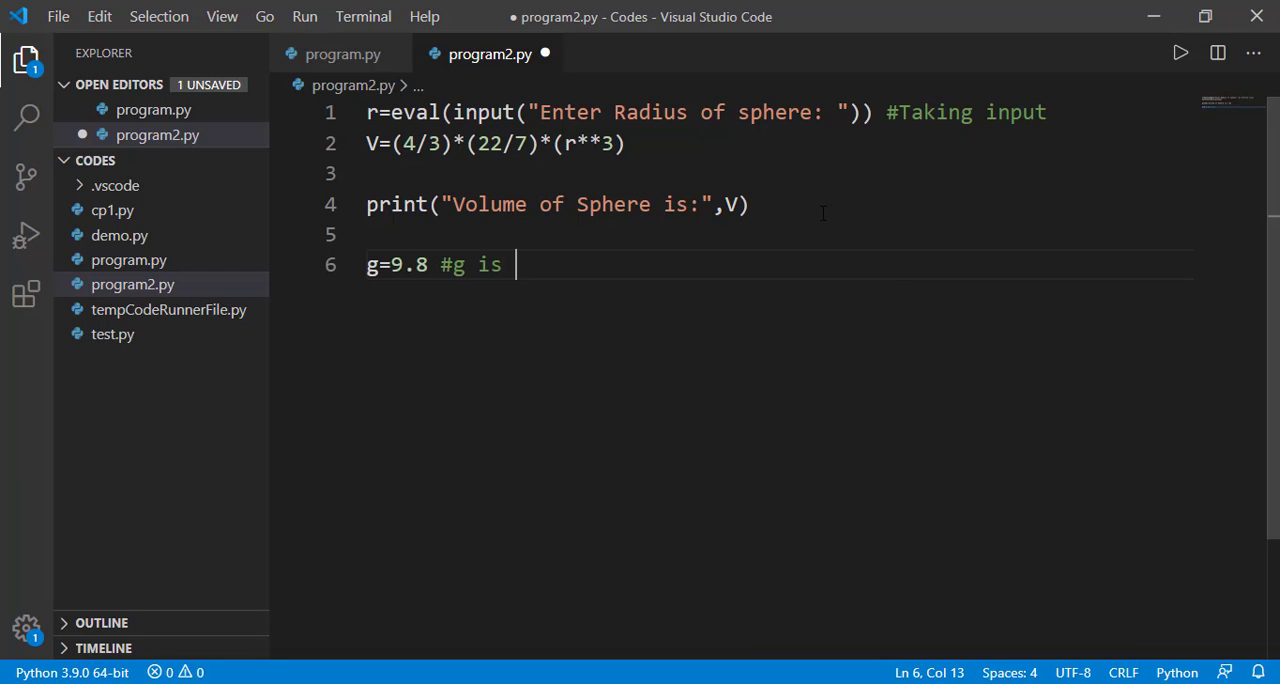
type("9.8")
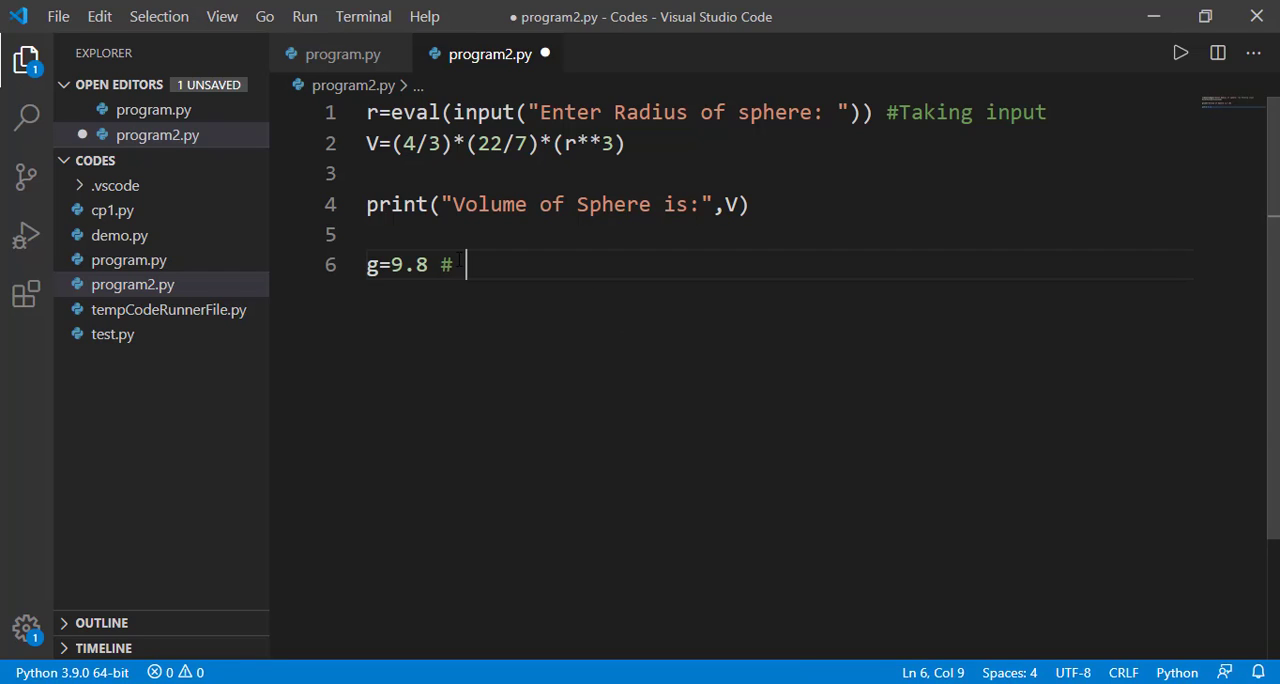
type("Gravitational Constant")
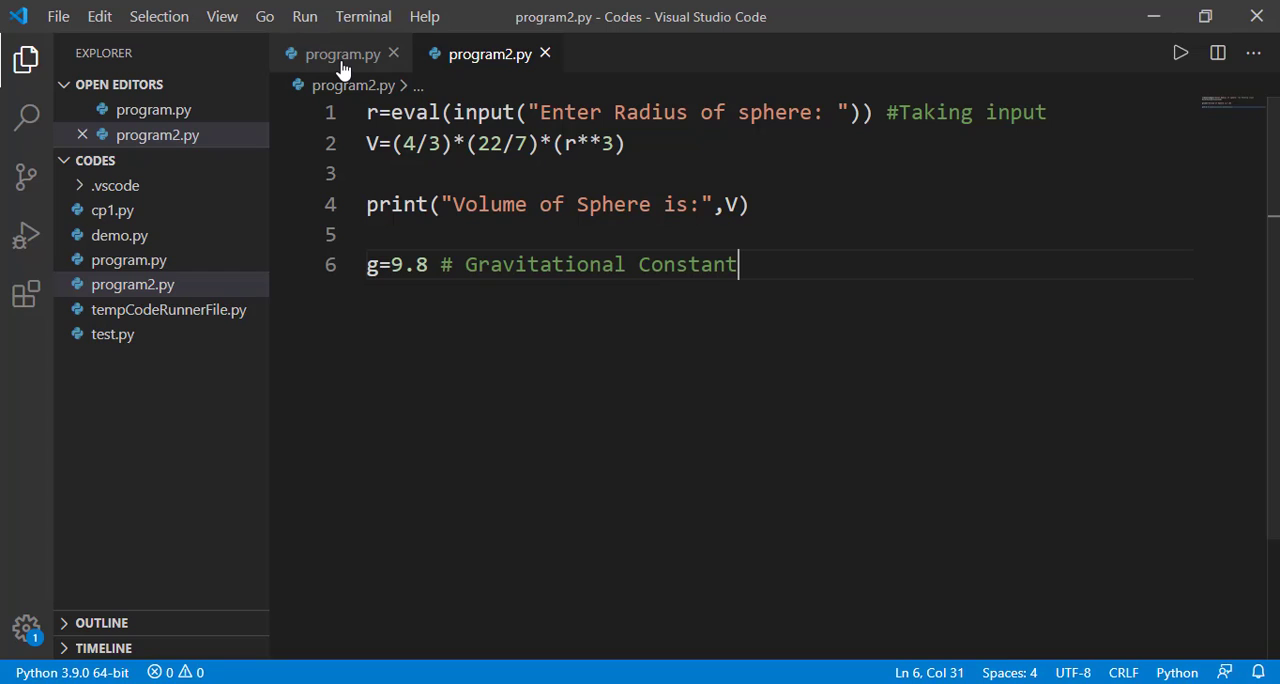
Step: Add a '#Taking Inputs' comment to program.py
left_click(344, 52)
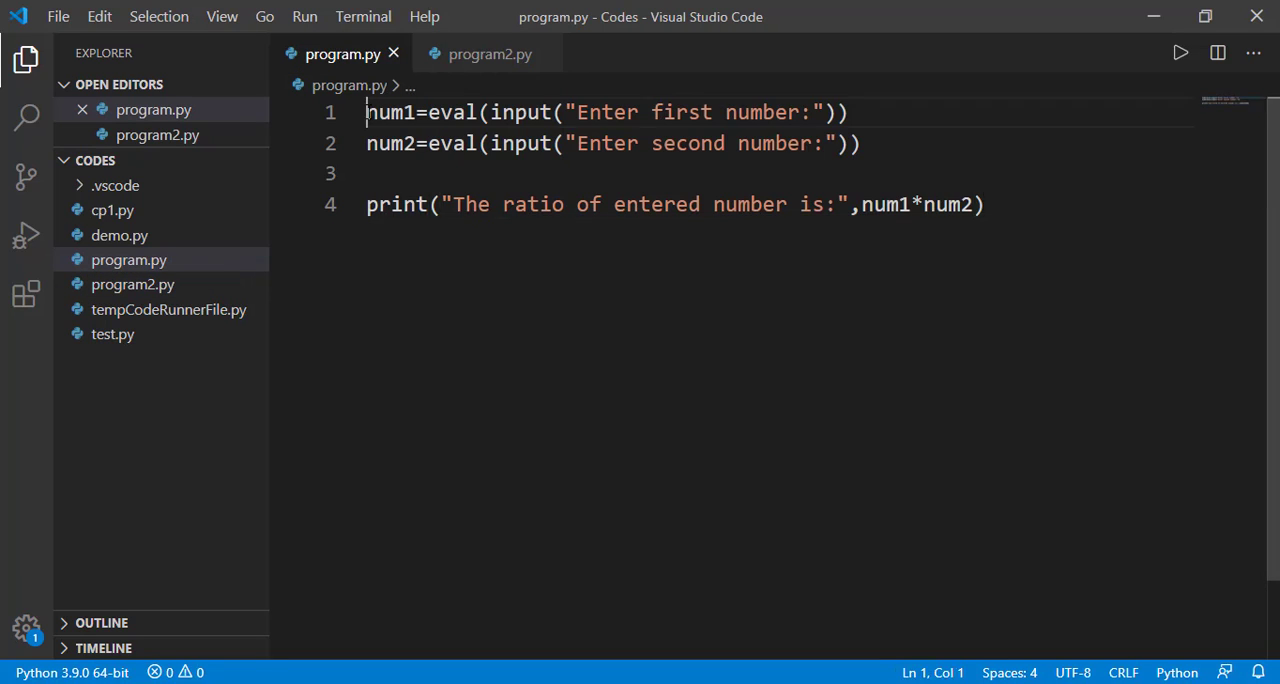
type("#a")
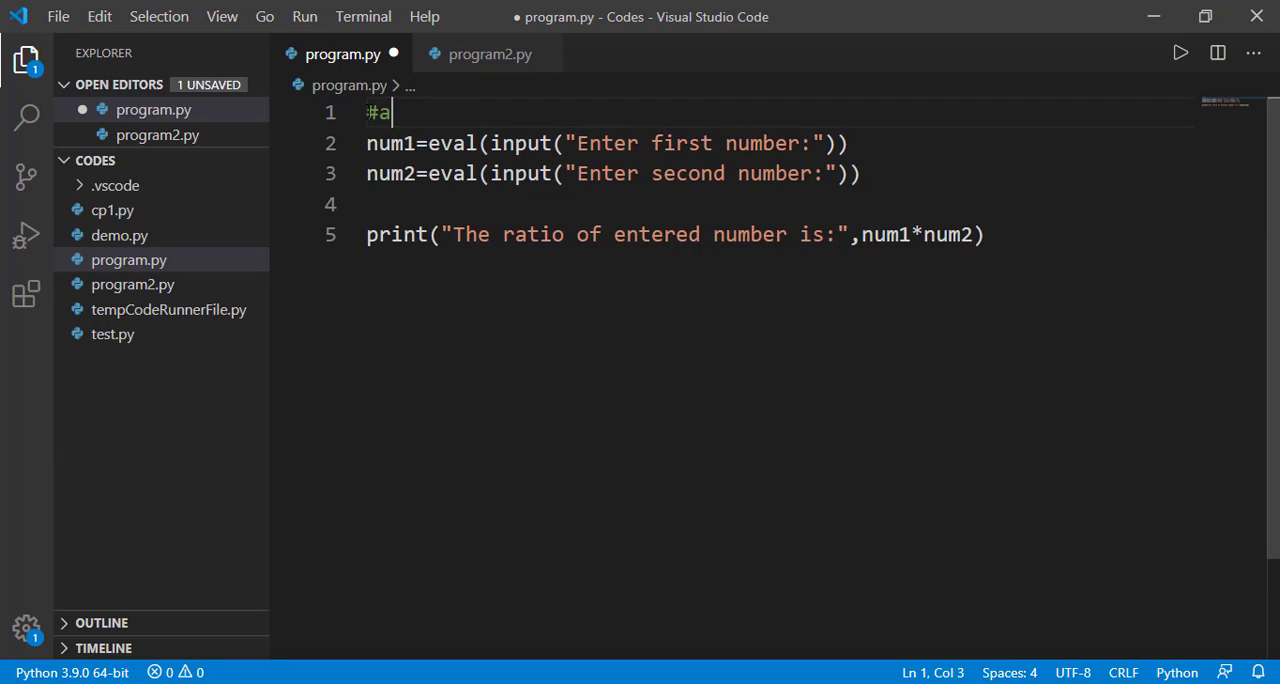
type("aking")
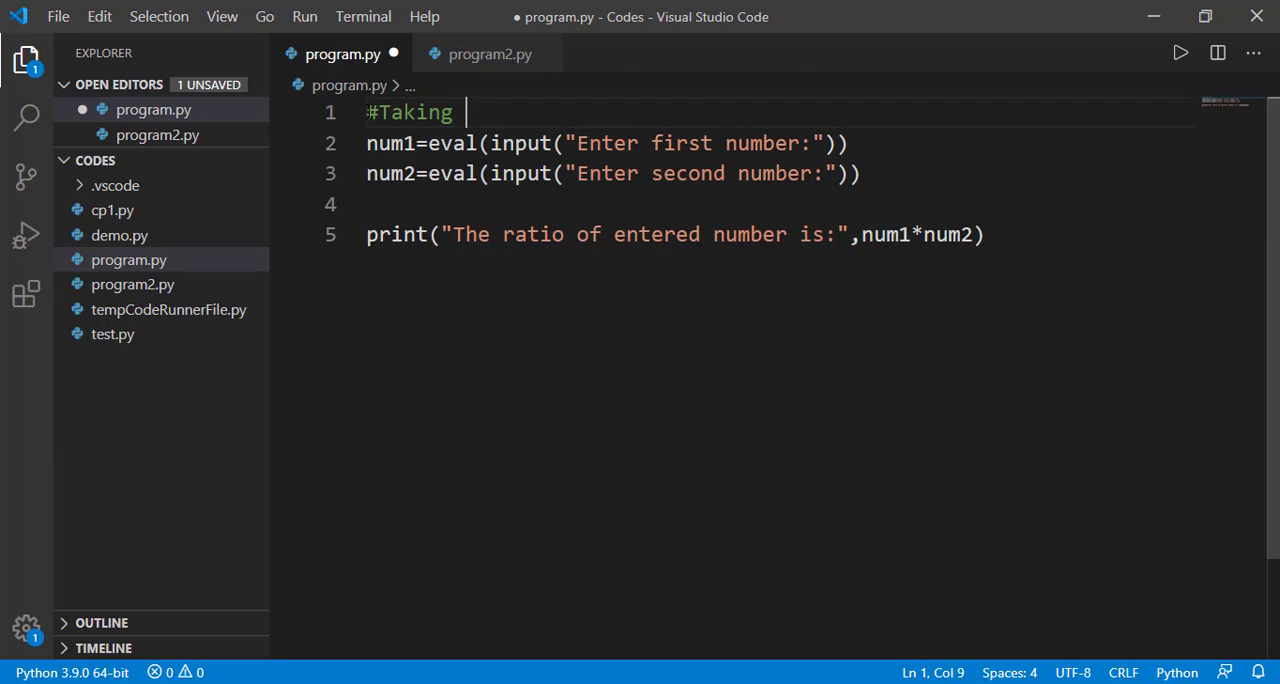
type("Inputs")
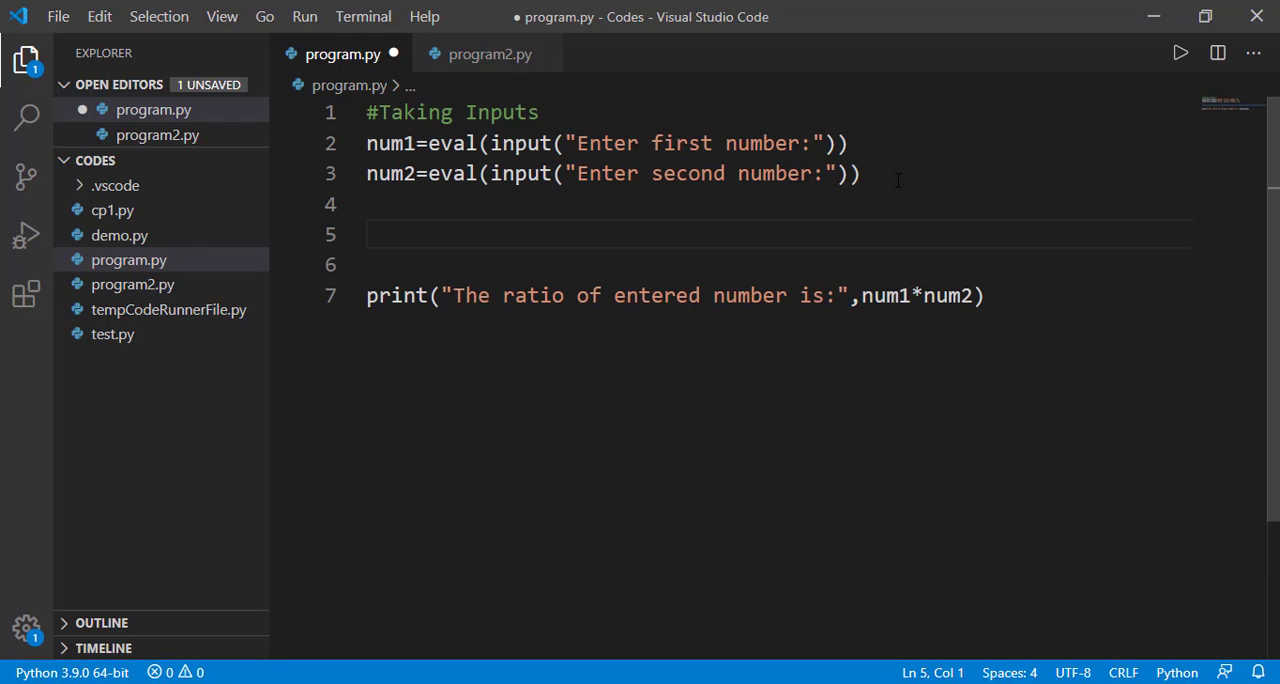
Step: Add '#Calculations' and '#Result' comments above the print line and save the file
type("#Calc")
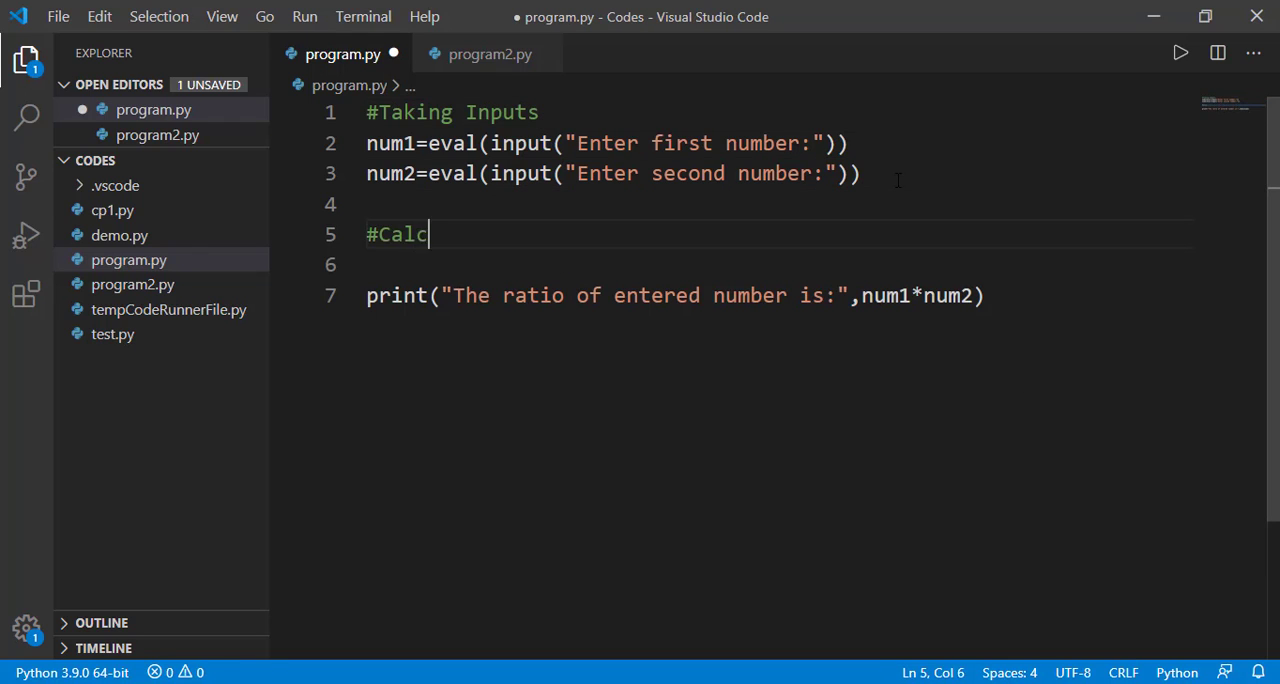
type("ulations")
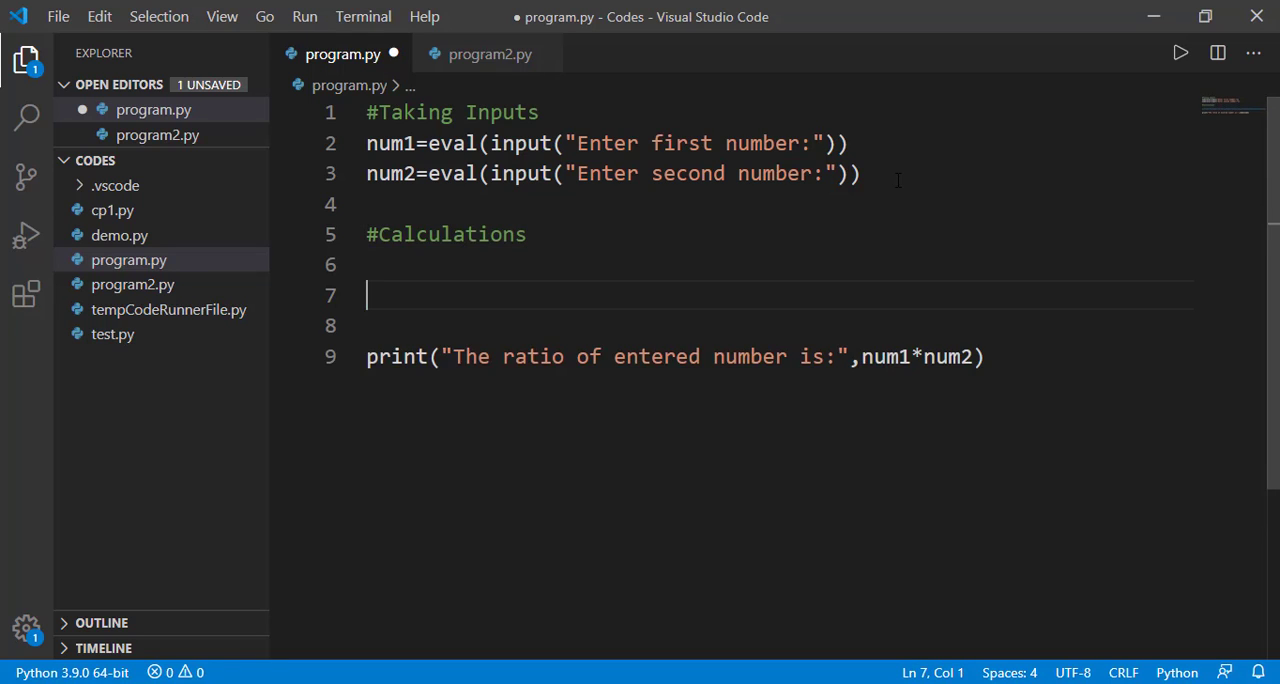
type("#")
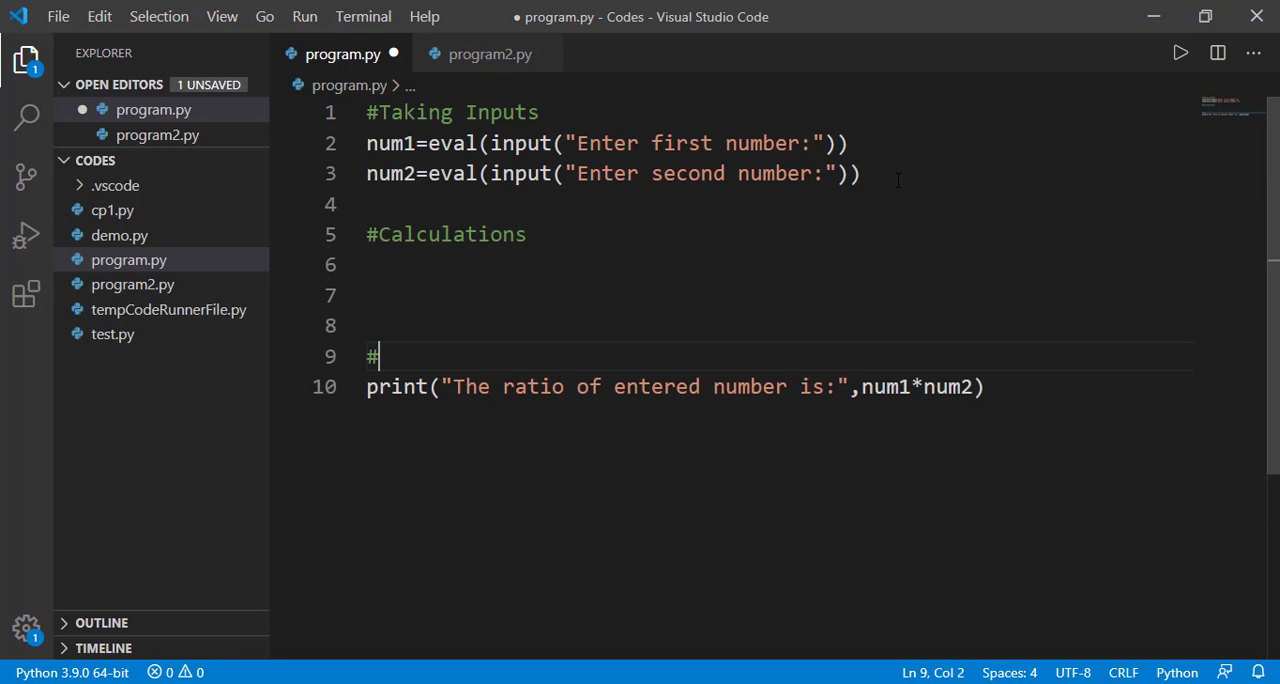
type("Result")
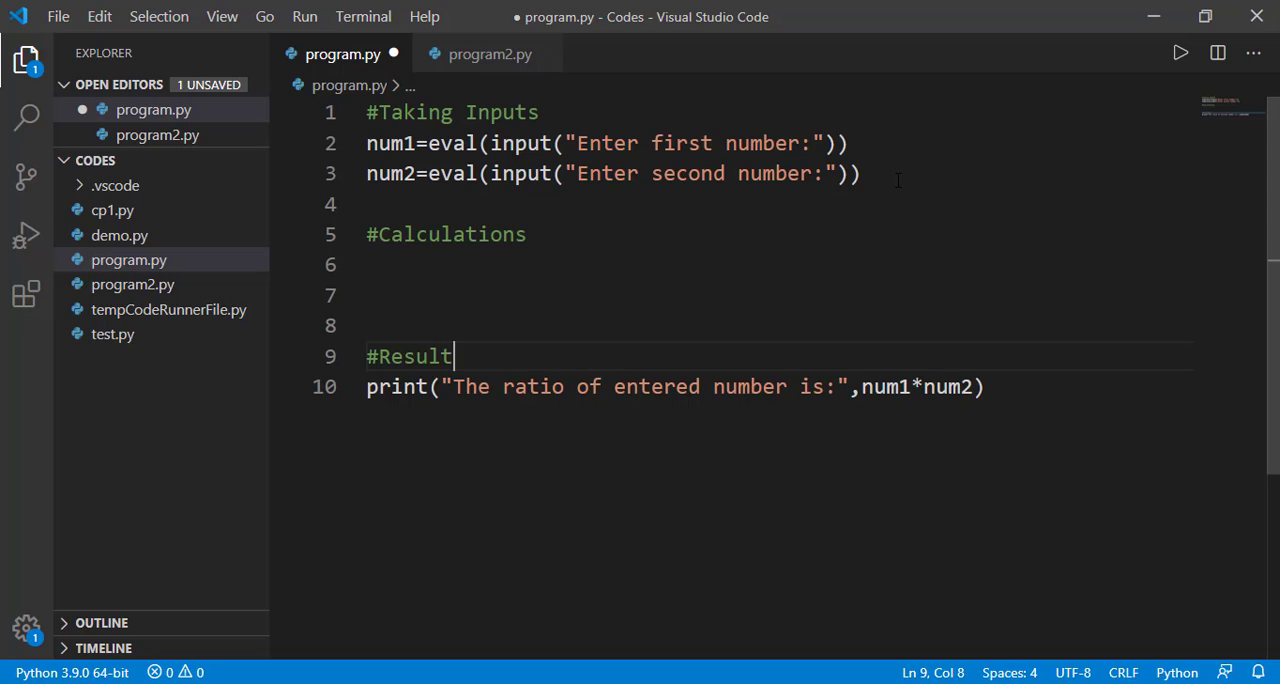
key("ctrl+s")
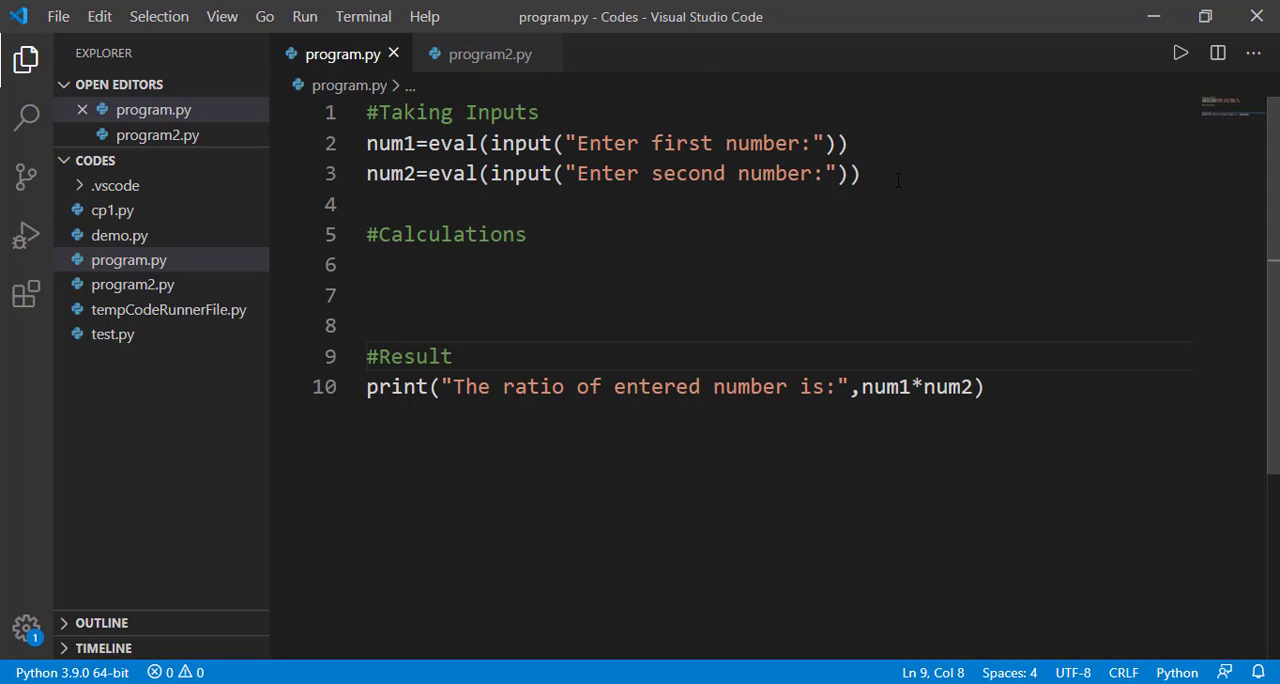
Step: Replace program2.py with a,b=10,20; a=a*b+a; c=b-a; print(c)
left_click(488, 54)
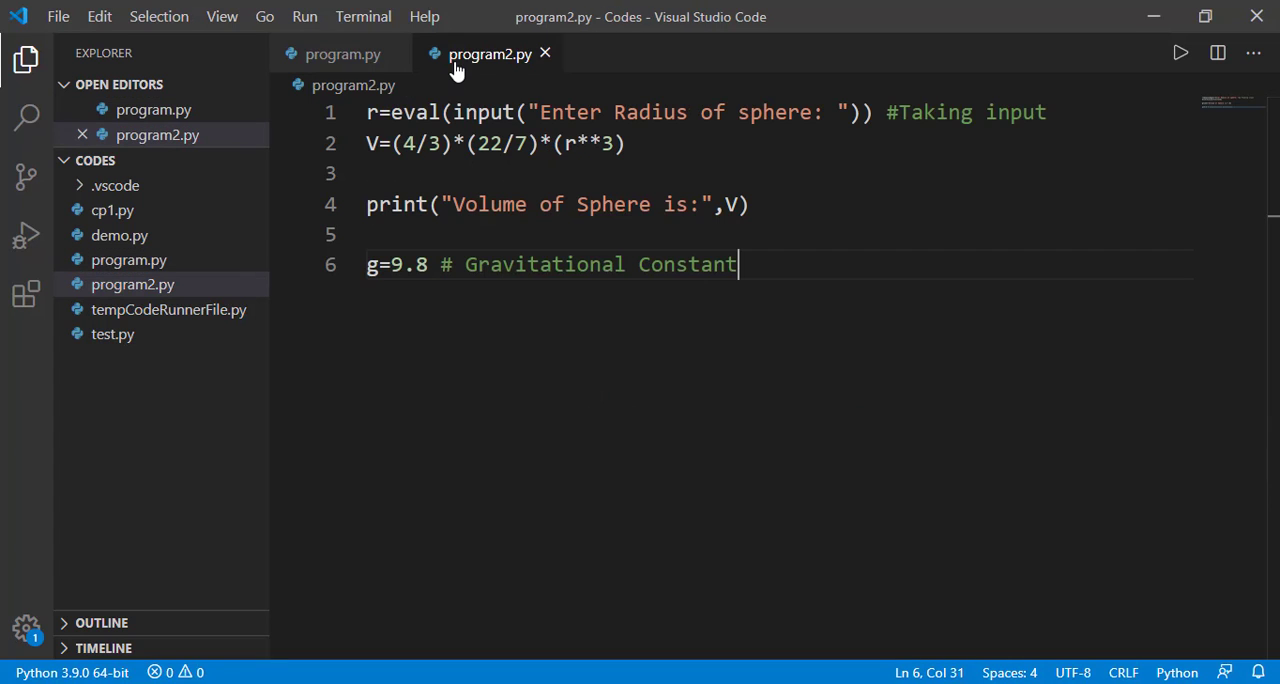
key("ctrl+a")
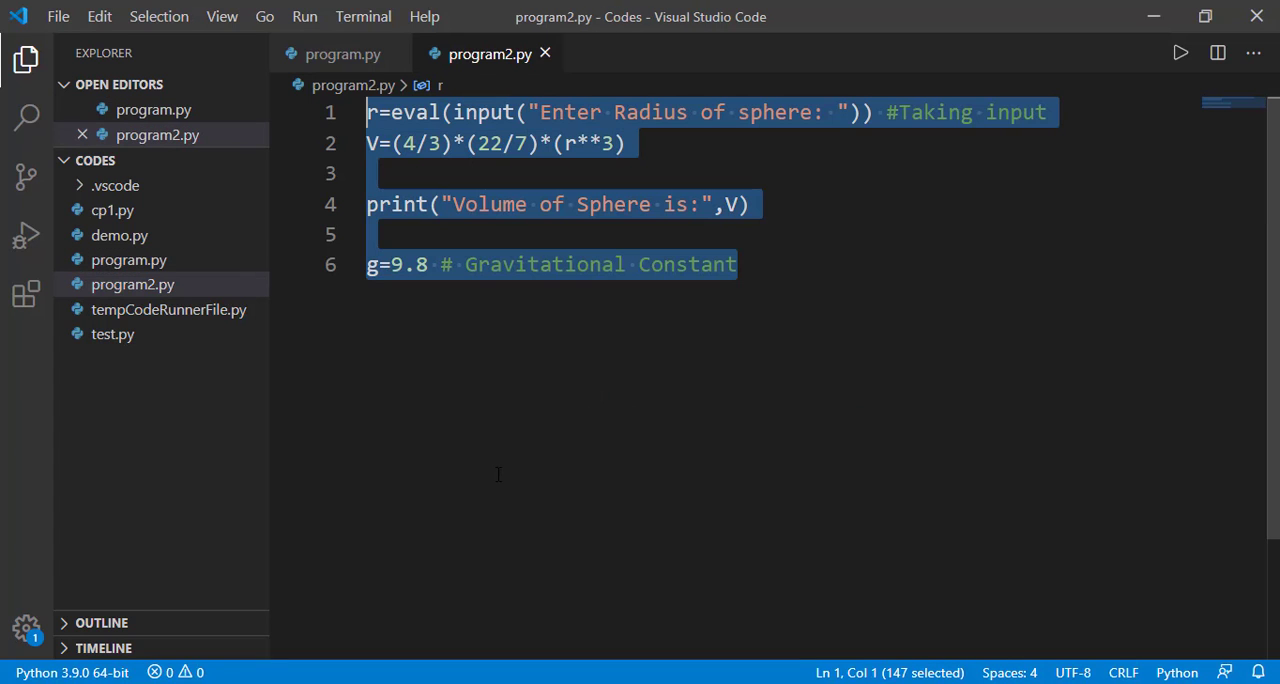
type("a,b=10")
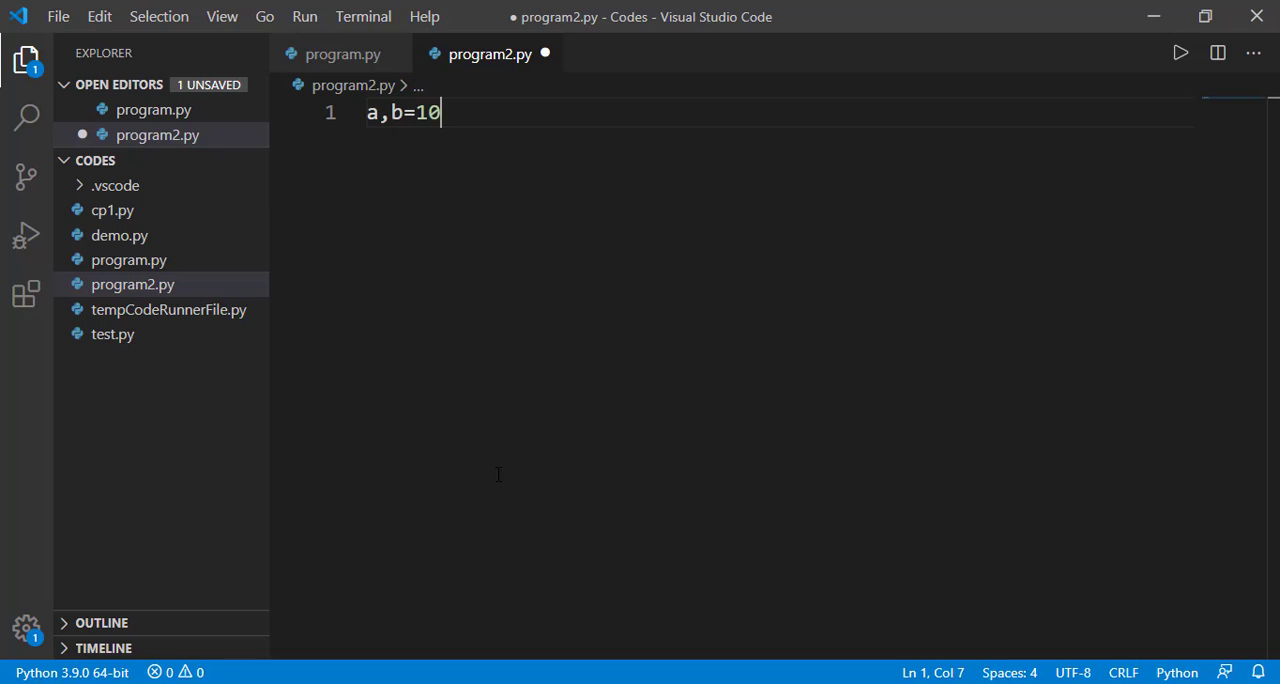
type(",20")
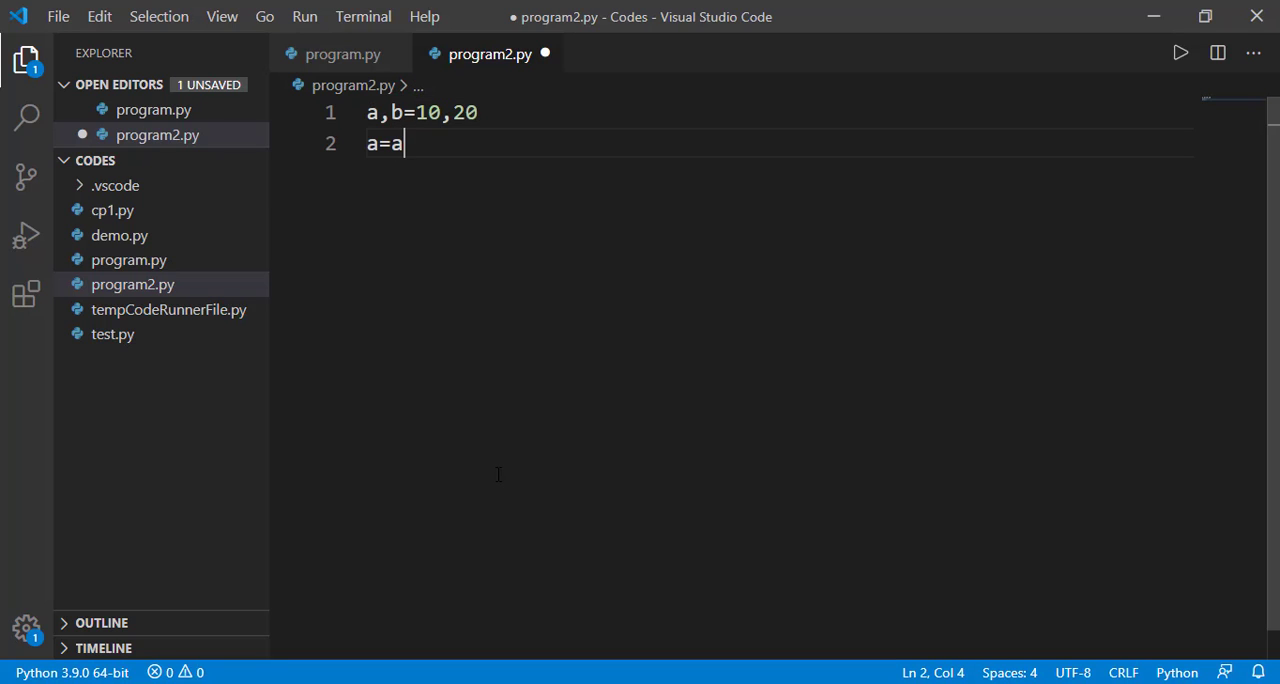
type("*b")
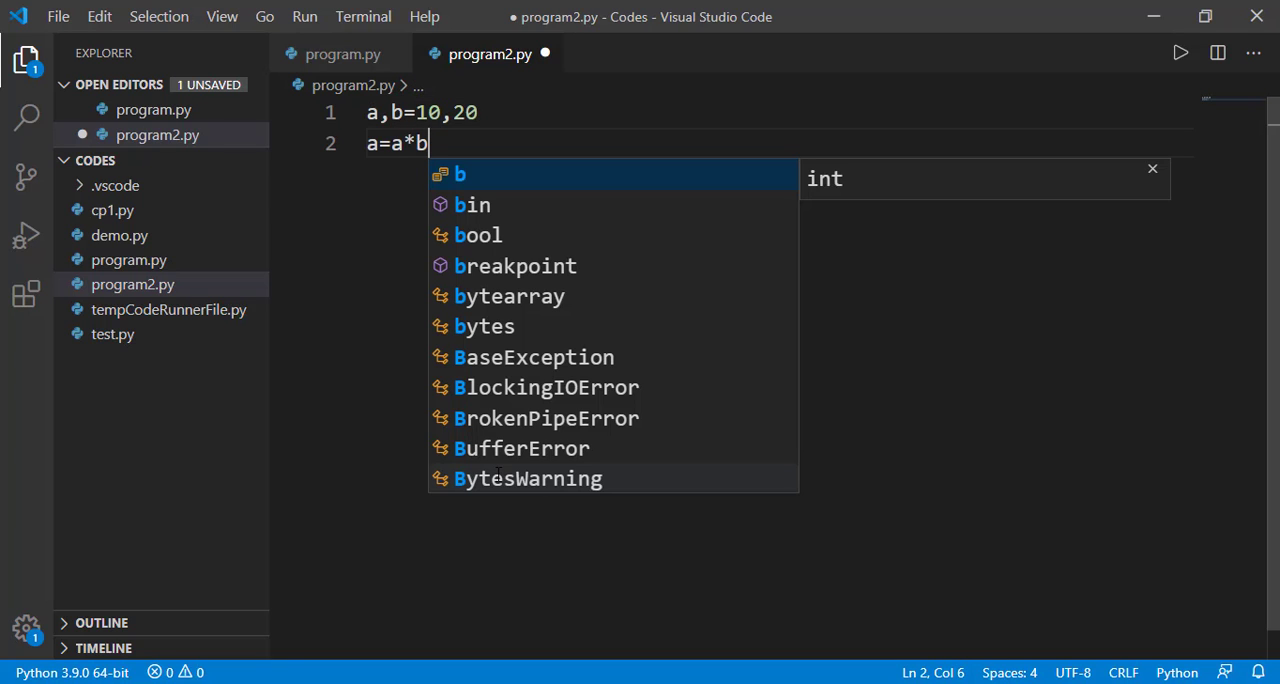
type("+a")
type("c=")
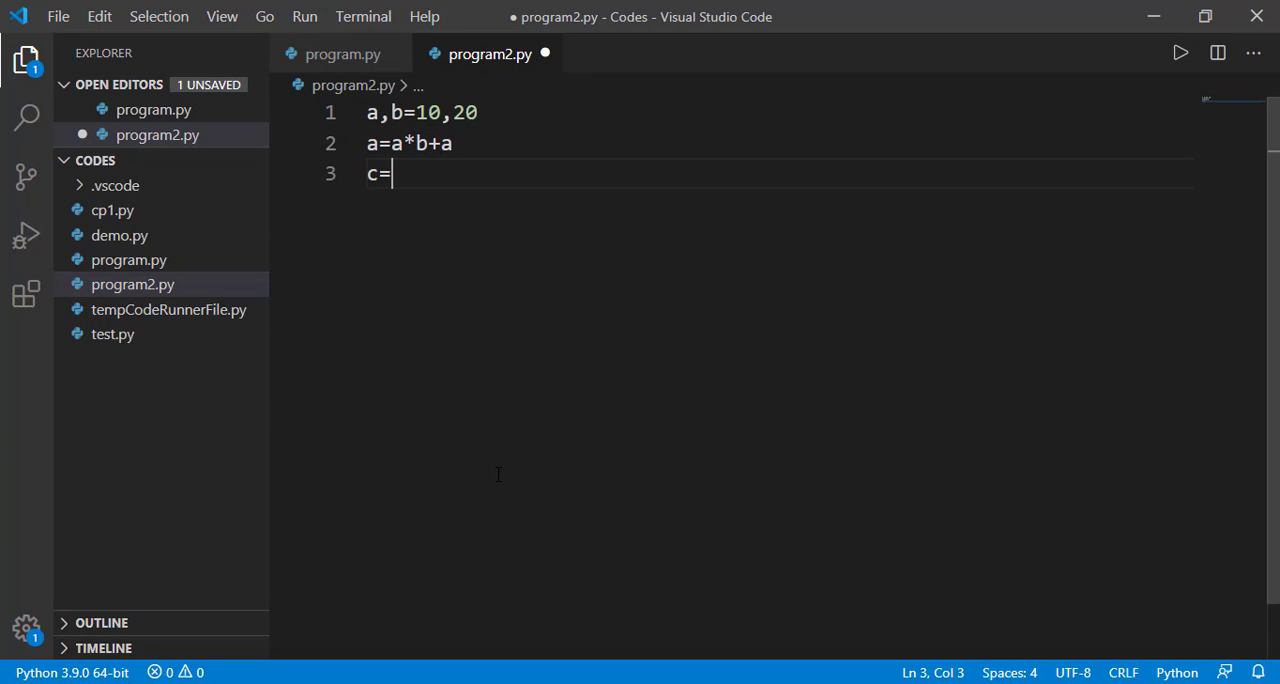
type("b-a")
type("print(c)")
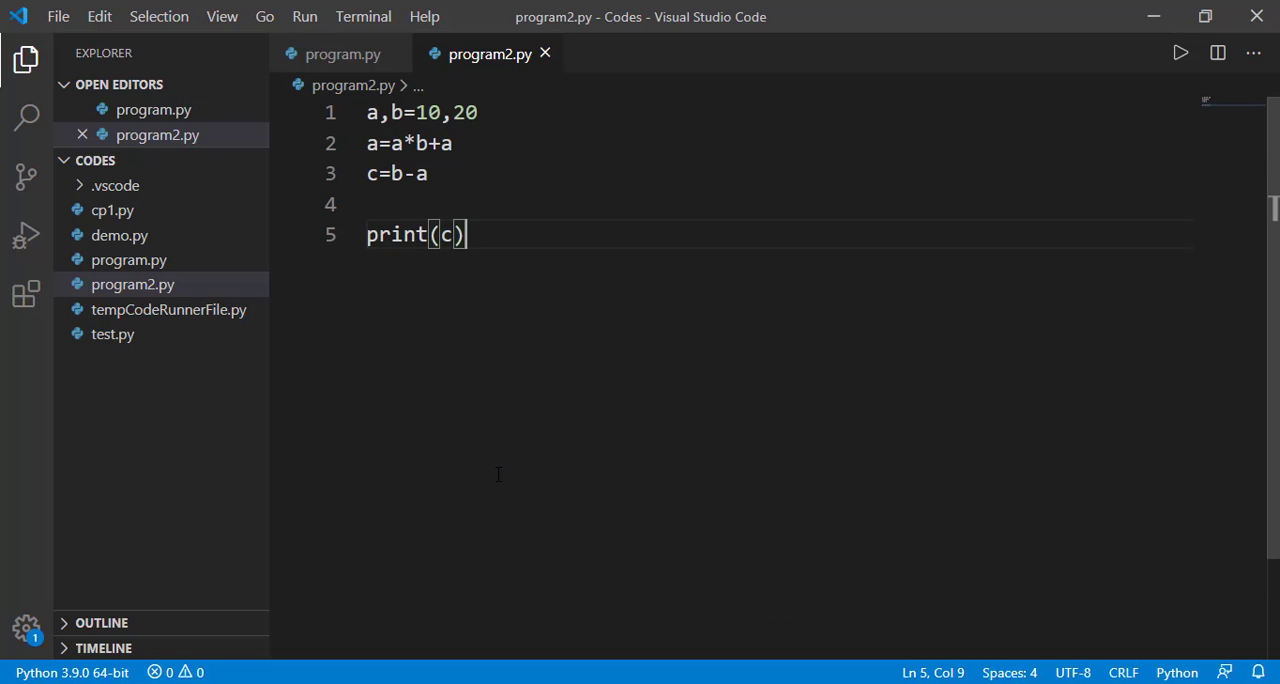
mouse_move(500, 158)
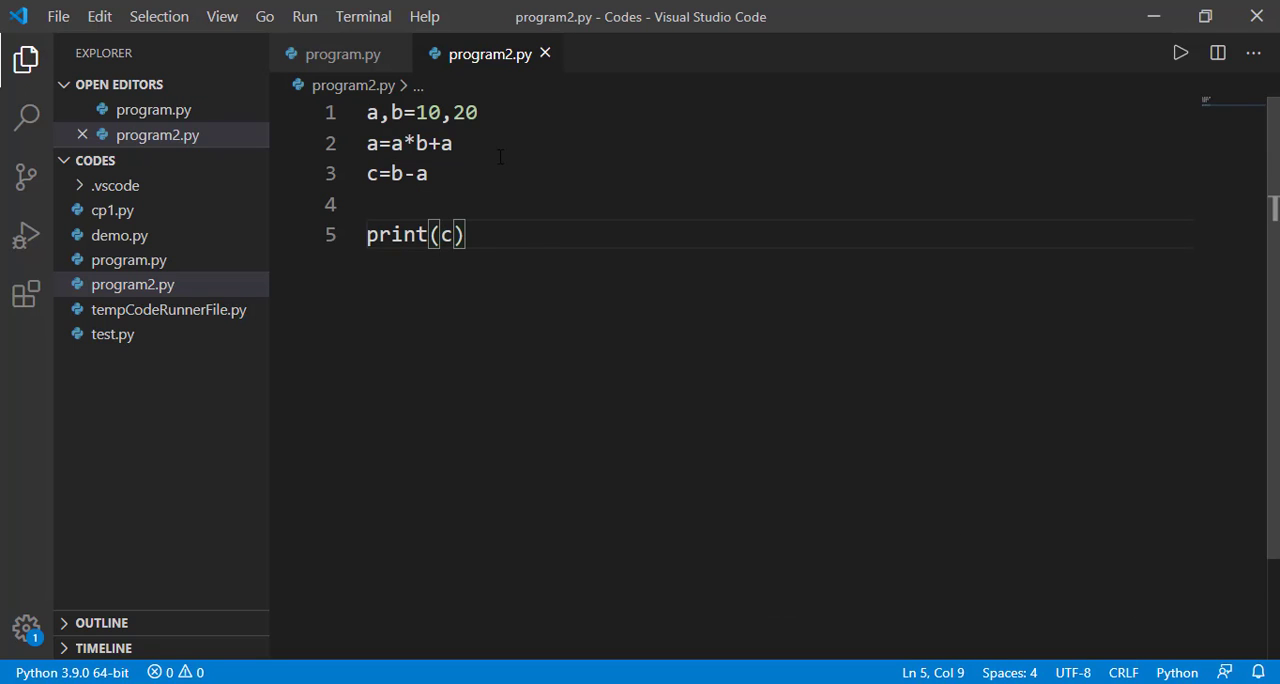
left_click_drag(378, 144, 452, 144)
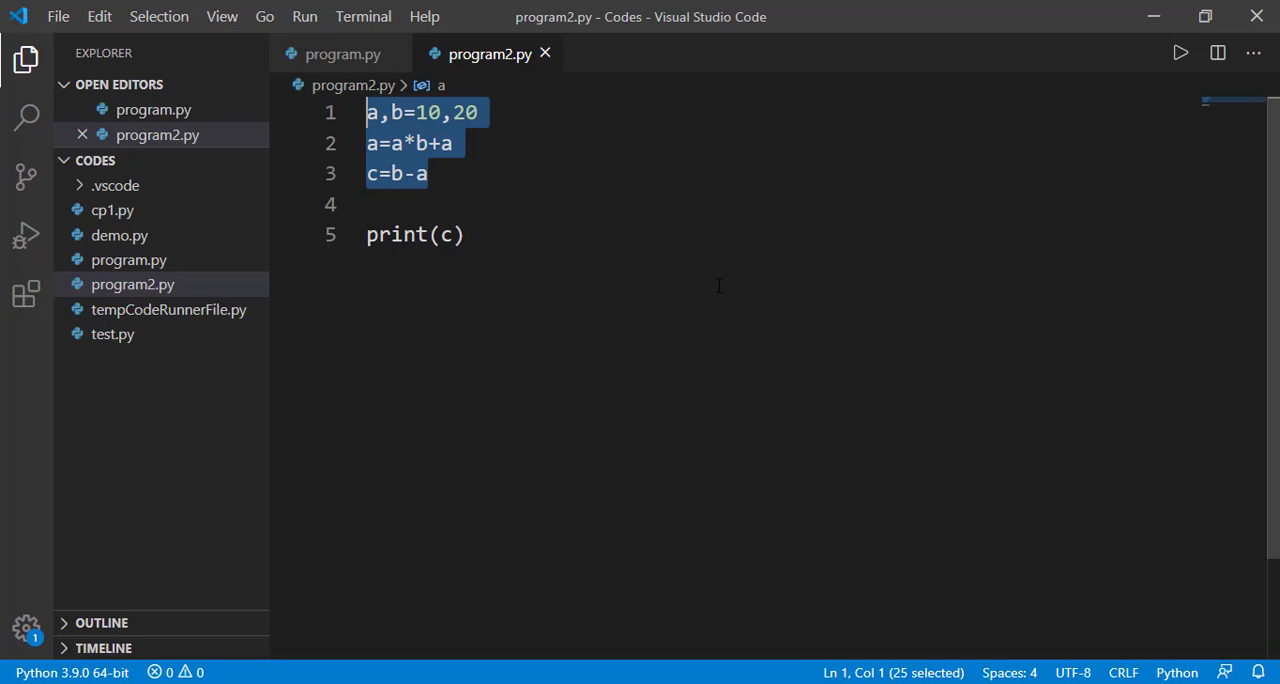
Step: Wrap the three assignment lines in ''' quotes, leaving print(c) active, then go to program.py
left_click(432, 174)
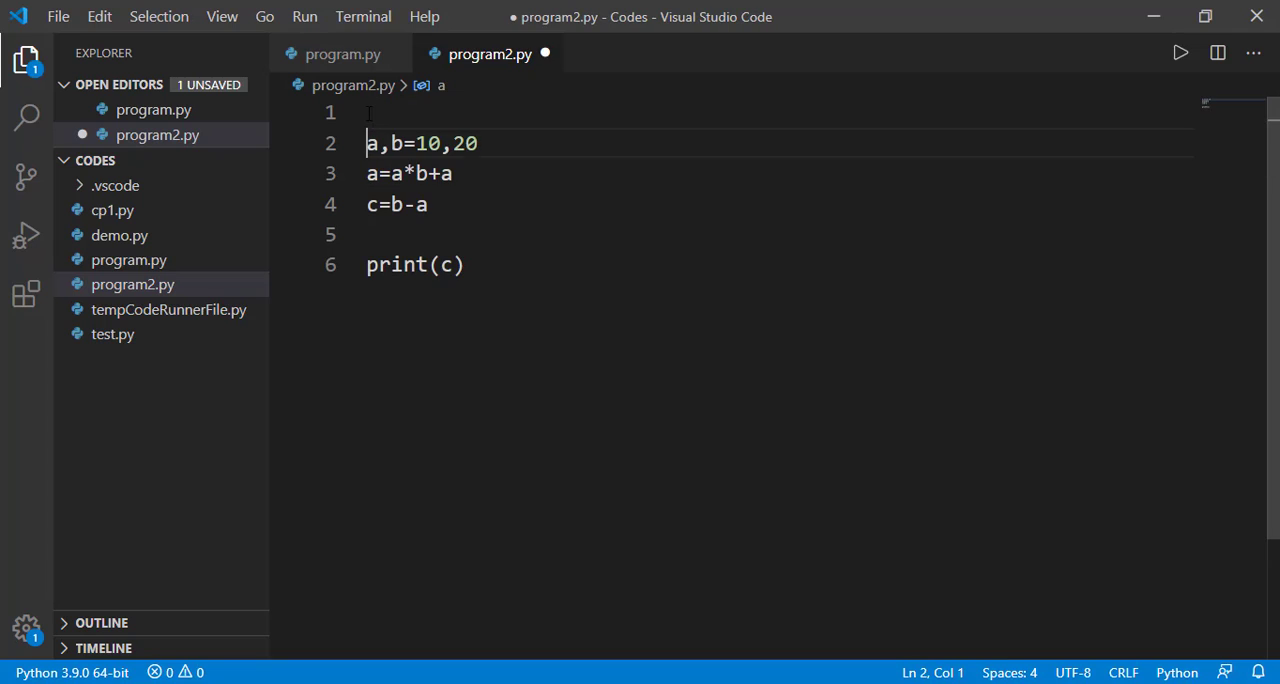
type("'''")
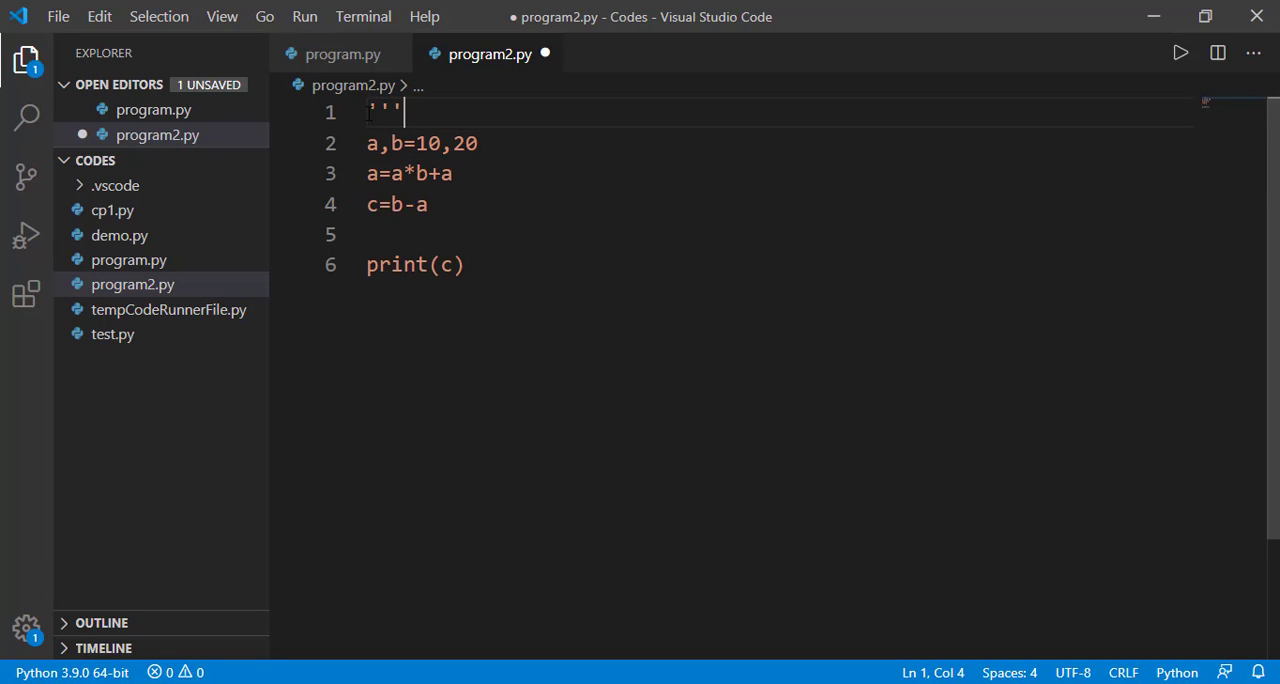
type("'''")
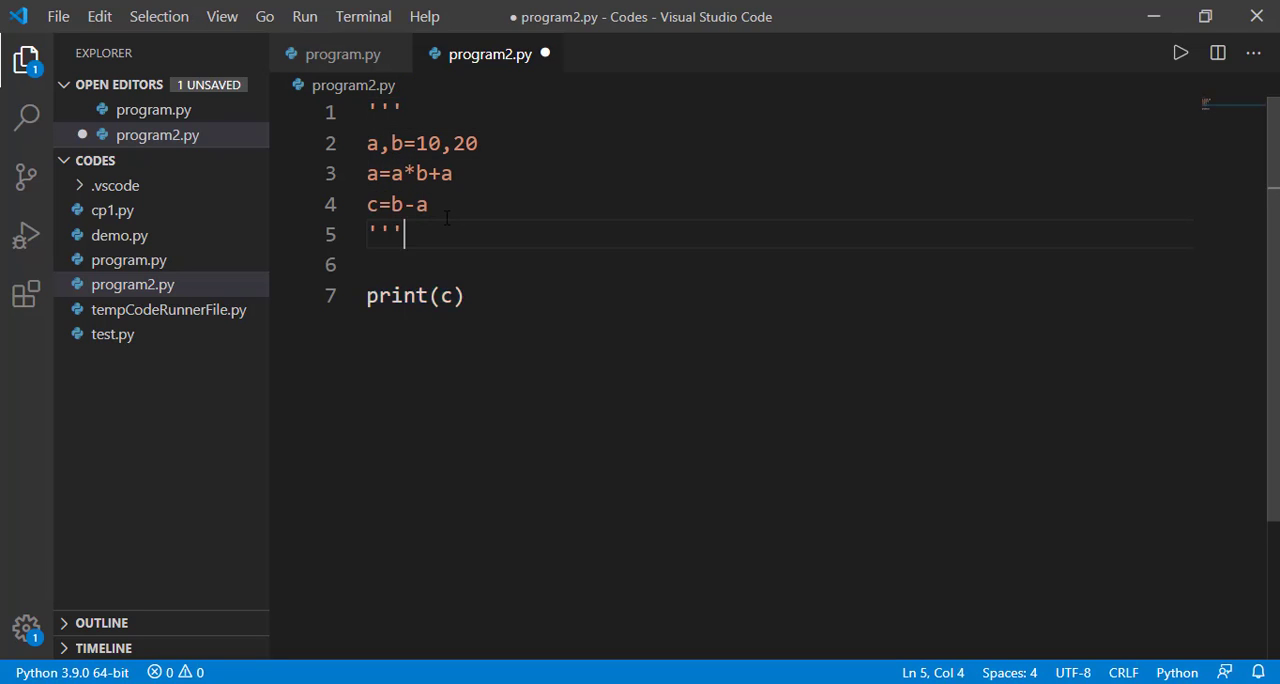
left_click_drag(366, 144, 430, 204)
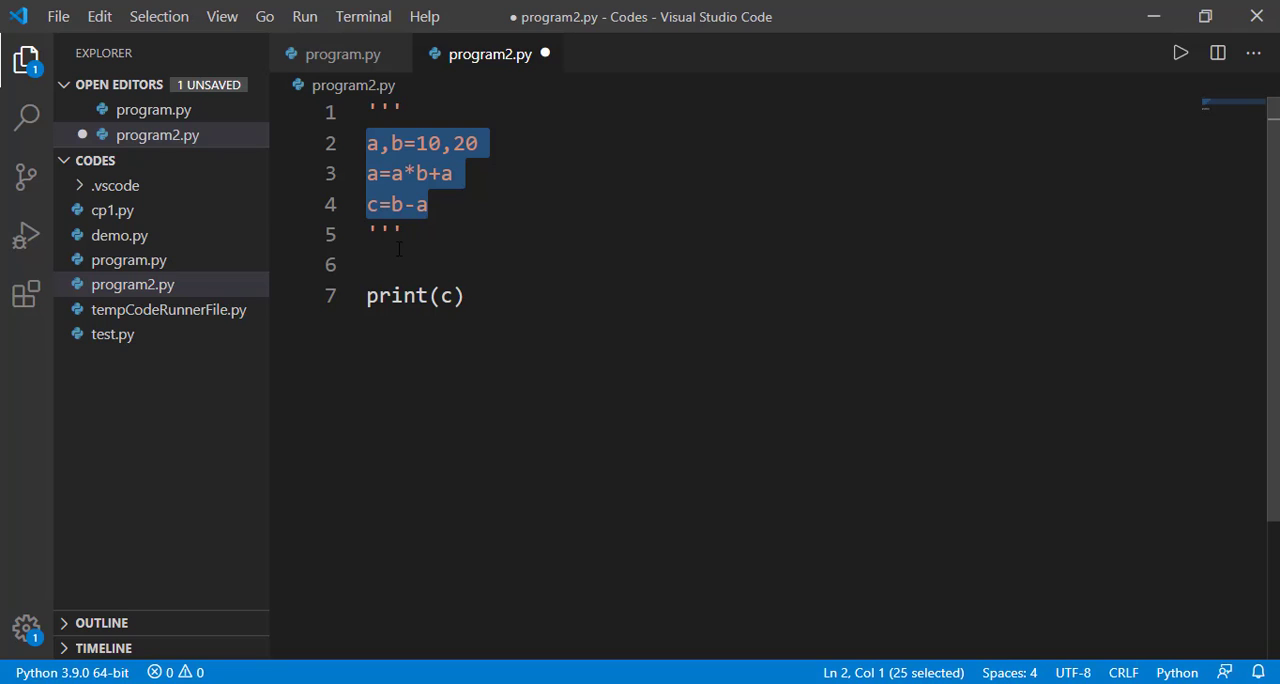
left_click(342, 54)
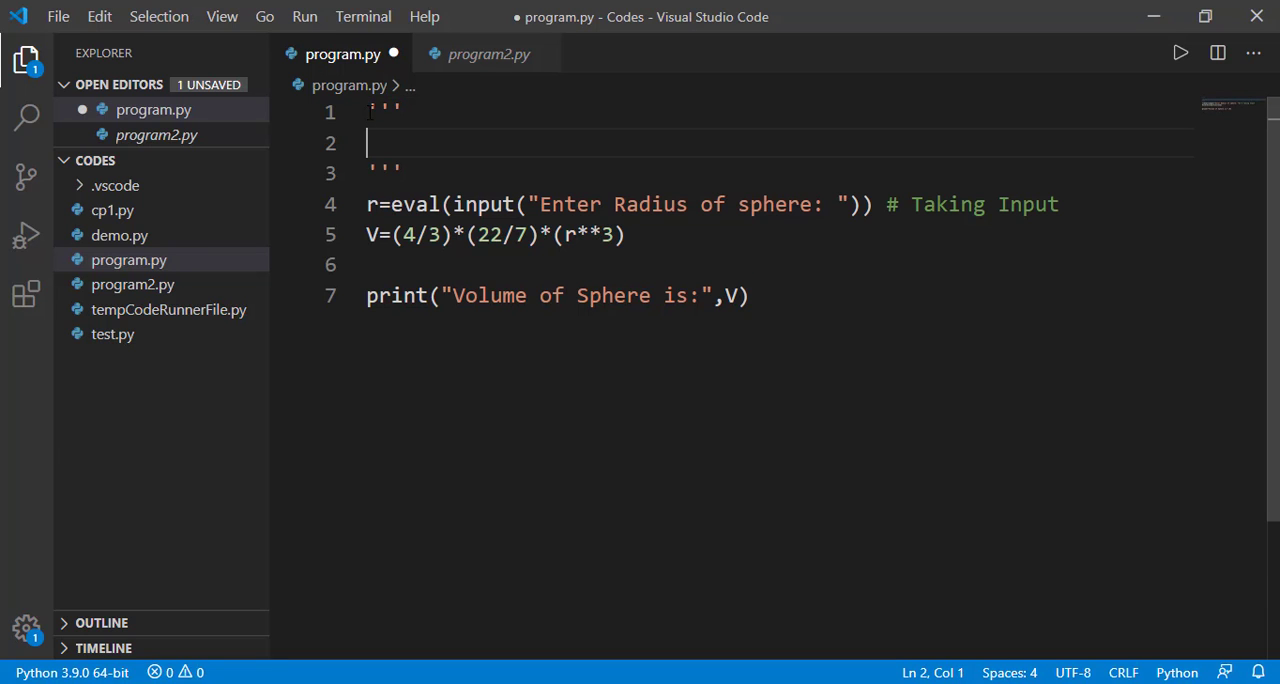
Step: Write the docstring: 'This Program find the Volume' of a sphere, 'Written By: Muhammad Ahsan Nae…', 'Date: 21/10/2020'
type("This Program f")
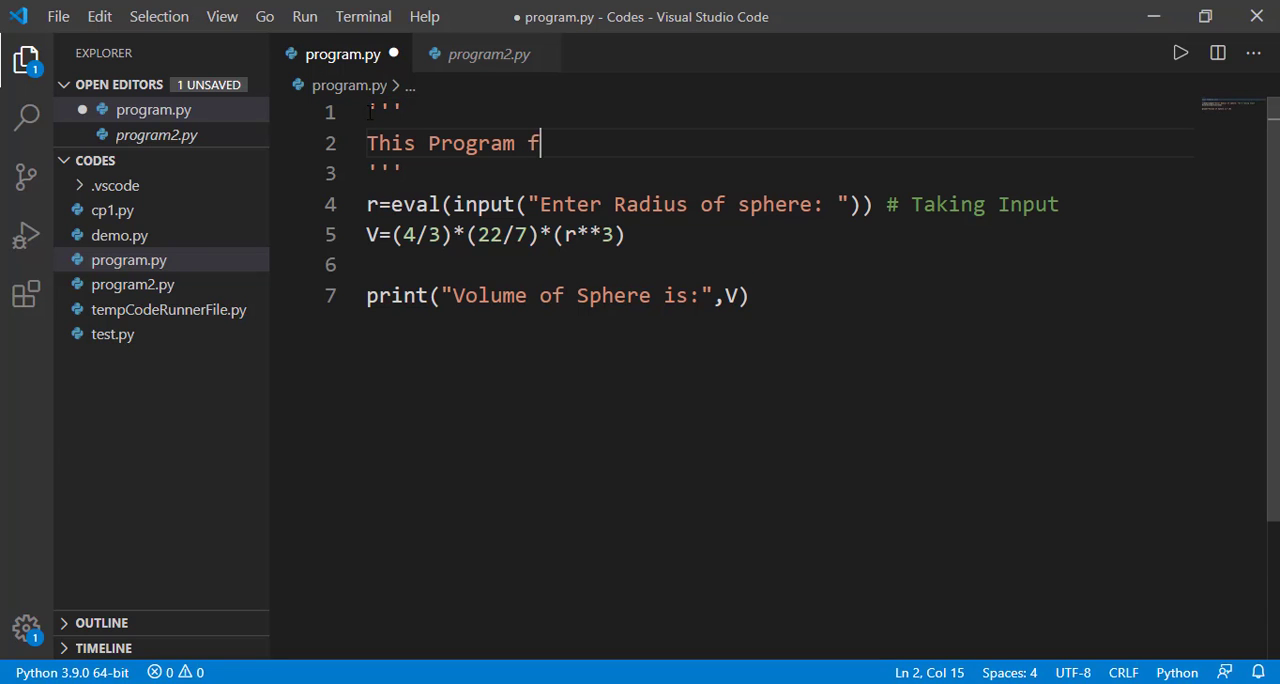
type("ind the Volume of Spher")
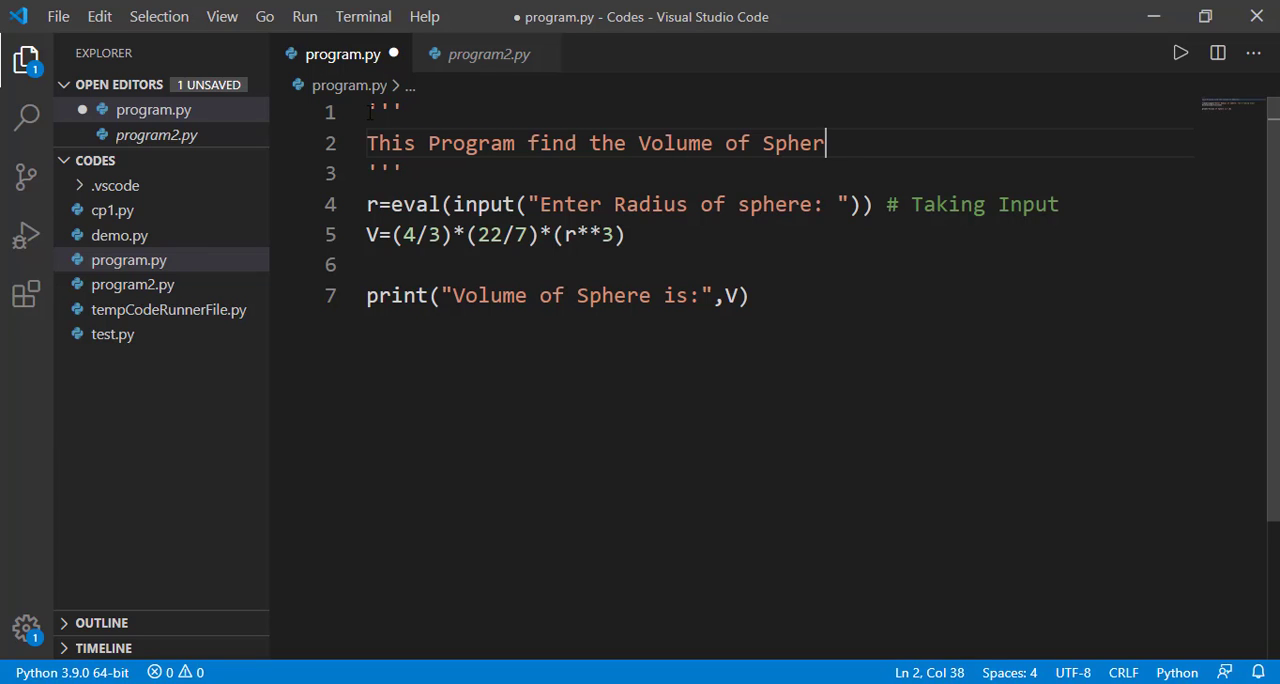
type("Written By:")
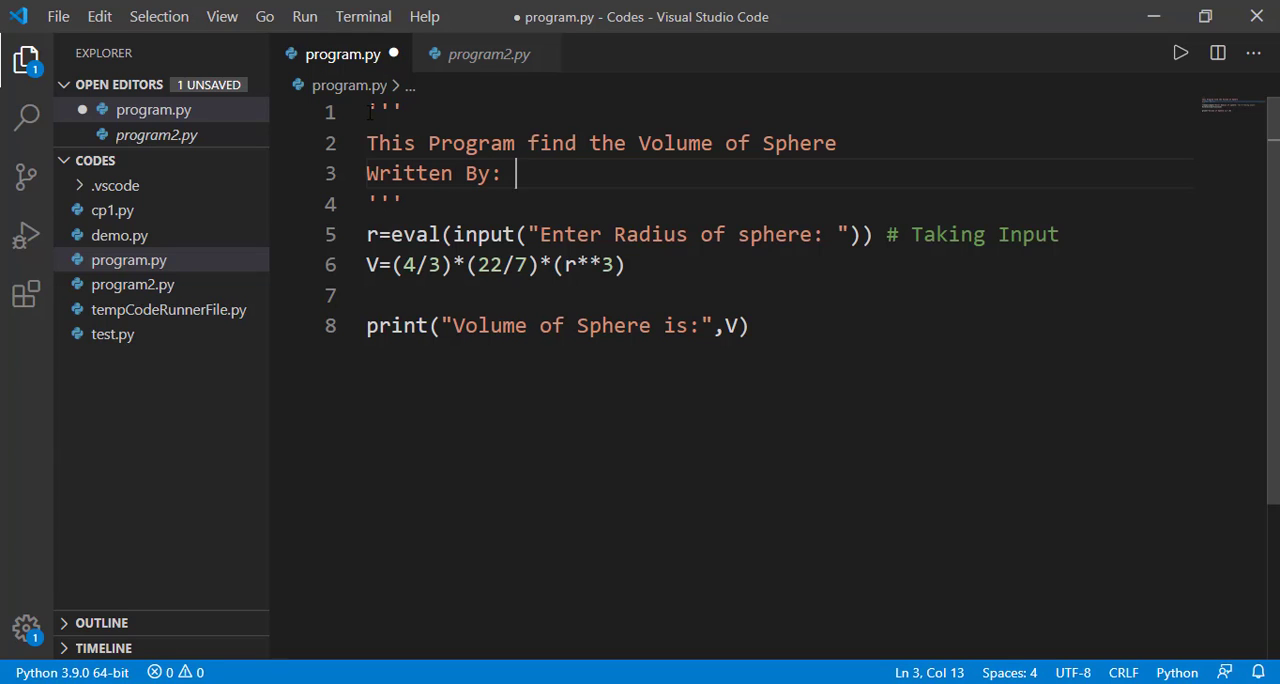
type("Muhammad Ahsan Naeem")
type("Date")
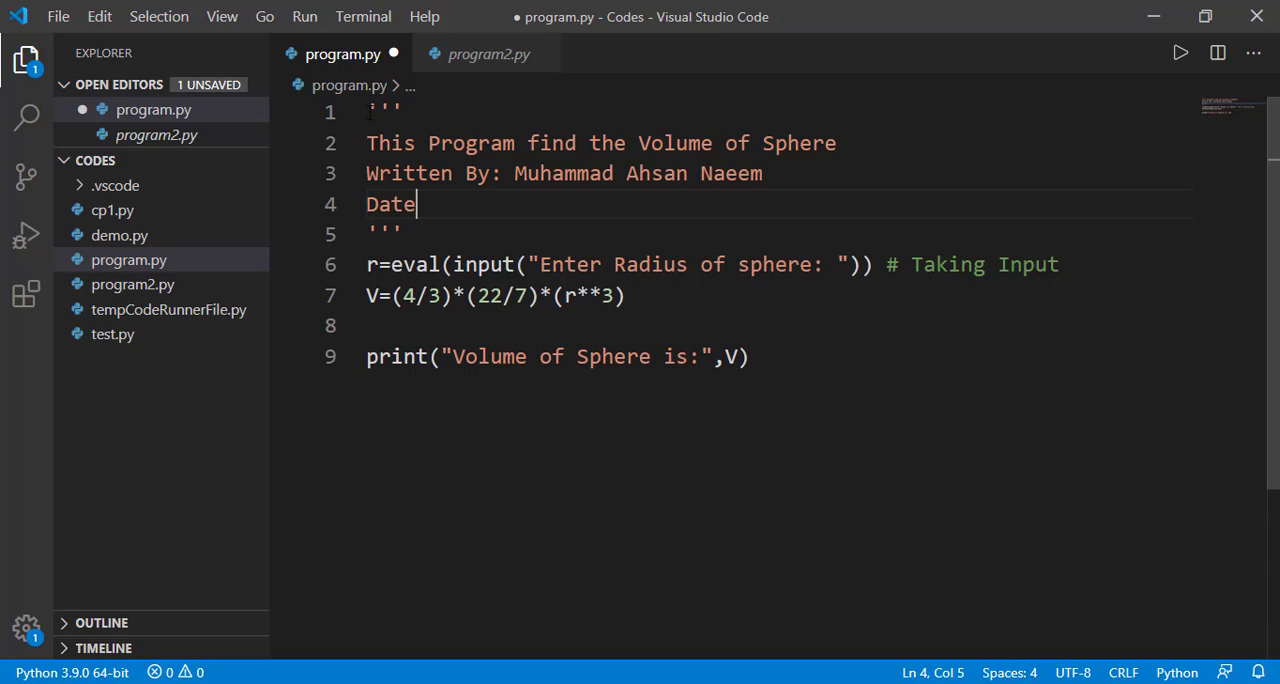
type(": 21/")
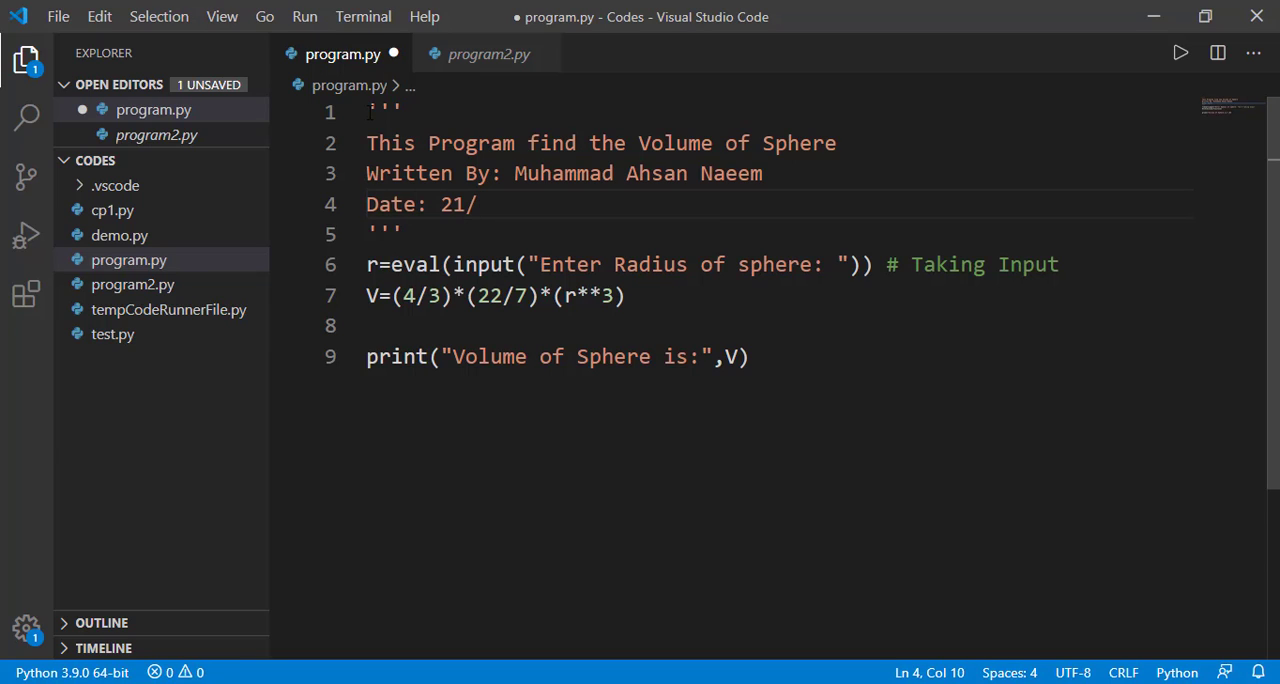
type("10/2020")
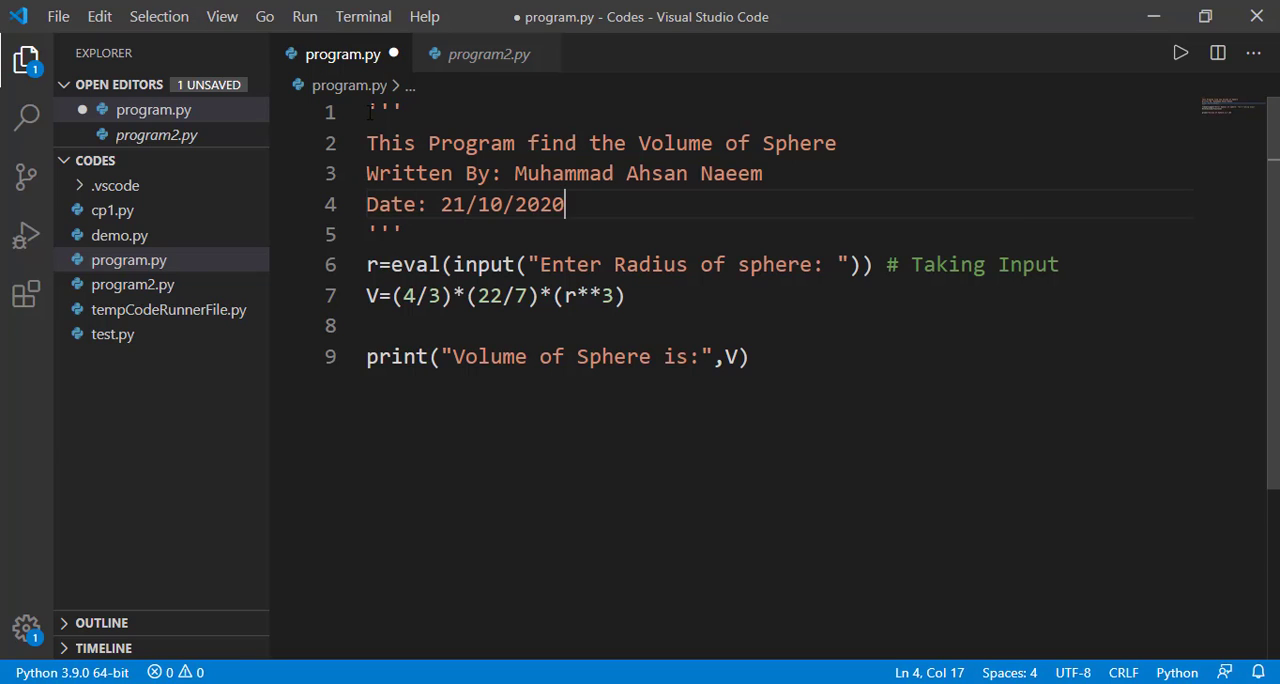
left_click(486, 52)
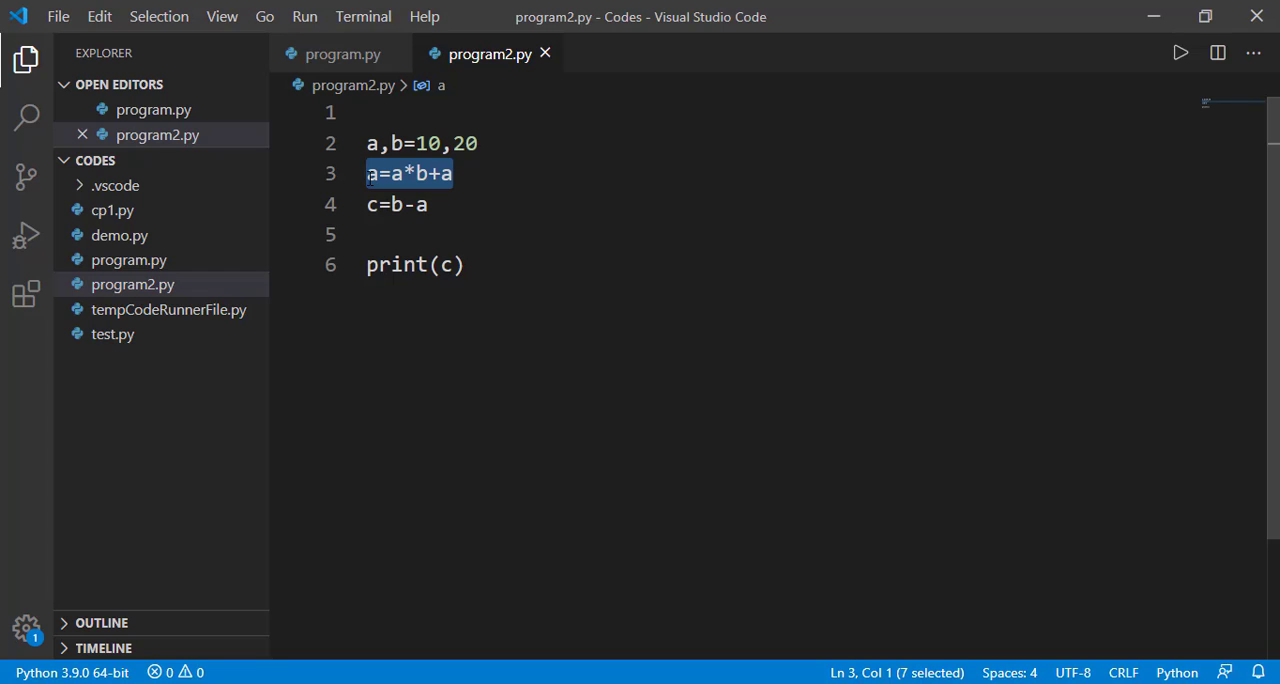
key("Ctrl+/")
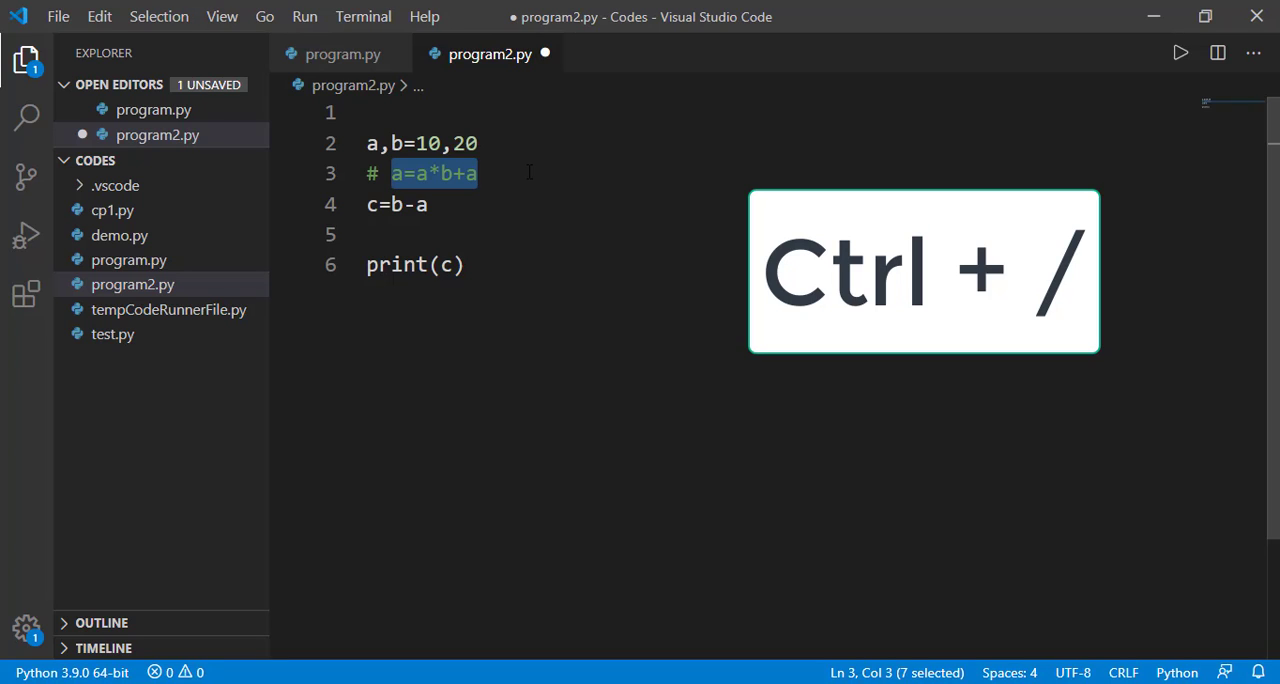
key("Ctrl+/")
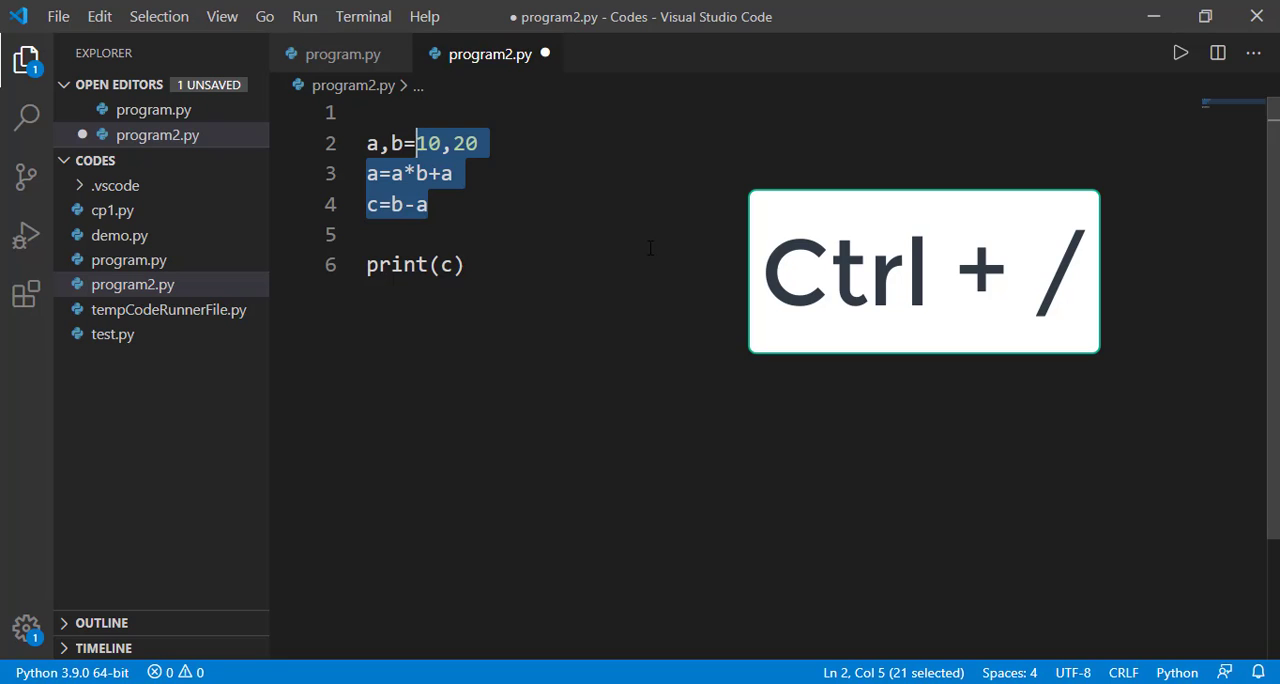
Step: Hash-comment the three calculation lines with Ctrl+/, then uncomment them again
key("Ctrl+/")
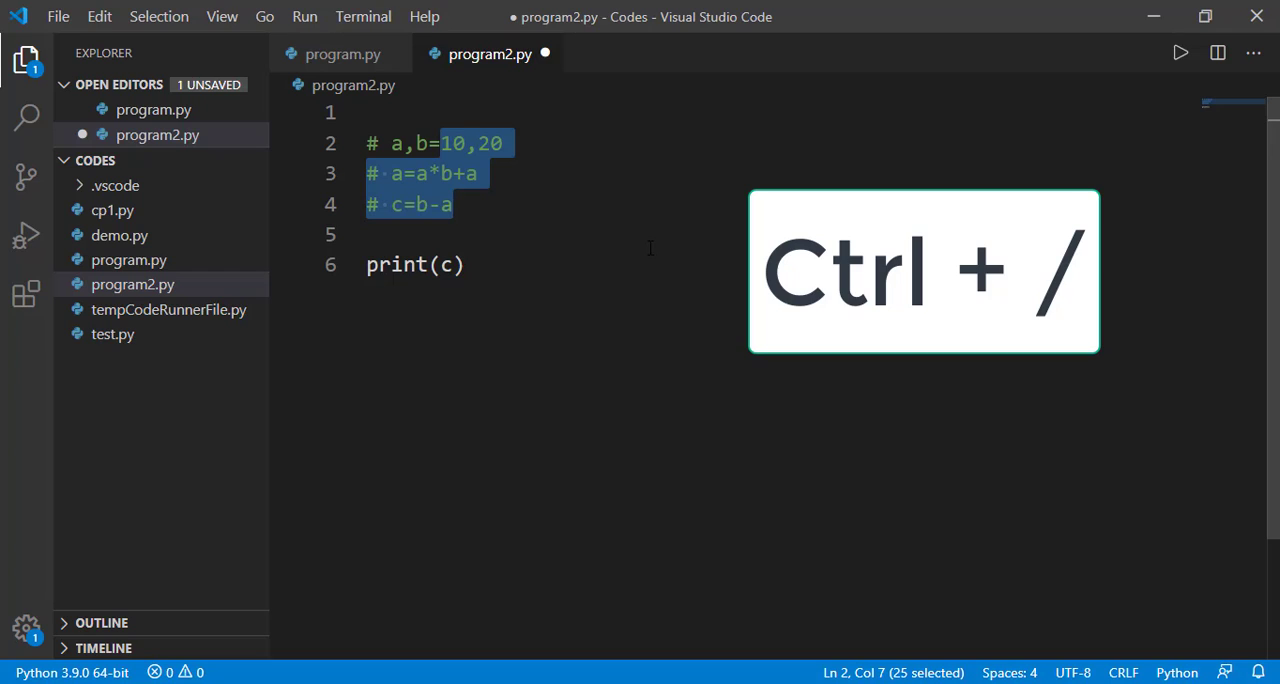
key("Ctrl+/")
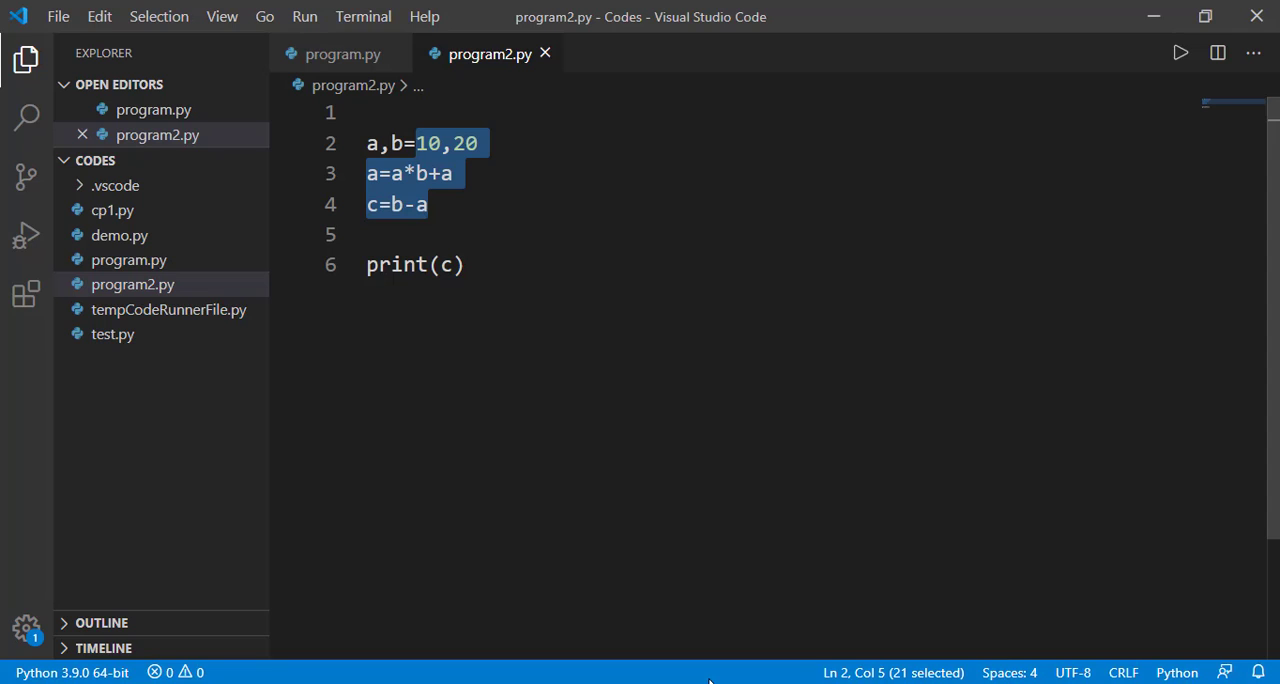
Step: Overwrite all code with a=5, b=2.5, c='5' and print(type(a))
left_click(492, 264)
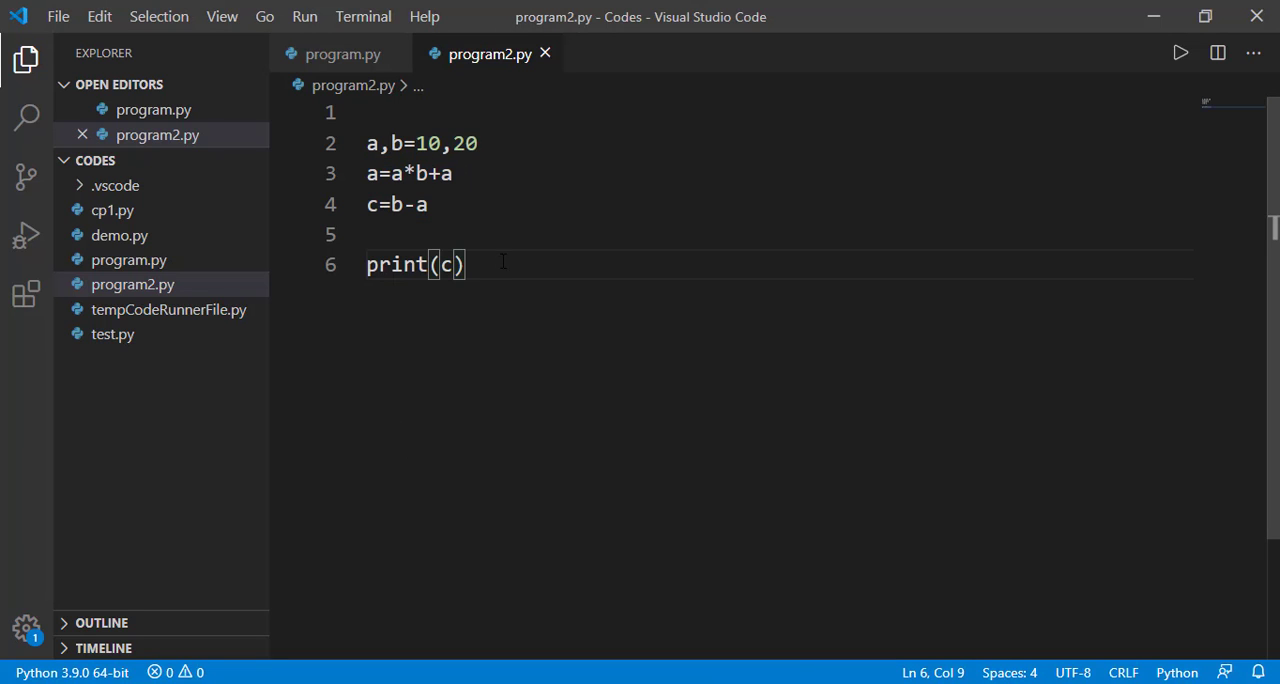
key("ctrl+a")
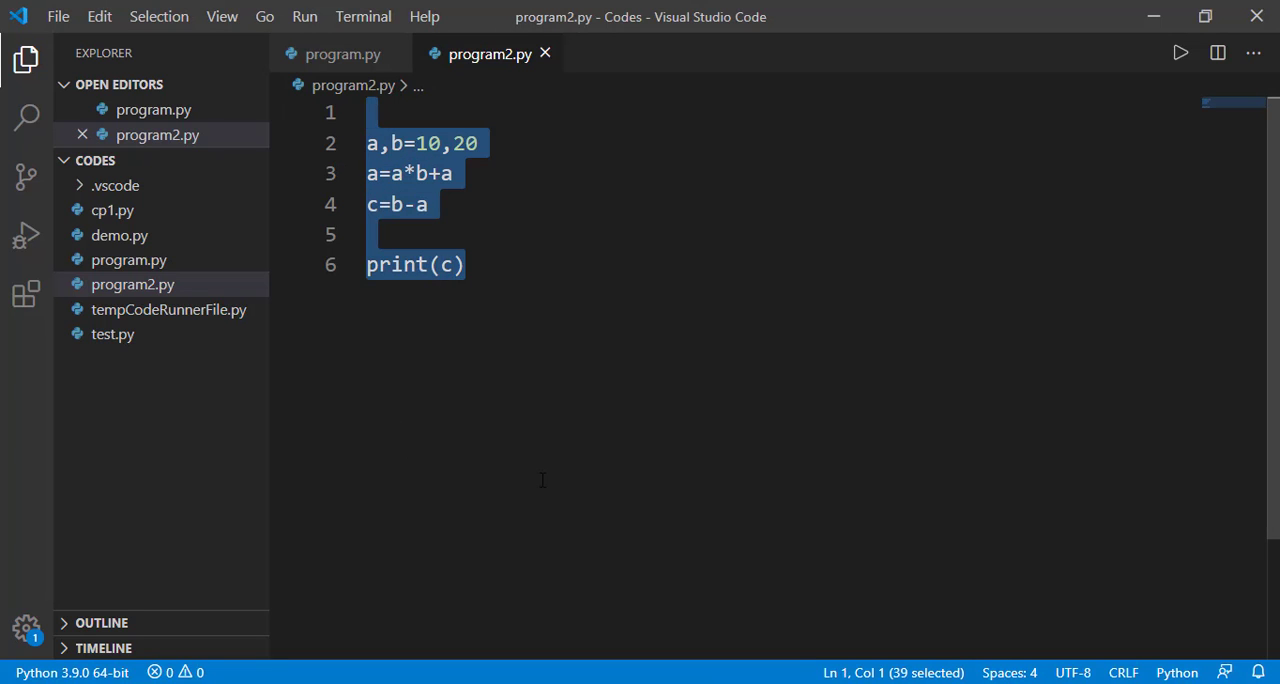
type("a=5")
type("c='5")
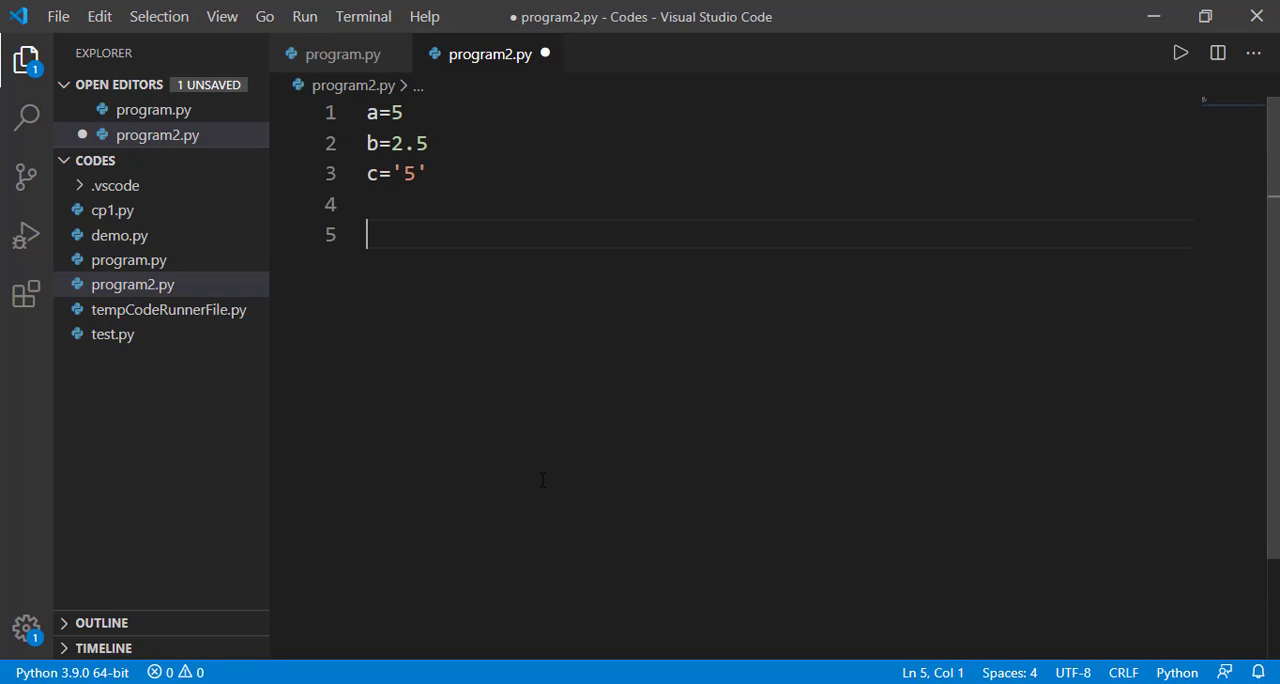
type("print")
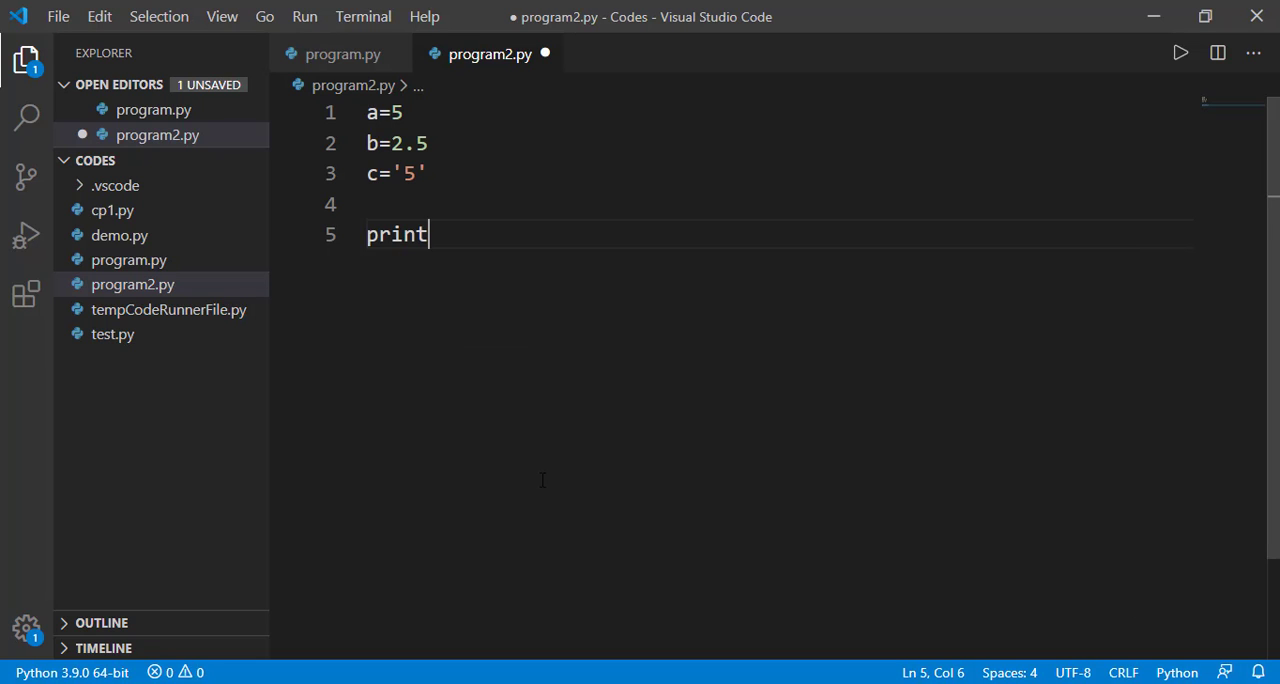
type("()")
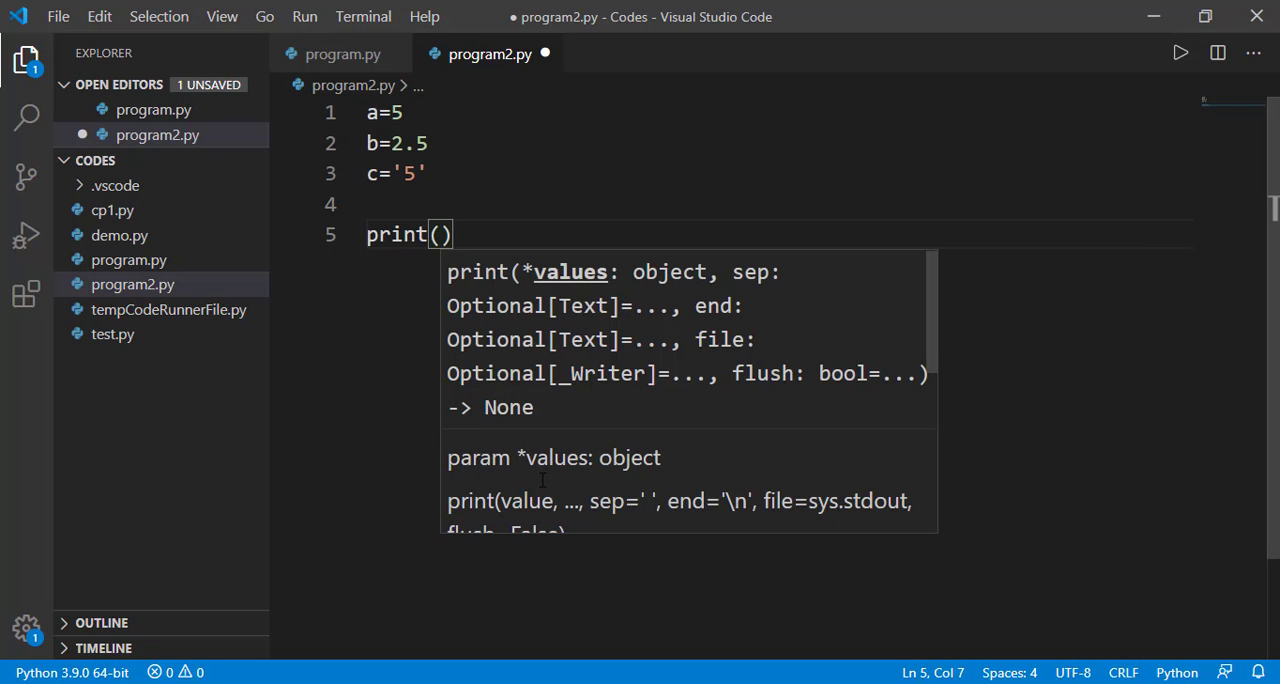
type("type(a")
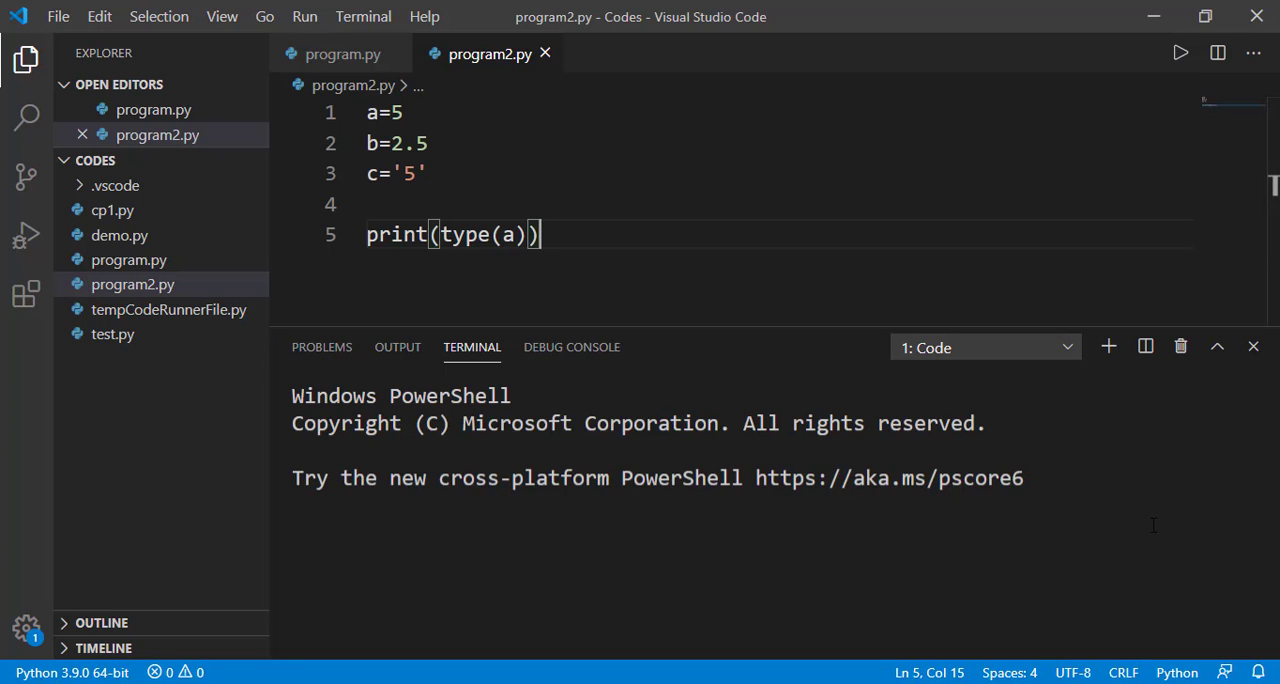
Step: Run program2.py in the terminal and read <class 'int'> for type(a)
type("p")
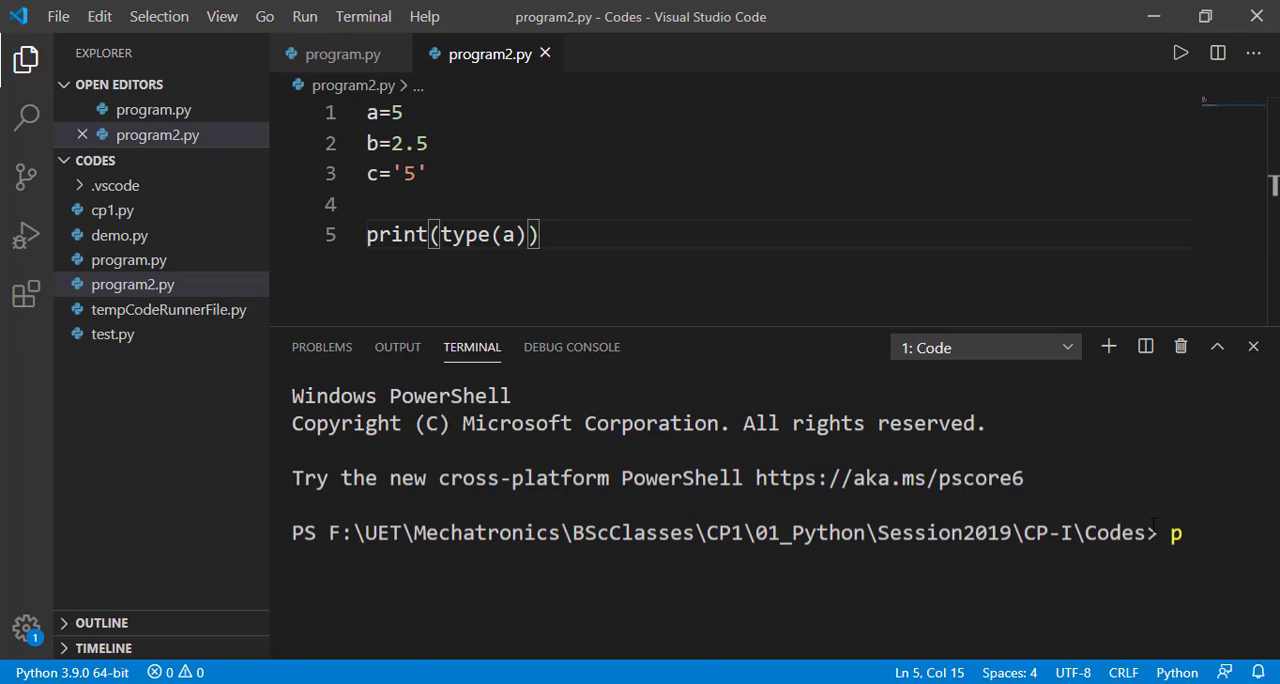
key("Enter")
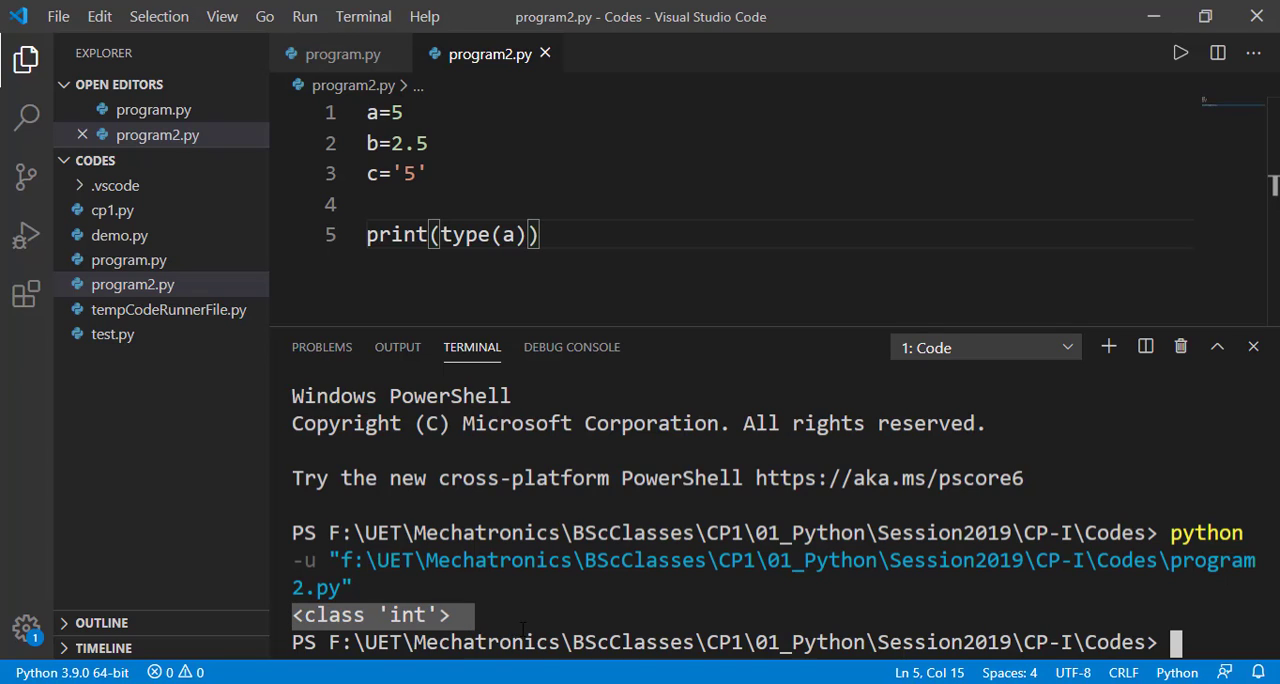
mouse_move(964, 412)
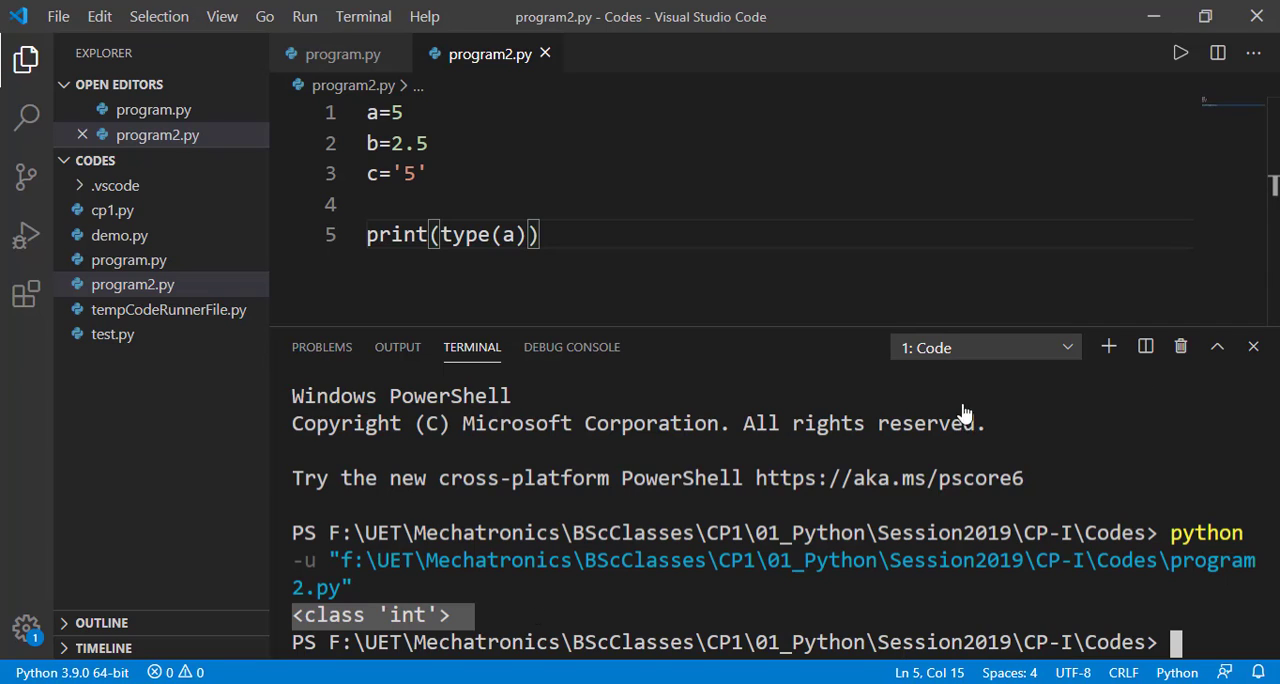
mouse_move(1184, 416)
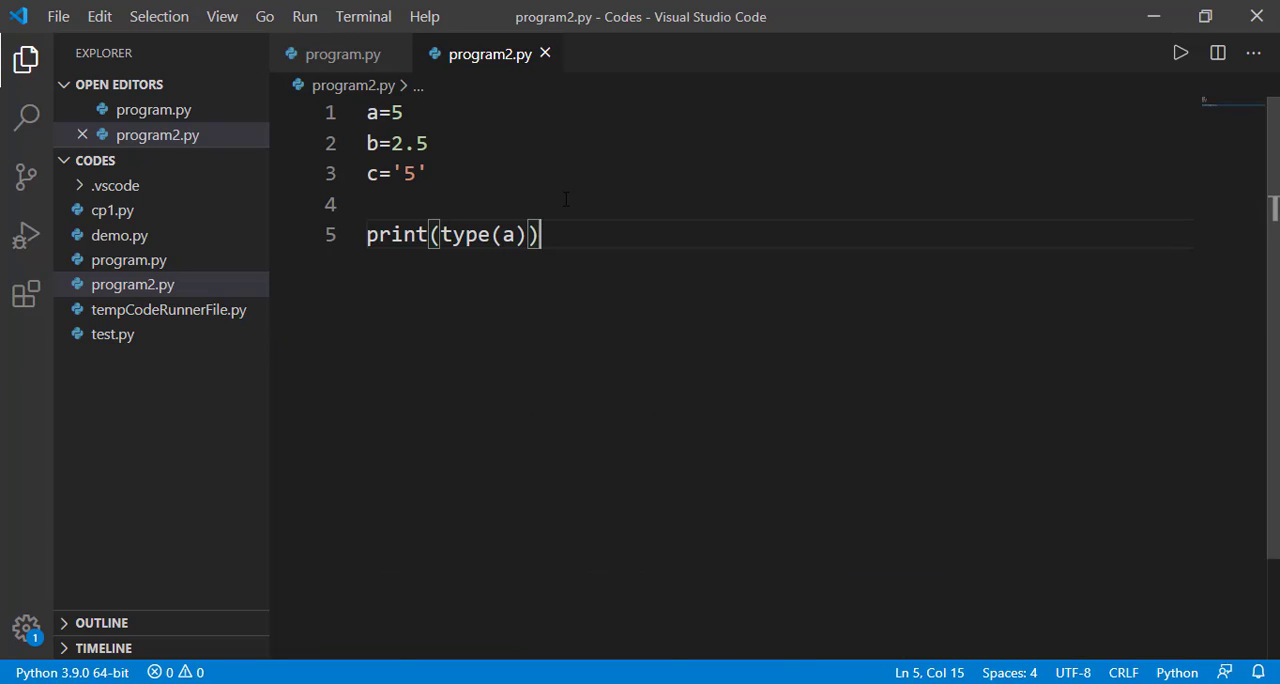
Step: Run type(b) for <class 'float'> and type(c) for <class 'str'>, then hide the terminal
type("b")
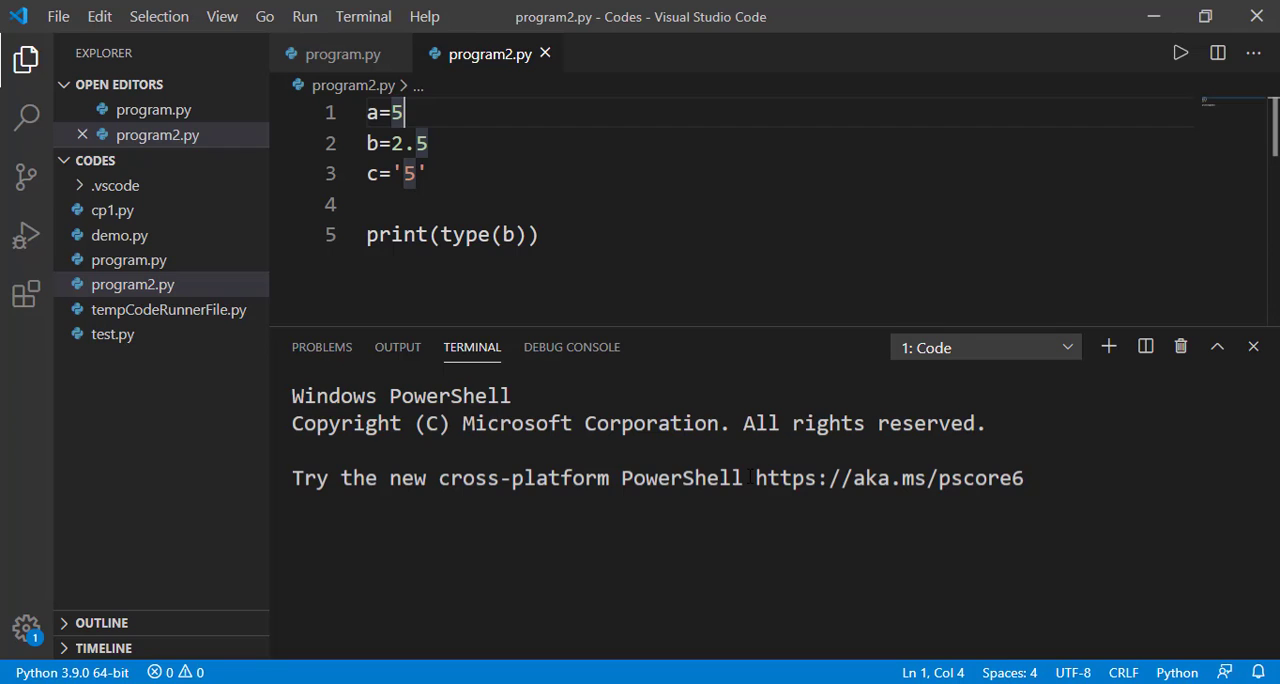
left_click(1180, 52)
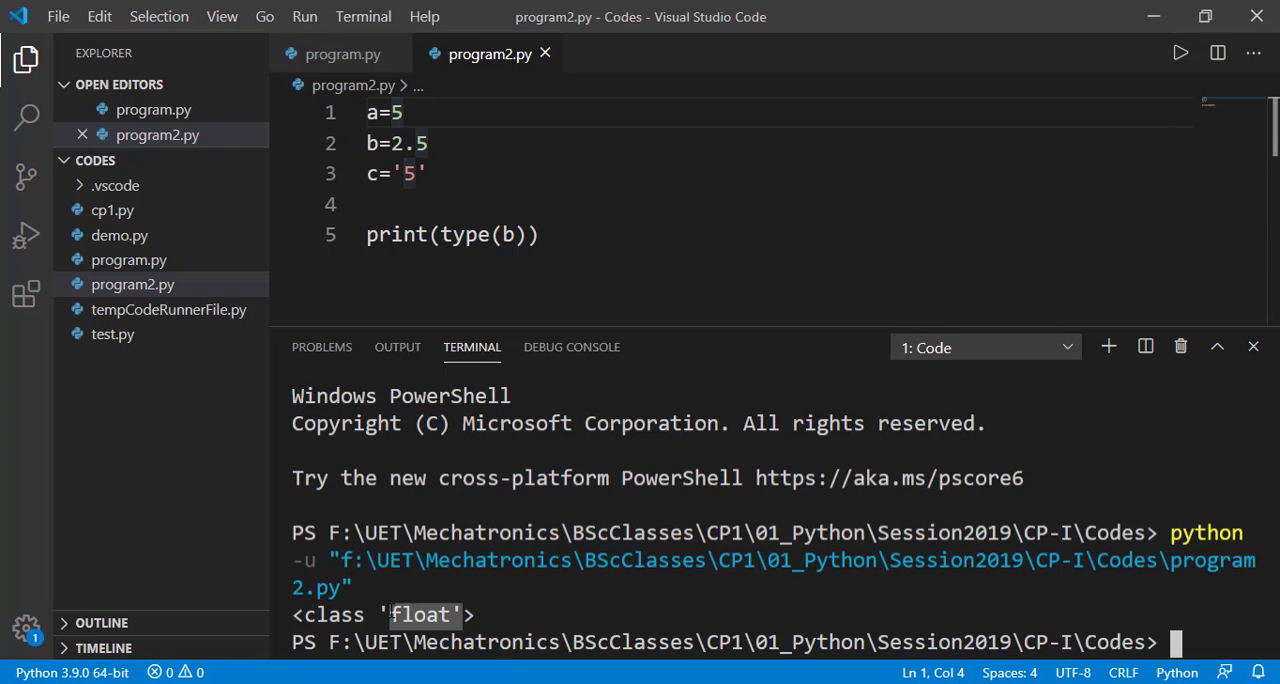
mouse_move(1180, 348)
type("c")
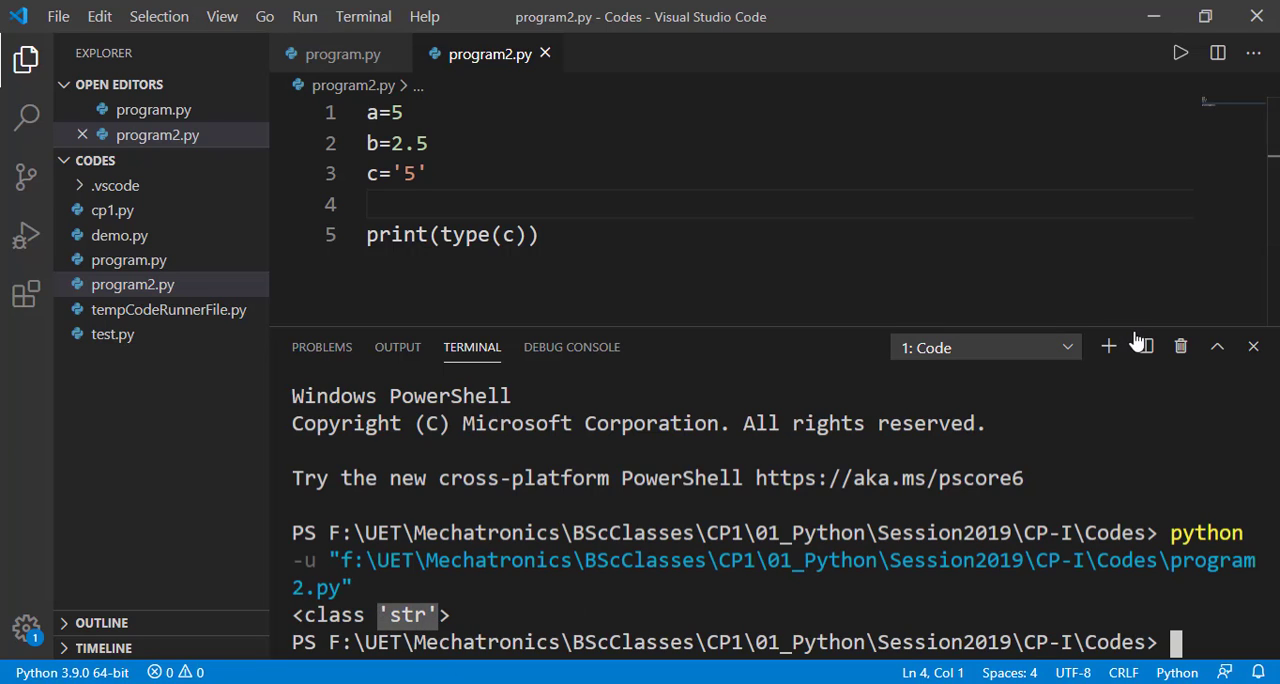
left_click(1252, 346)
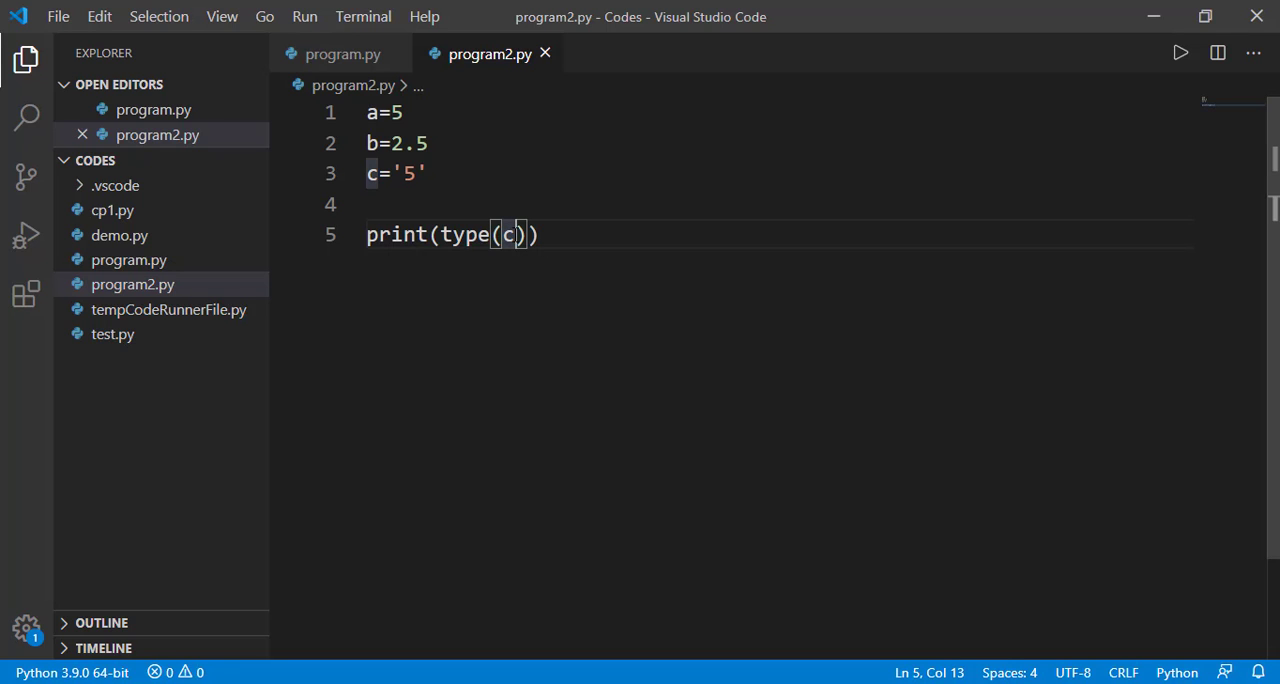
Step: Run type(print), then type(input), each reporting <class 'builtin_function_or_method'>
type("print")
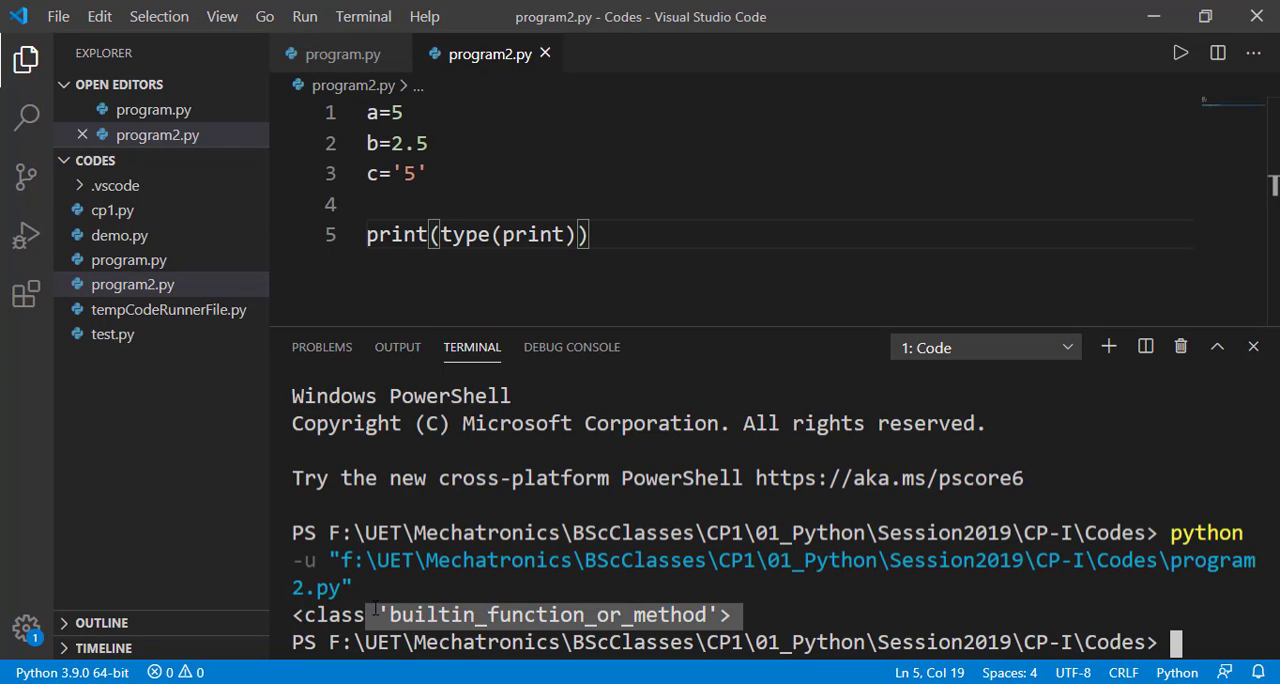
left_click(1252, 346)
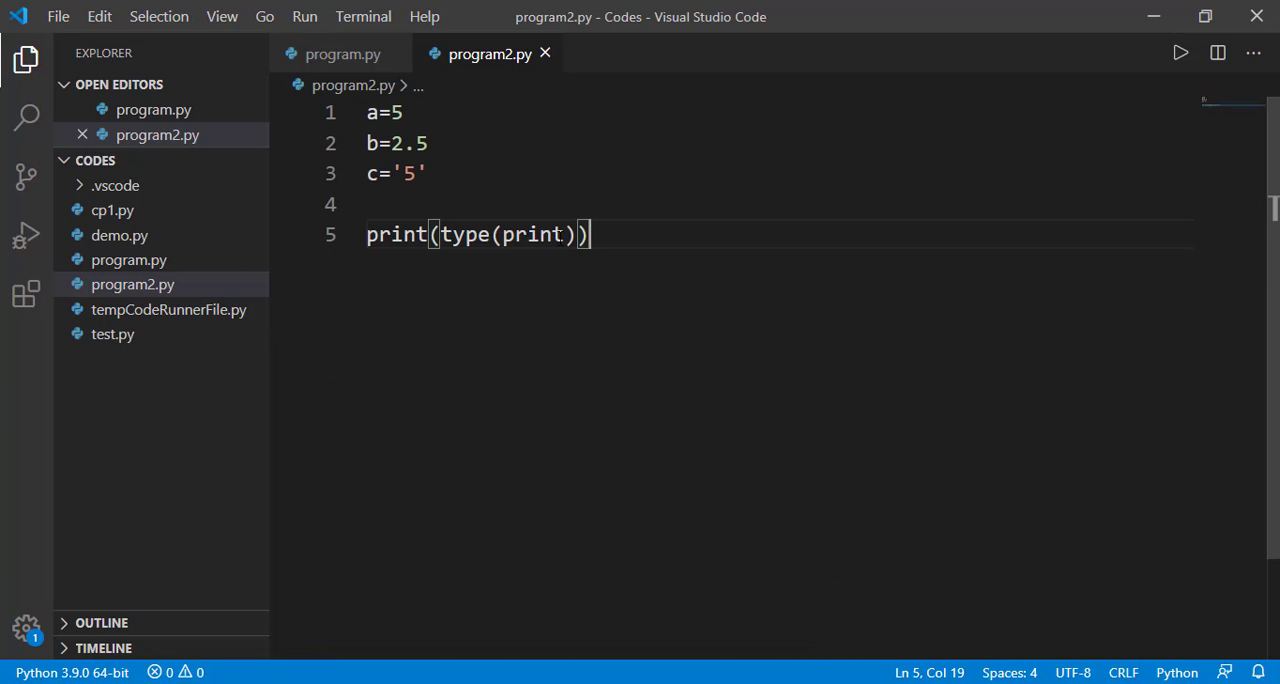
type("in")
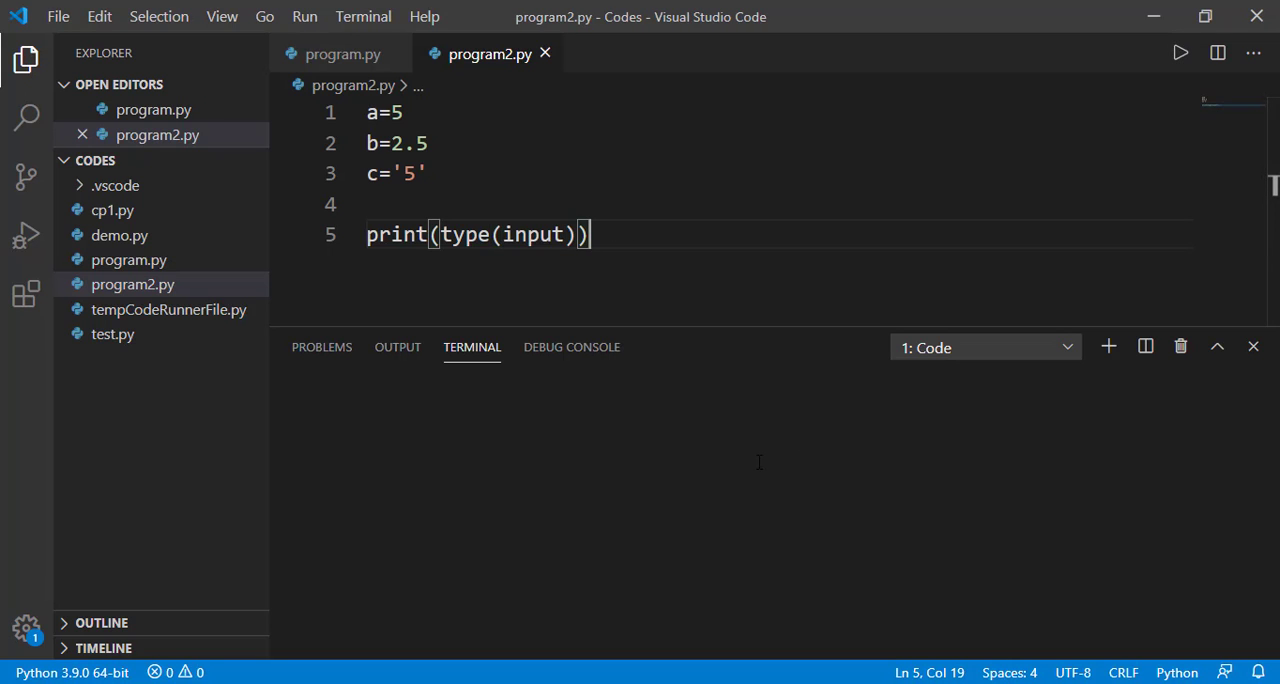
left_click(1180, 52)
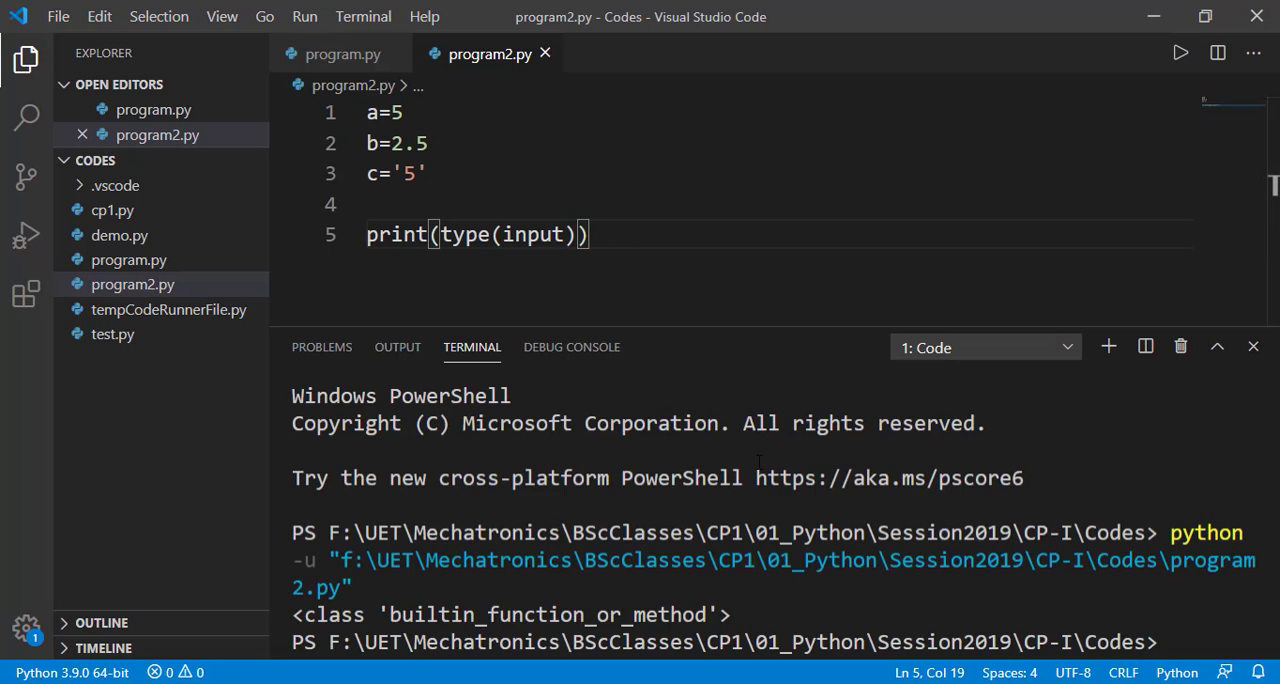